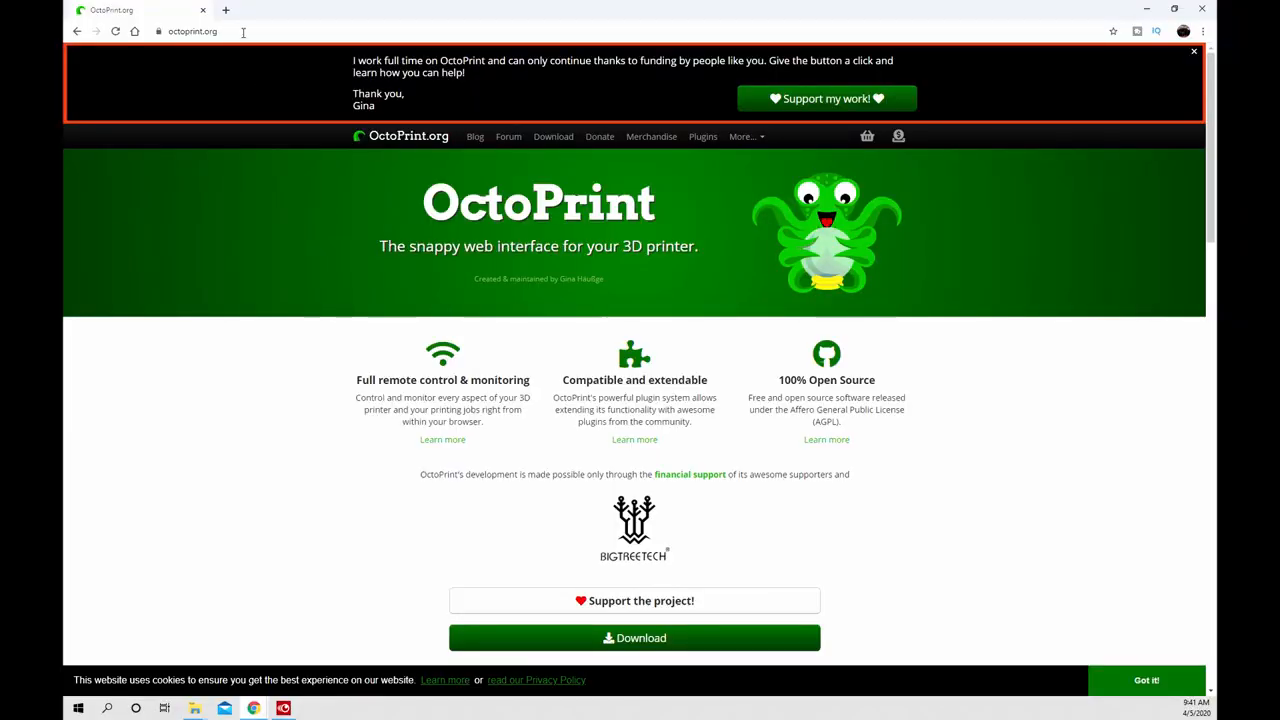
- Reach OctoPrint.org's download page and start downloading the OctoPi 0.17.0 image zip
click(204, 32)
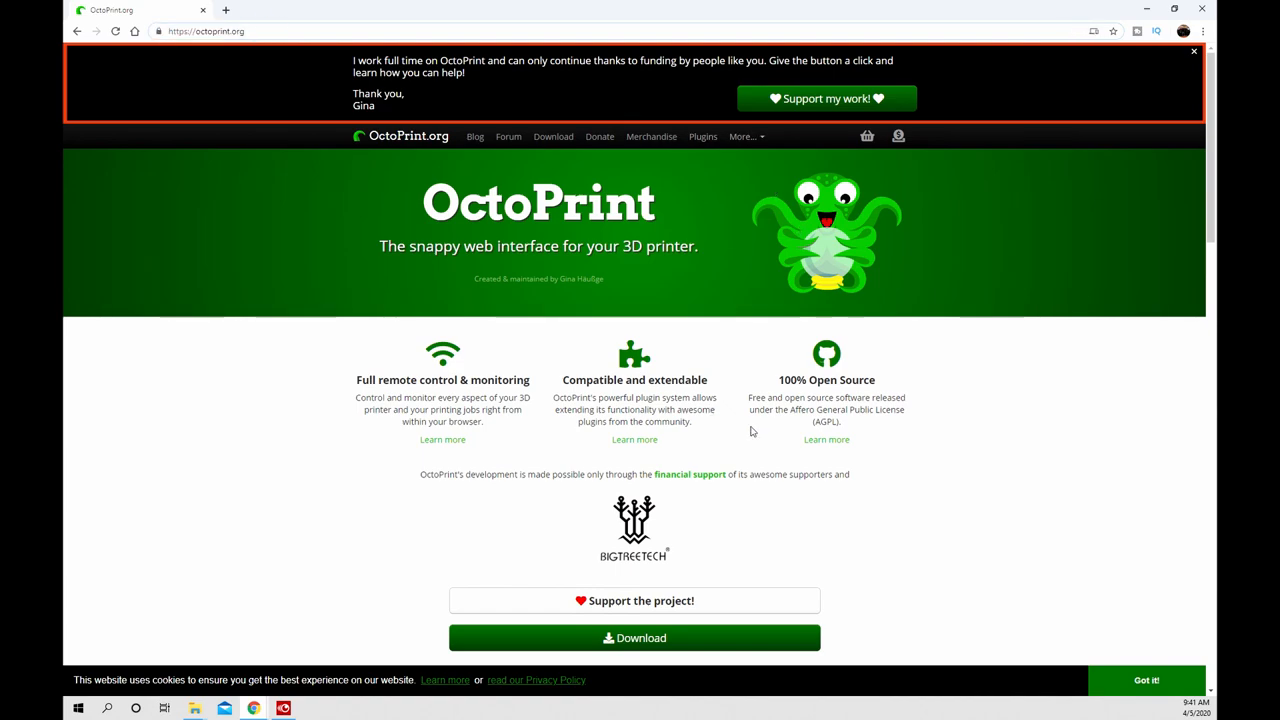
scroll(down, 3)
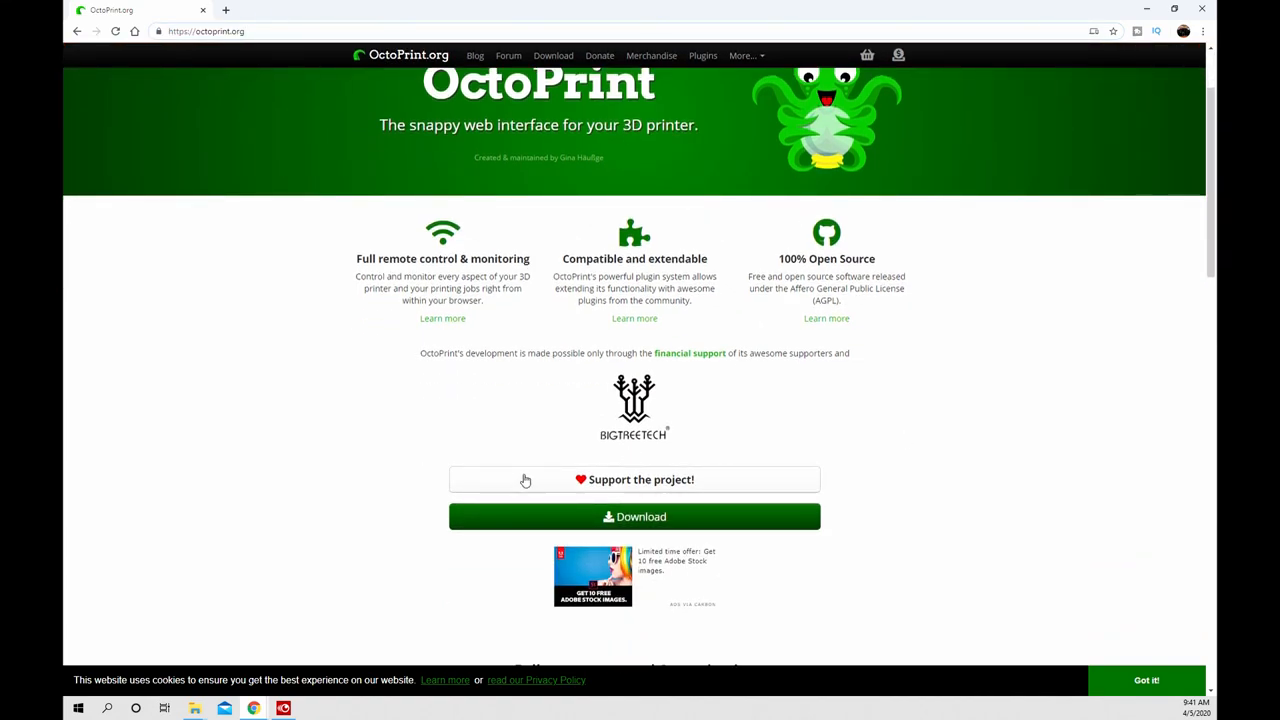
mouse_move(634, 516)
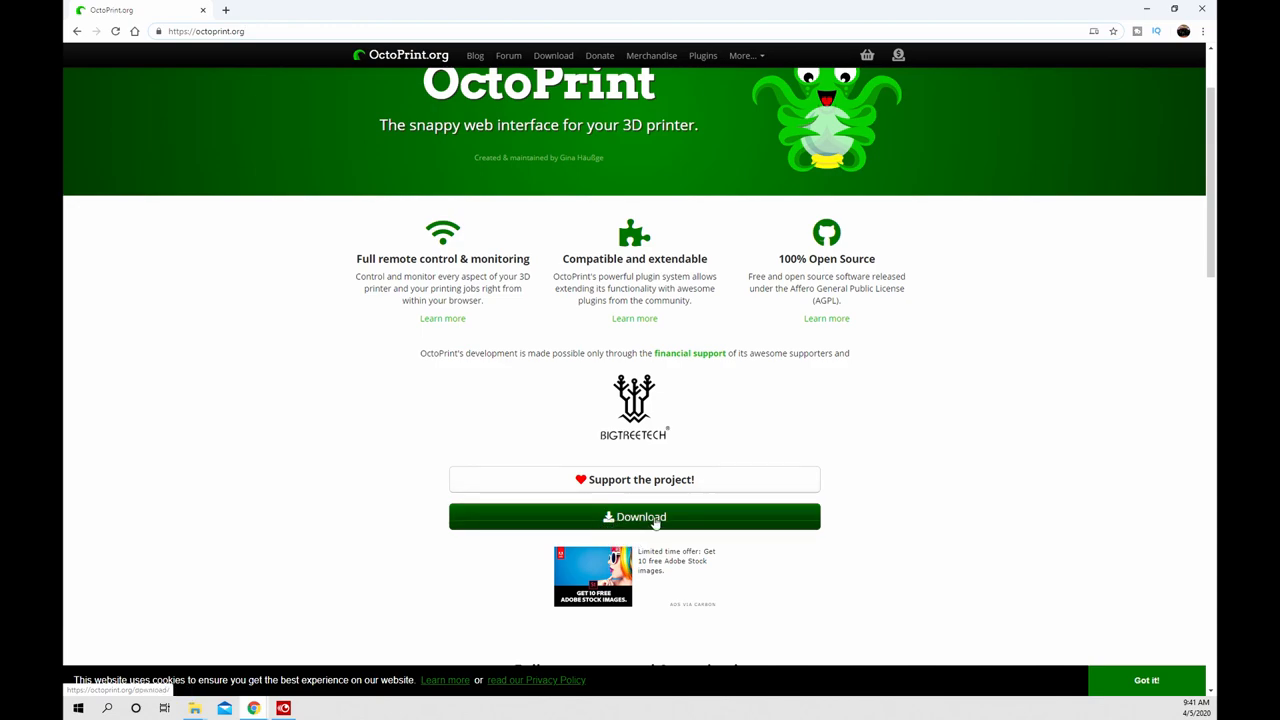
click(634, 516)
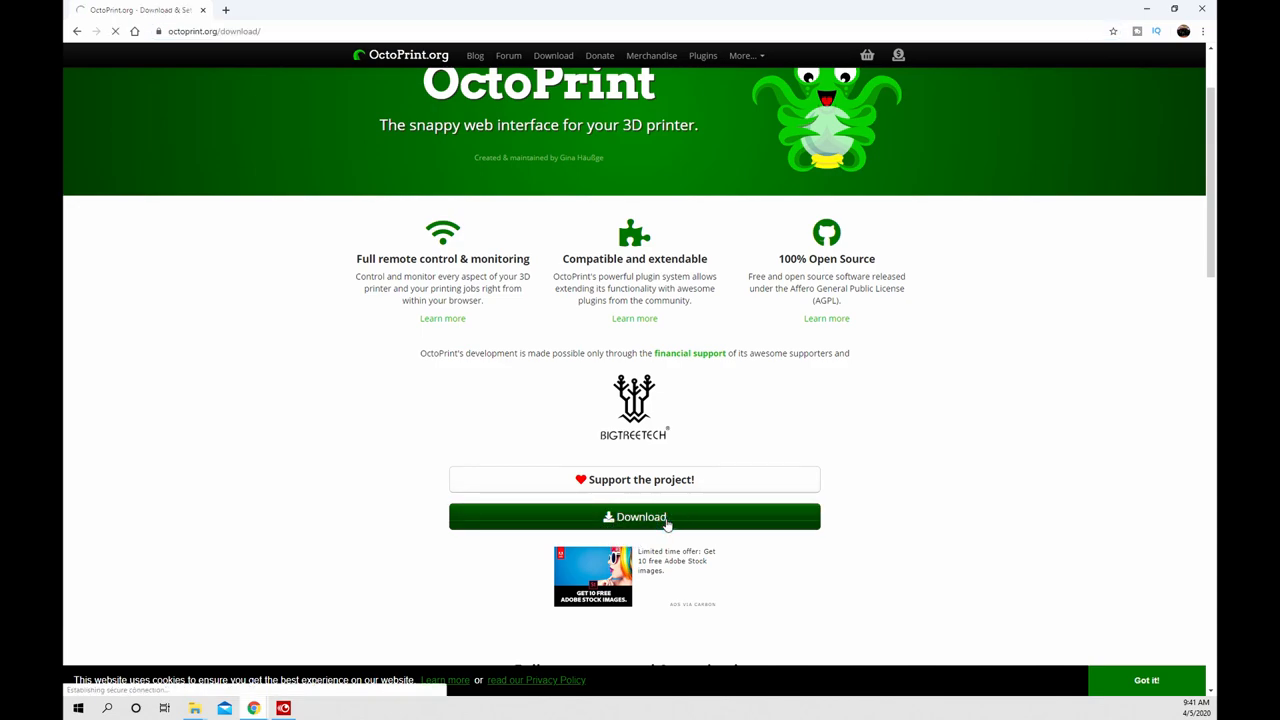
click(634, 516)
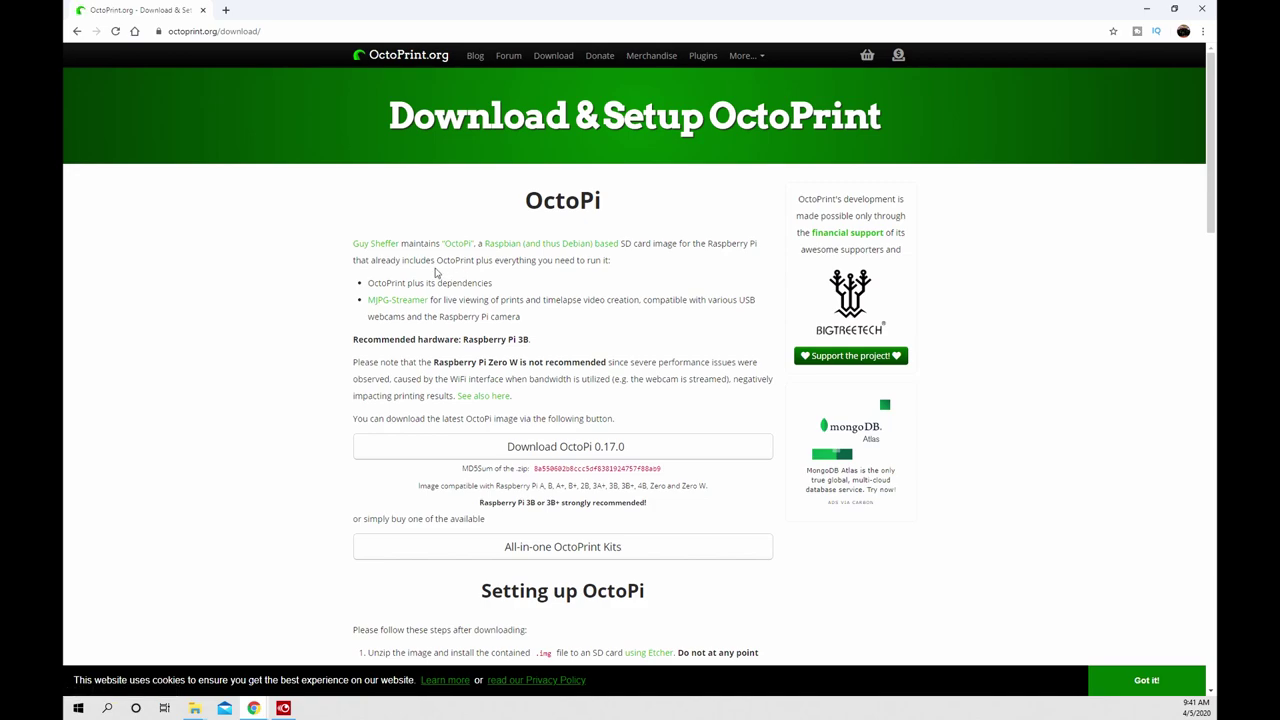
scroll(down, 3)
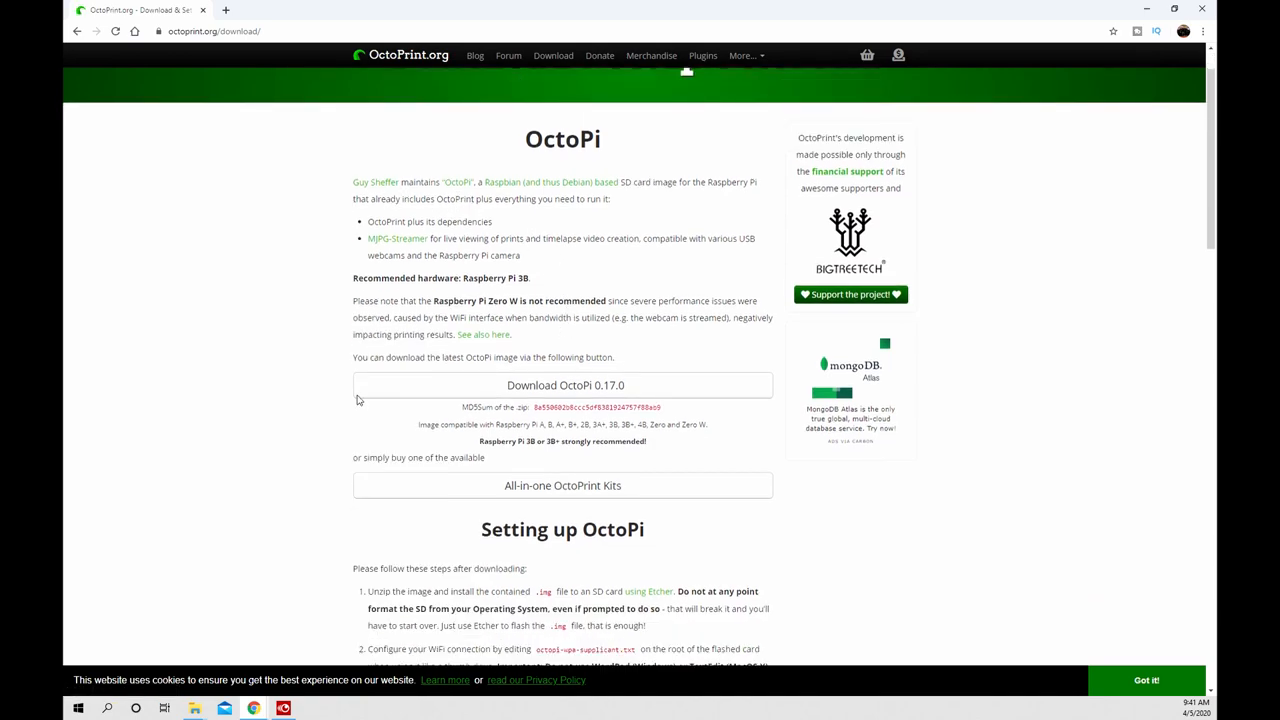
mouse_move(600, 396)
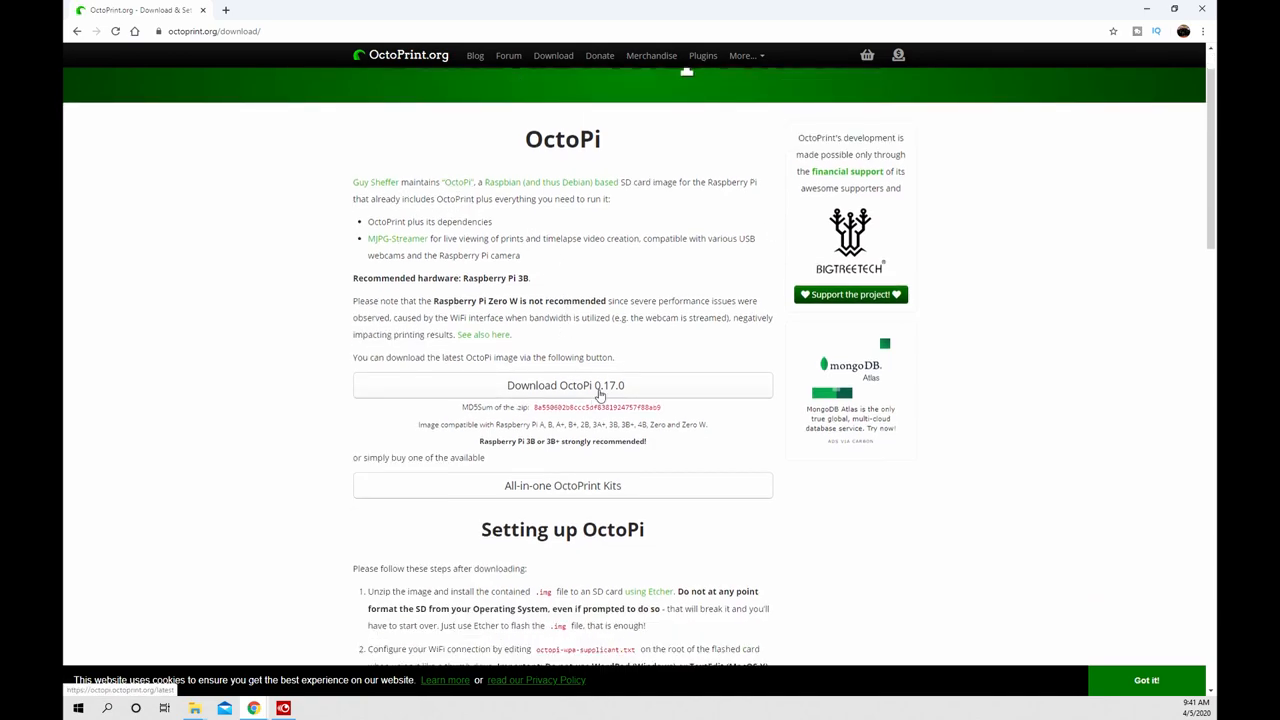
click(564, 384)
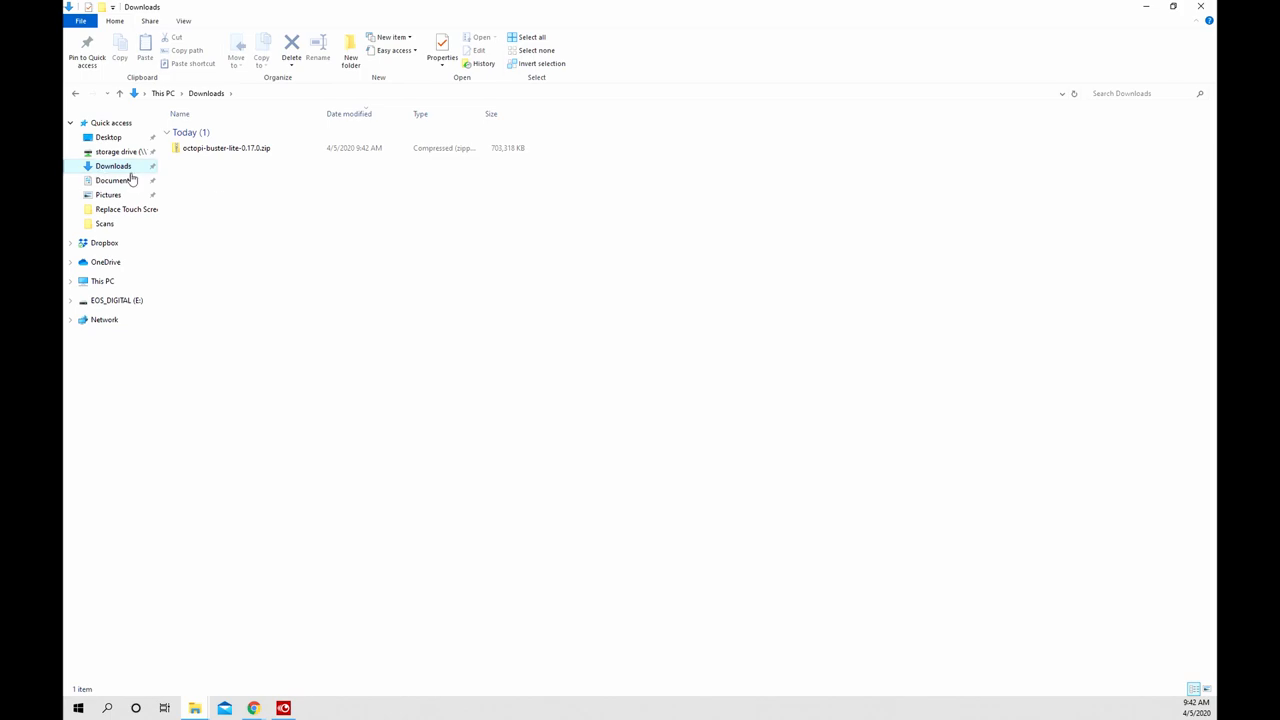
- Extract octopi-buster-lite-0.17.0.zip into its suggested folder in Downloads
right_click(224, 148)
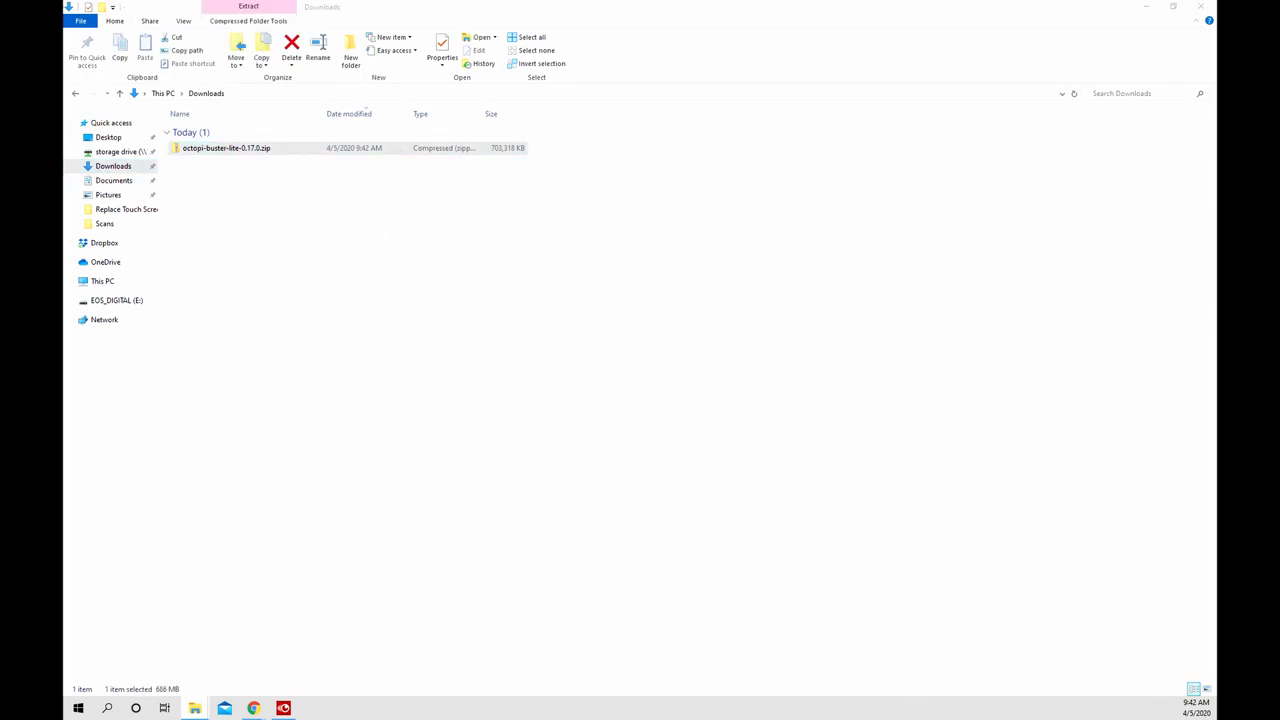
click(248, 8)
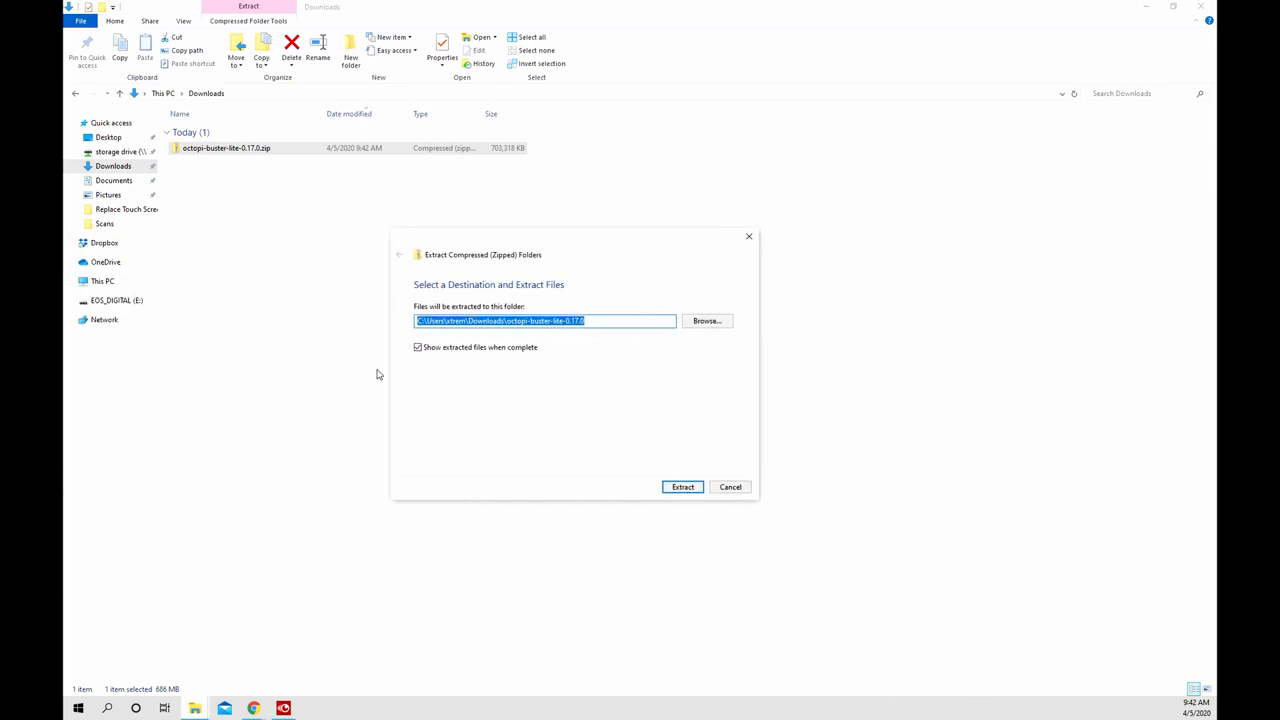
click(684, 488)
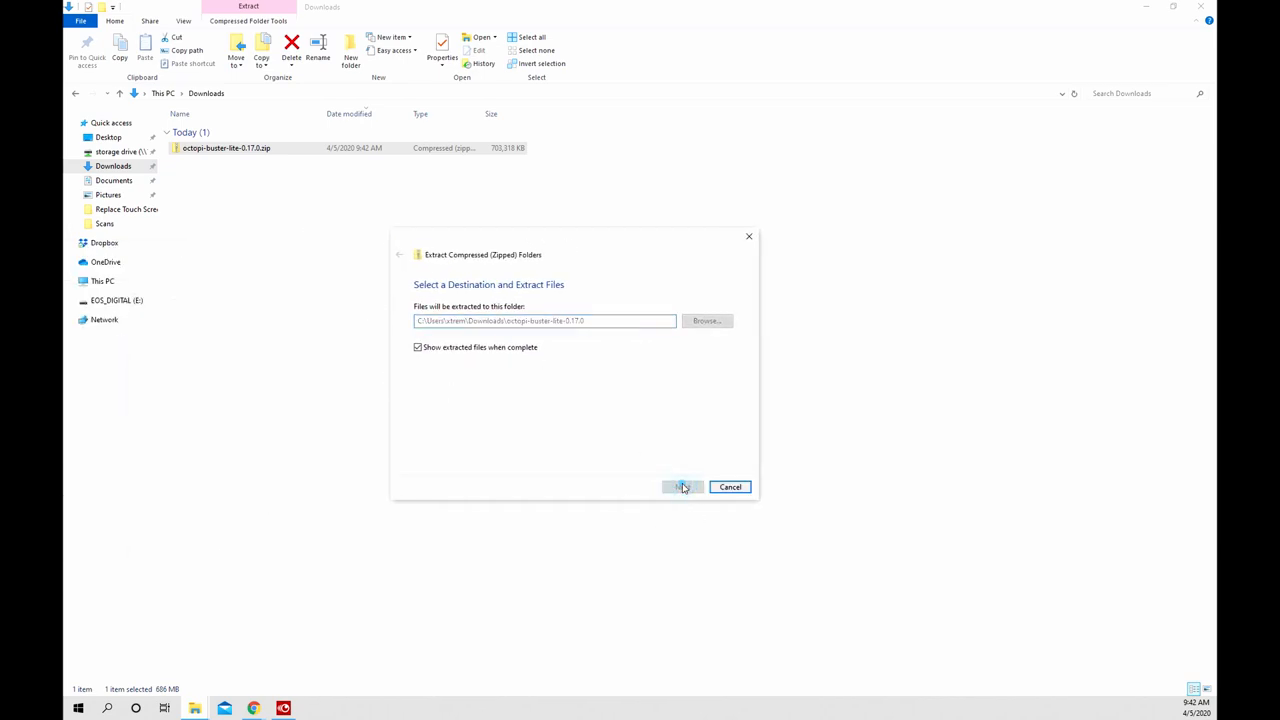
click(680, 488)
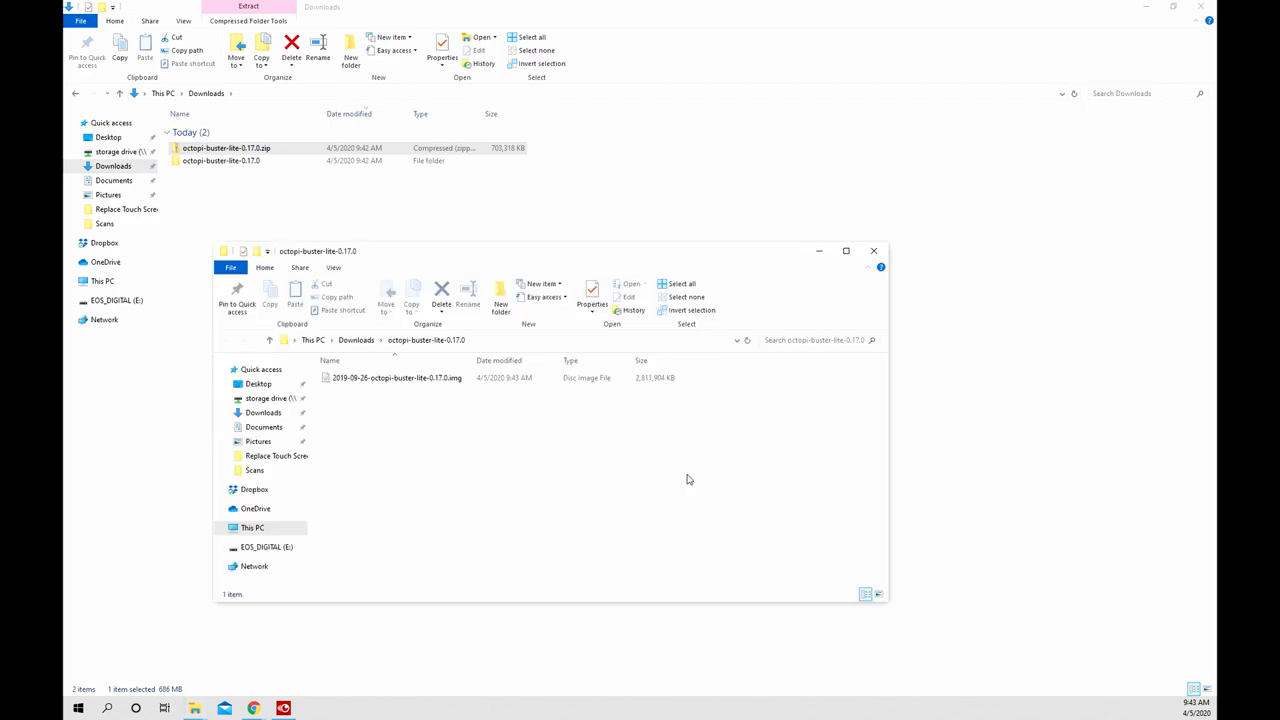
- Close the extra extraction window and enter the extracted folder holding the OctoPi .img
click(874, 252)
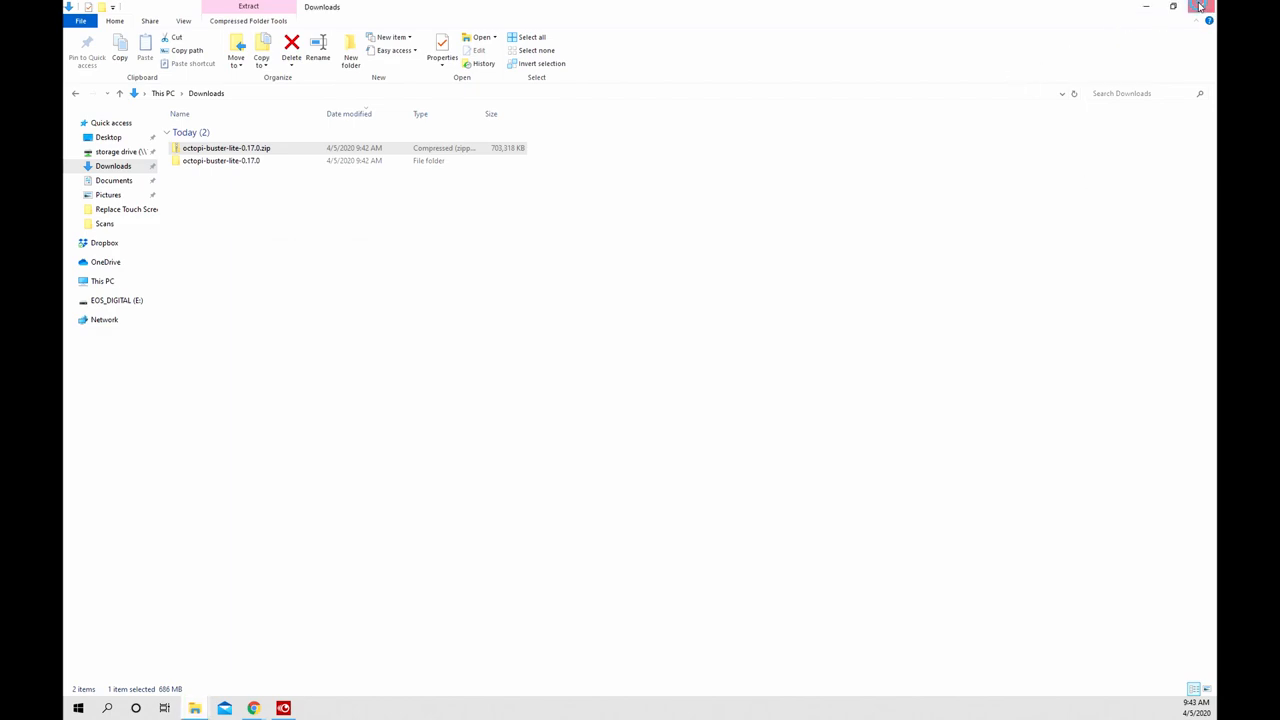
double_click(220, 160)
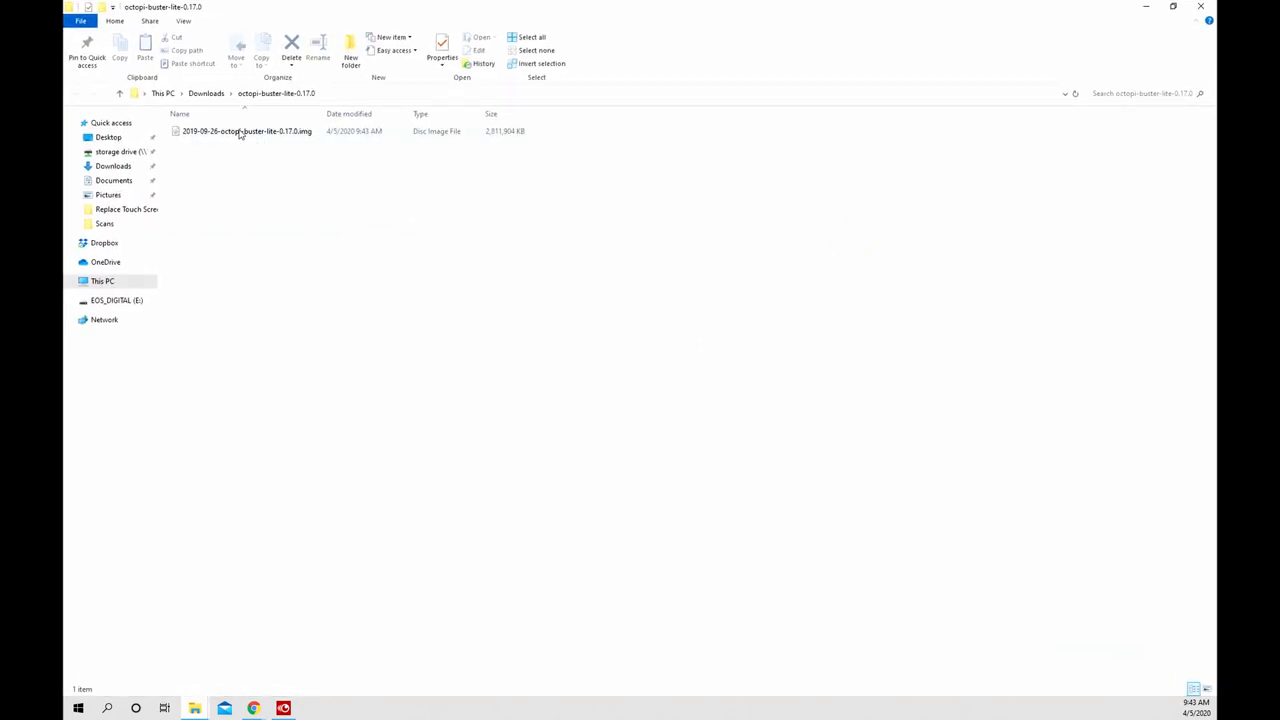
click(252, 708)
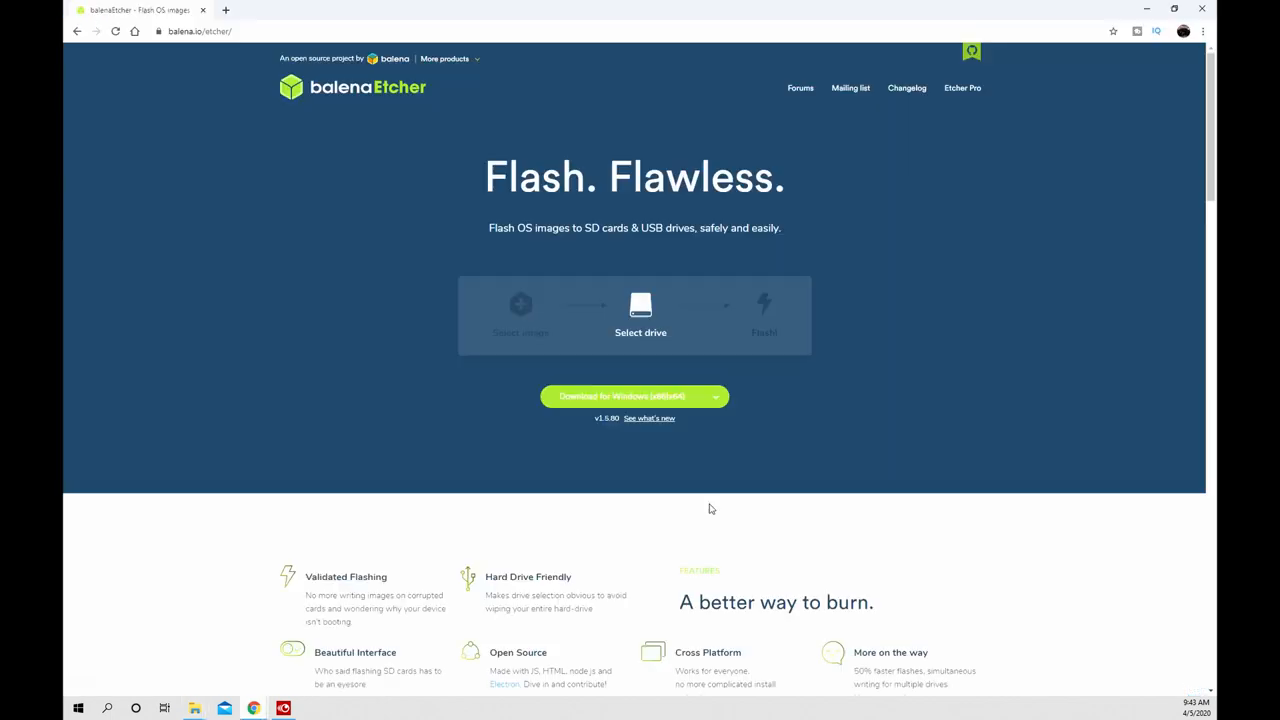
- Choose a Windows Etcher build from the balenaEtcher download options
click(200, 32)
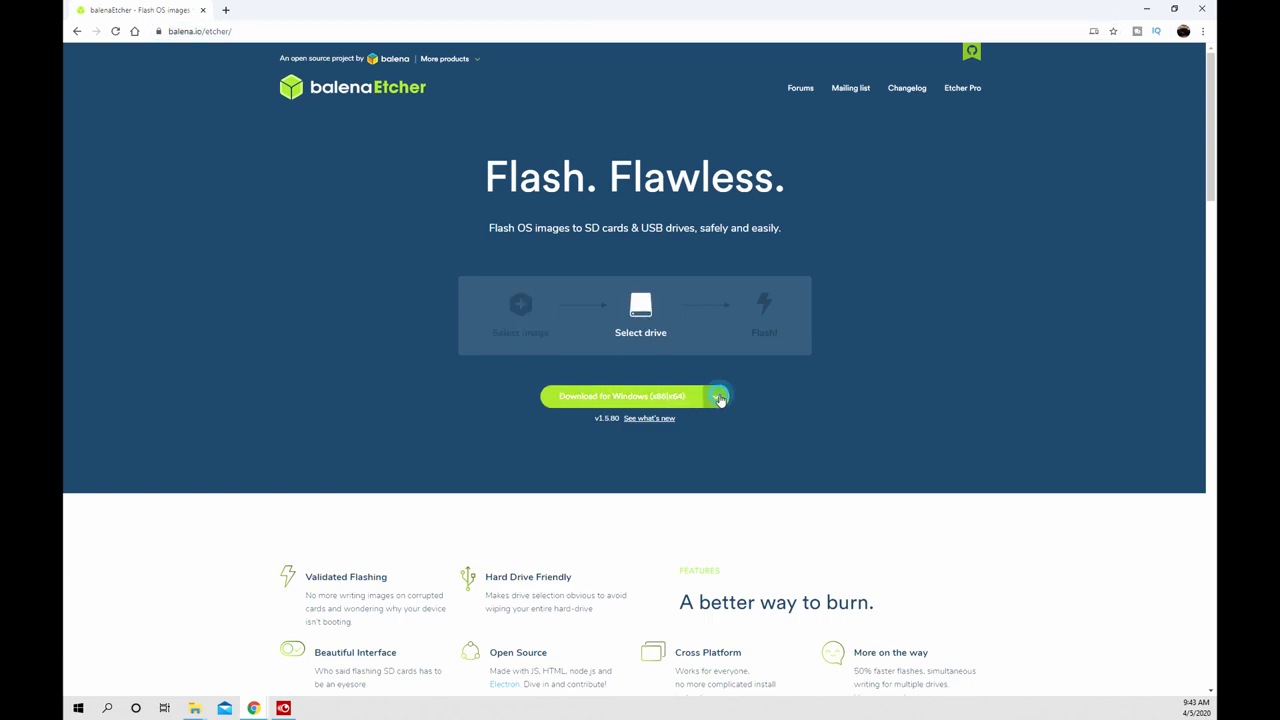
click(718, 396)
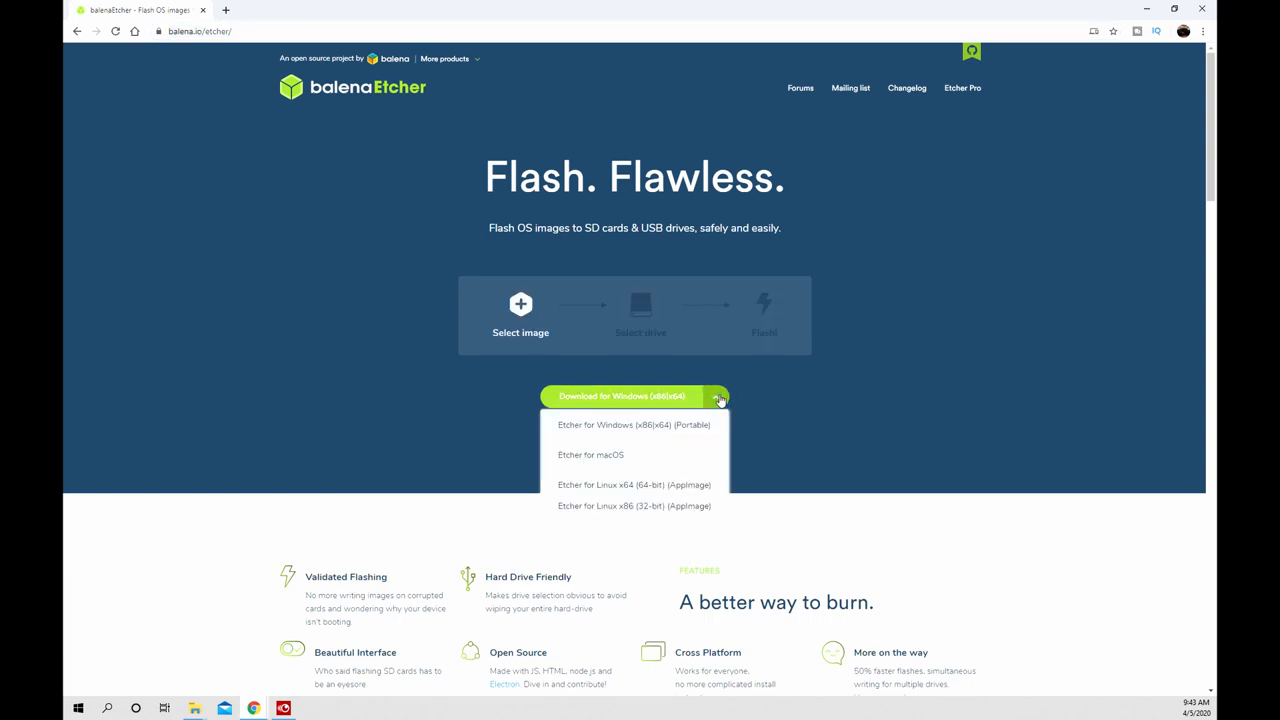
click(620, 396)
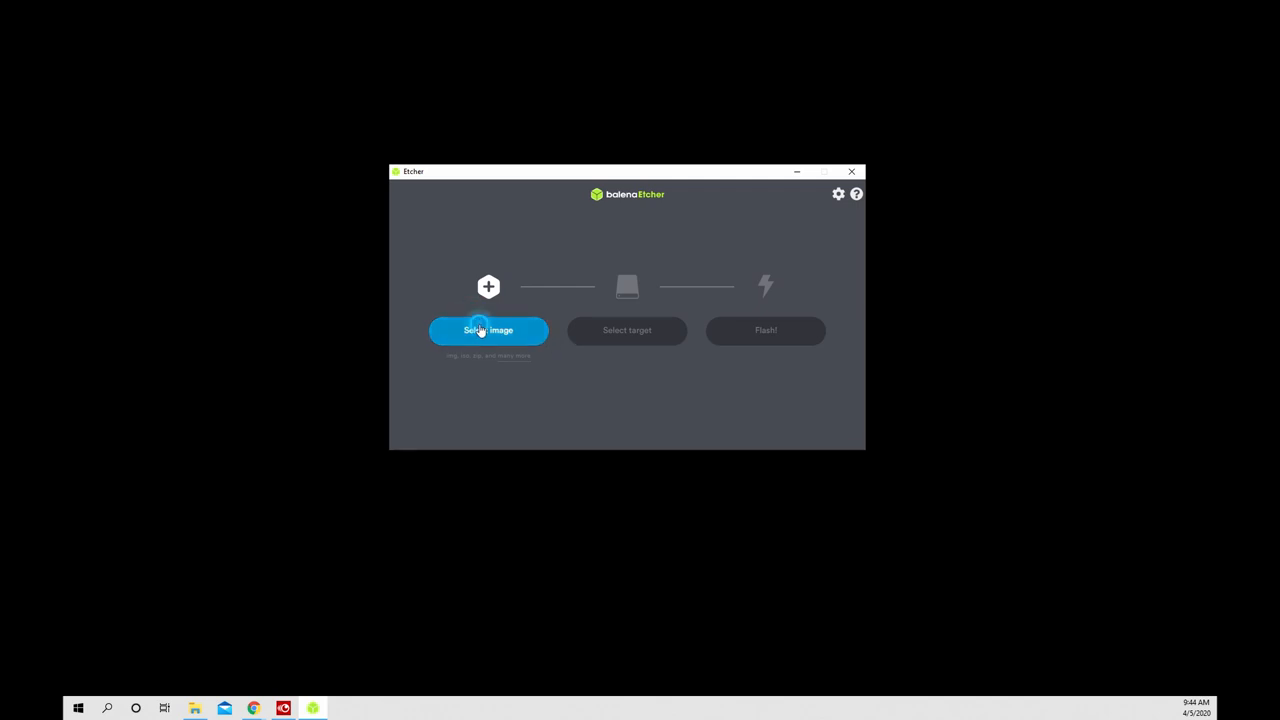
- Load 2019-09-26-octopi-buster-lite-0.17.0.img from the extracted Downloads folder as the image
click(488, 330)
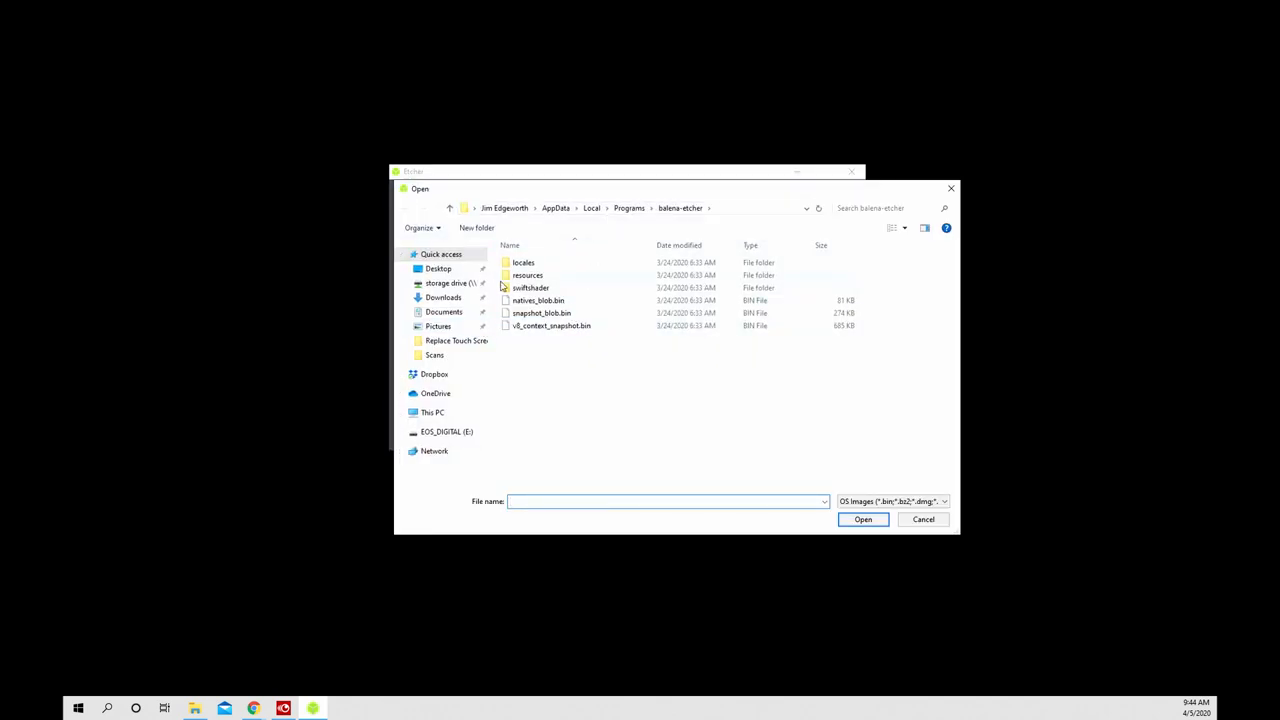
click(444, 296)
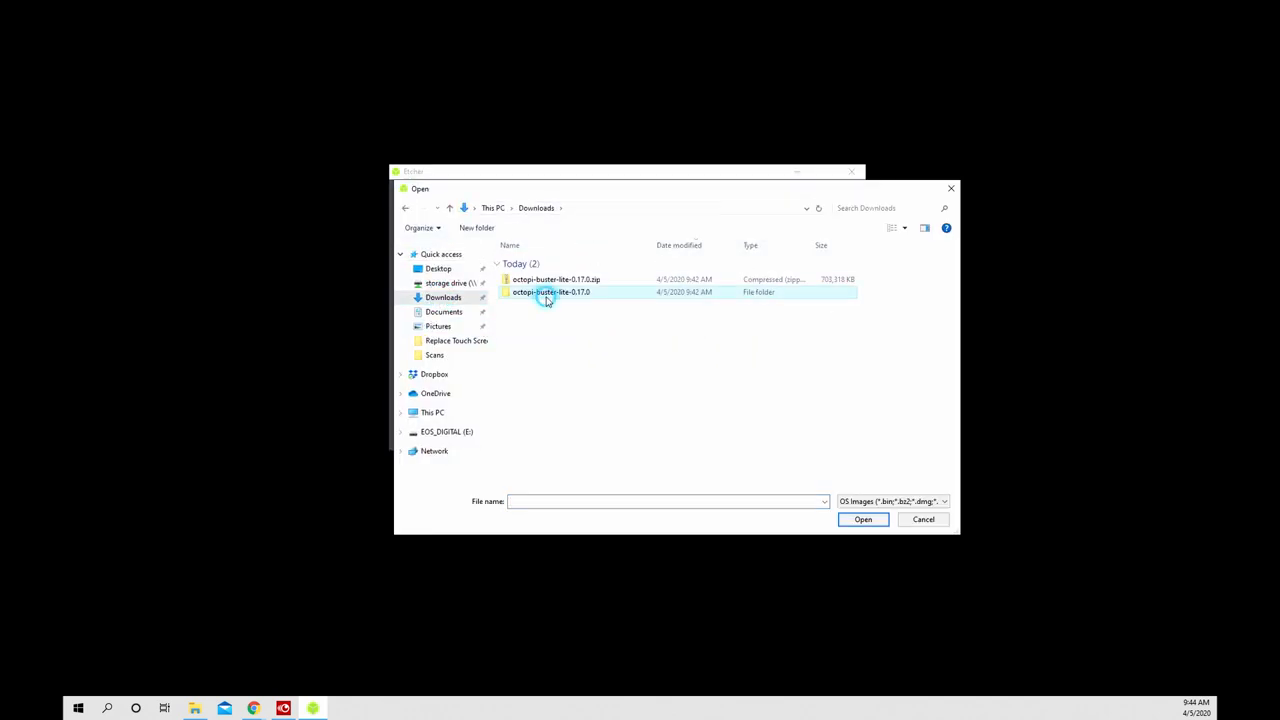
double_click(550, 292)
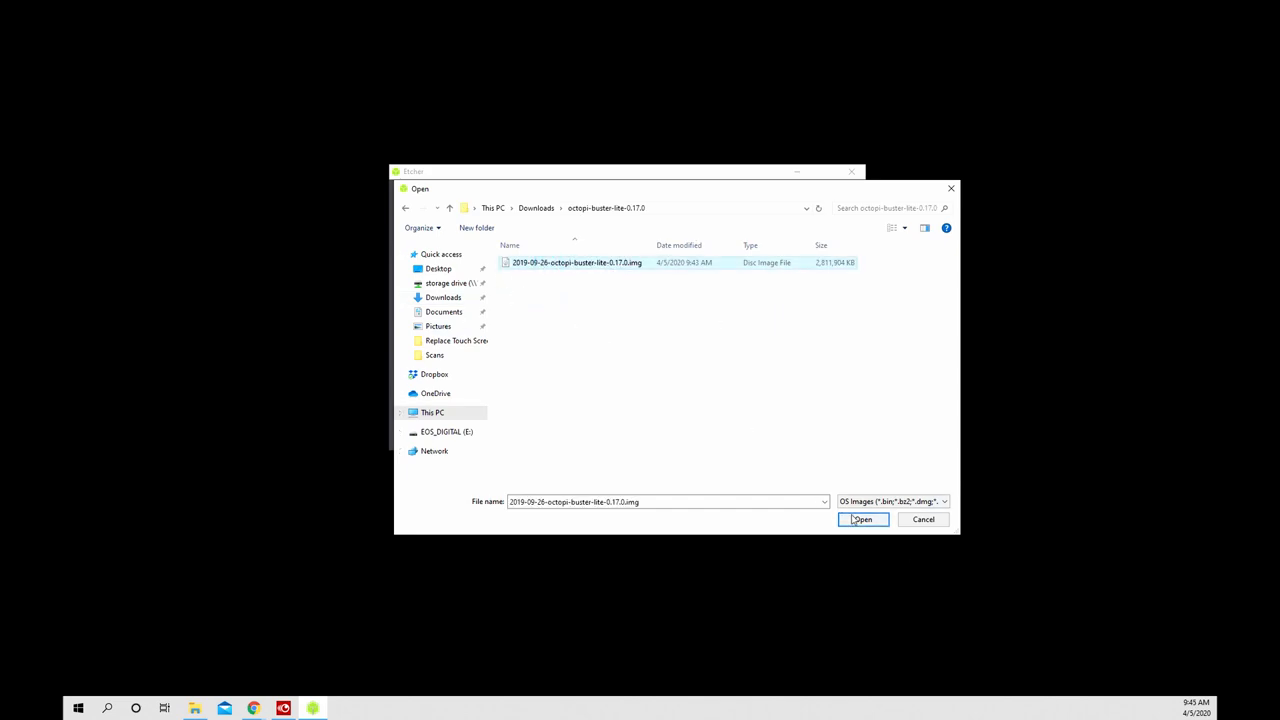
click(862, 520)
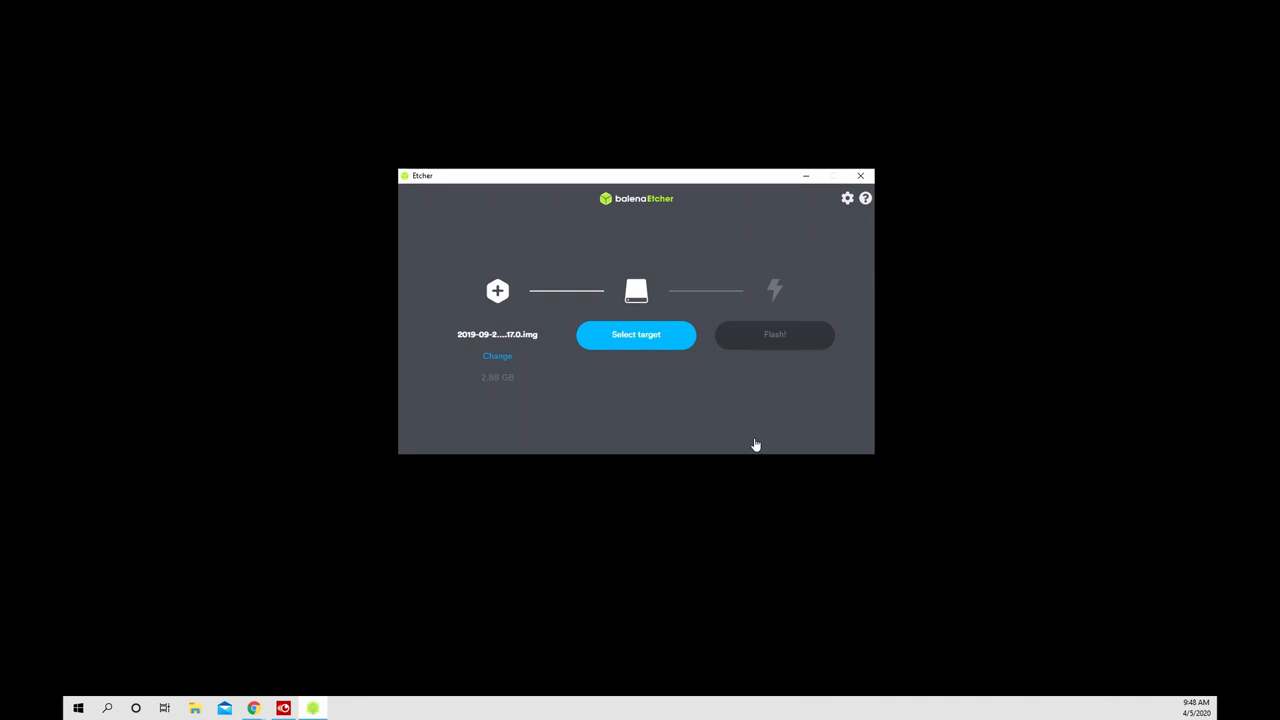
- Target the 31.1 GB Transcend SD card and flash the OctoPi image onto it
click(636, 334)
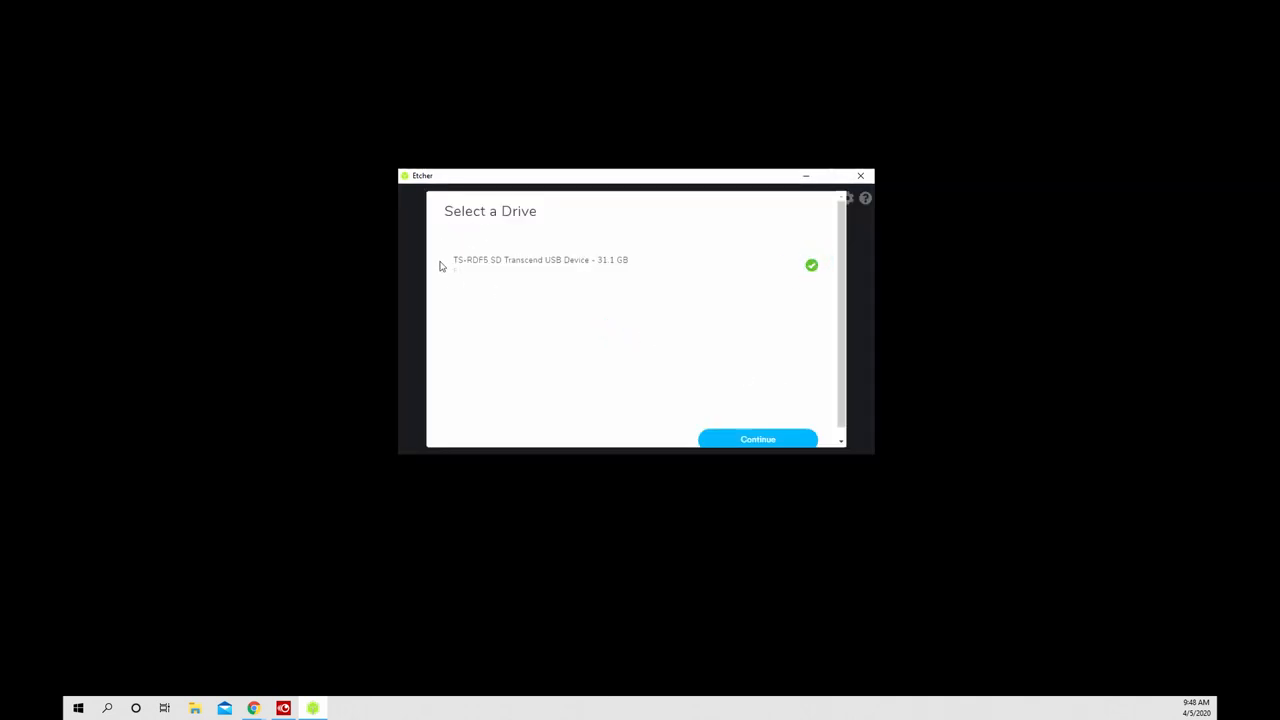
click(758, 440)
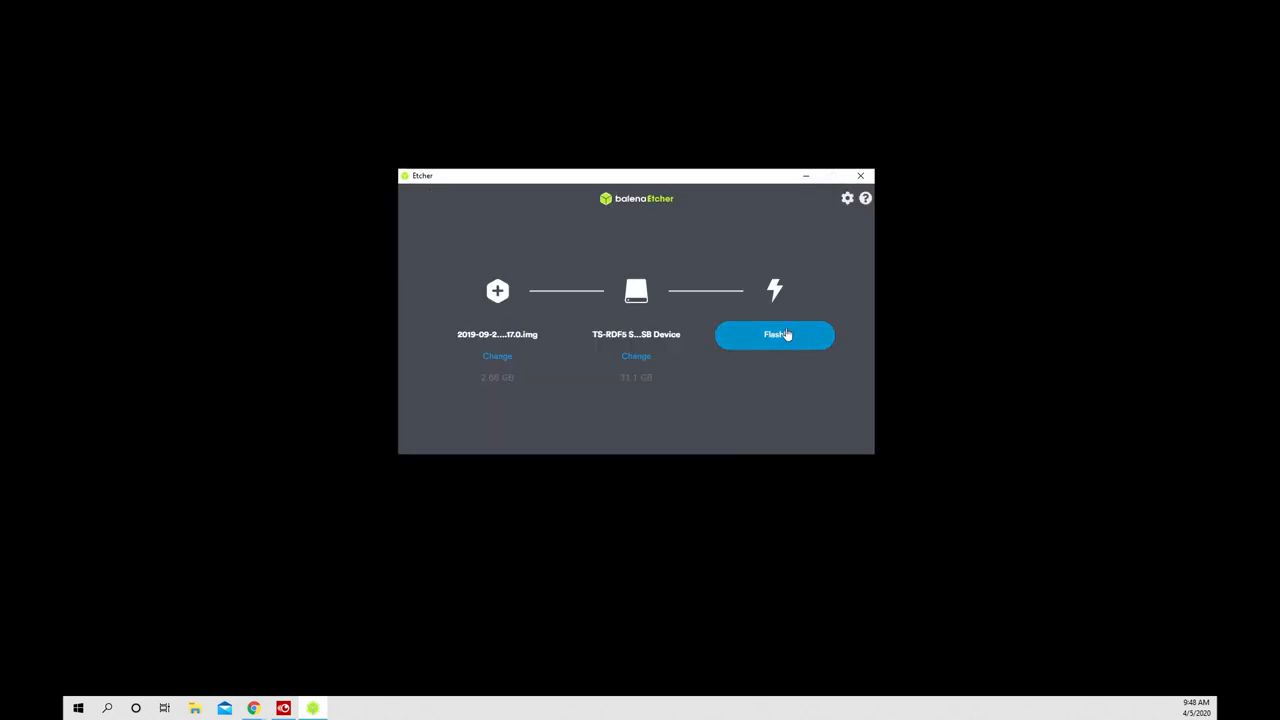
click(774, 334)
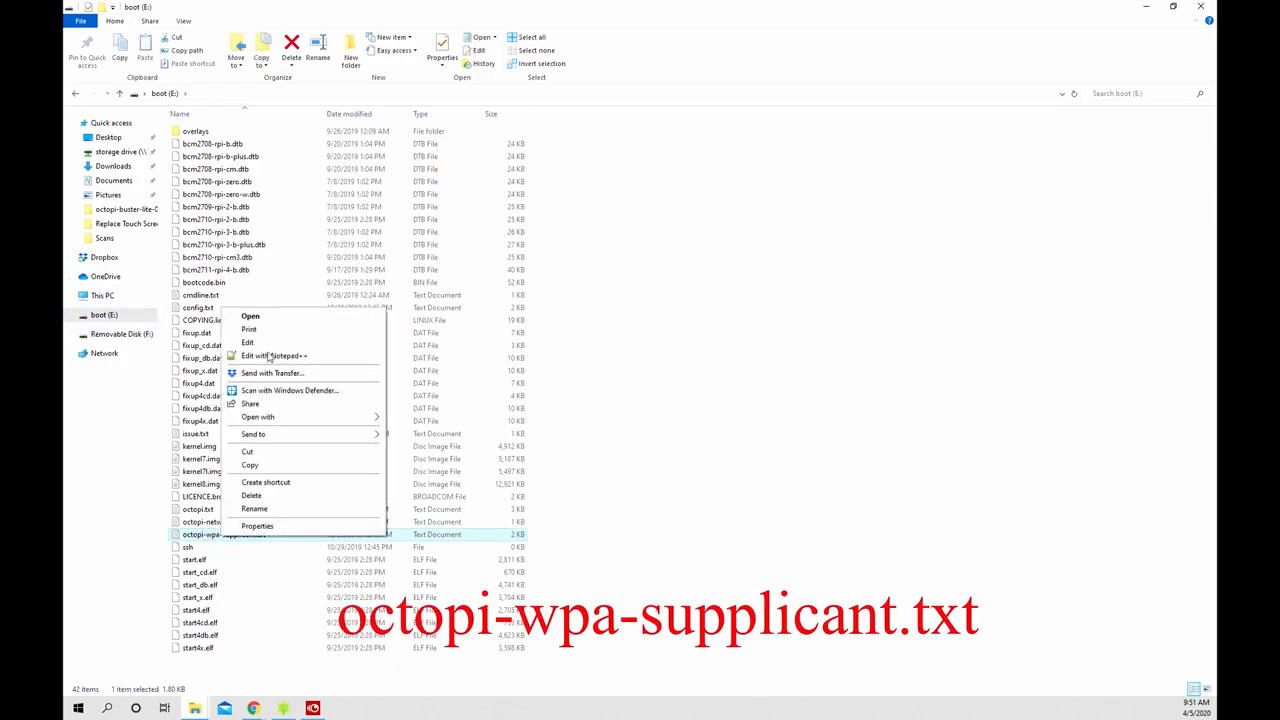
- Edit octopi-wpa-supplicant.txt from the boot drive with Notepad++
click(274, 356)
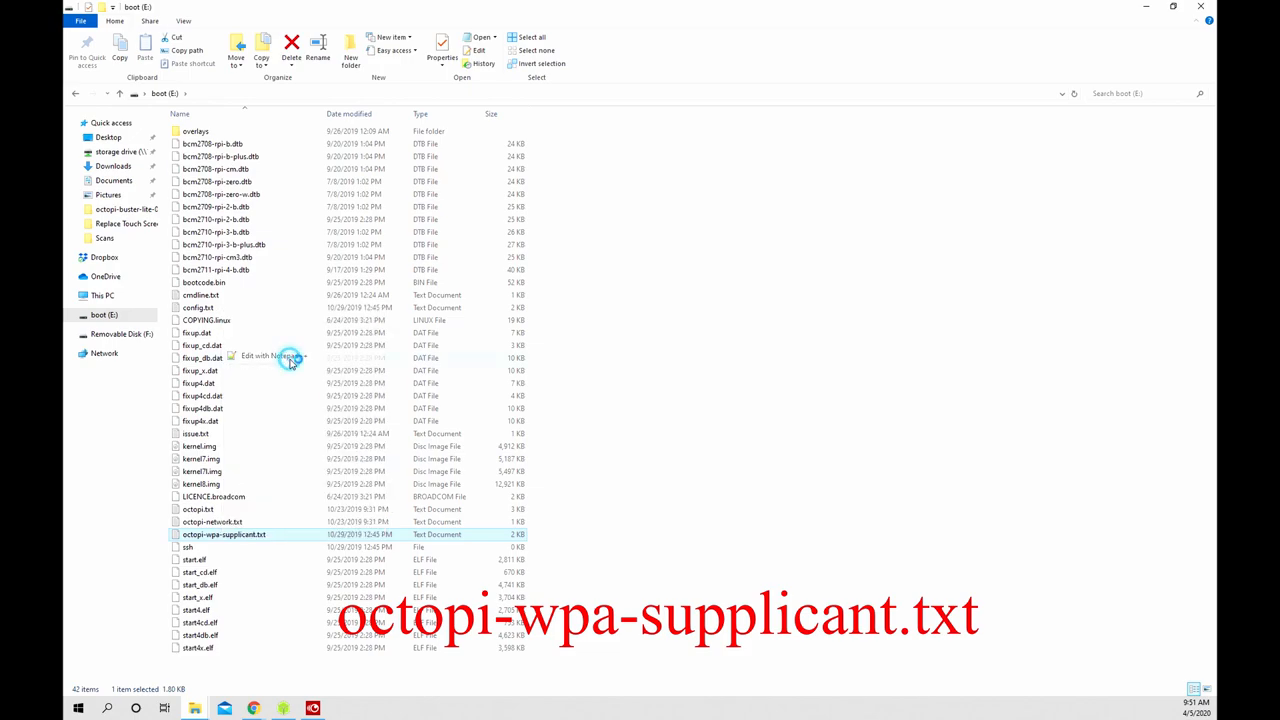
click(260, 356)
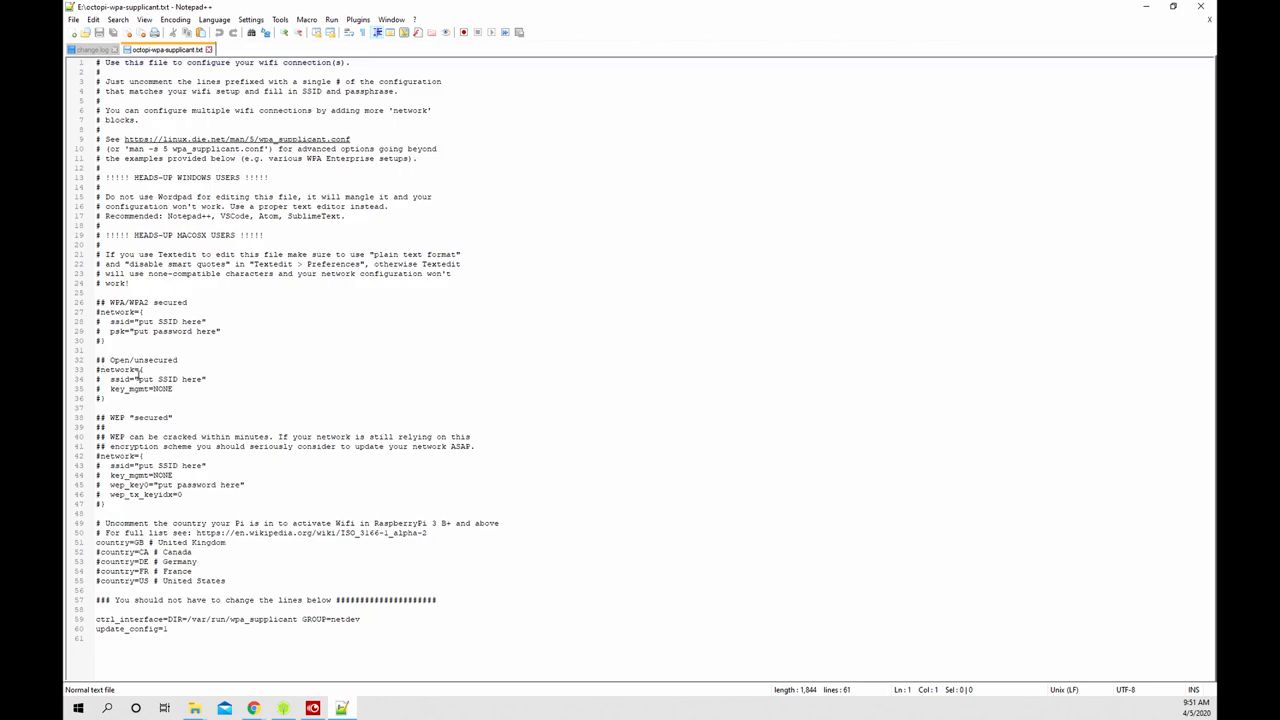
- Fill in the WiFi network name 'kaylee' and the password in the supplicant template
click(100, 340)
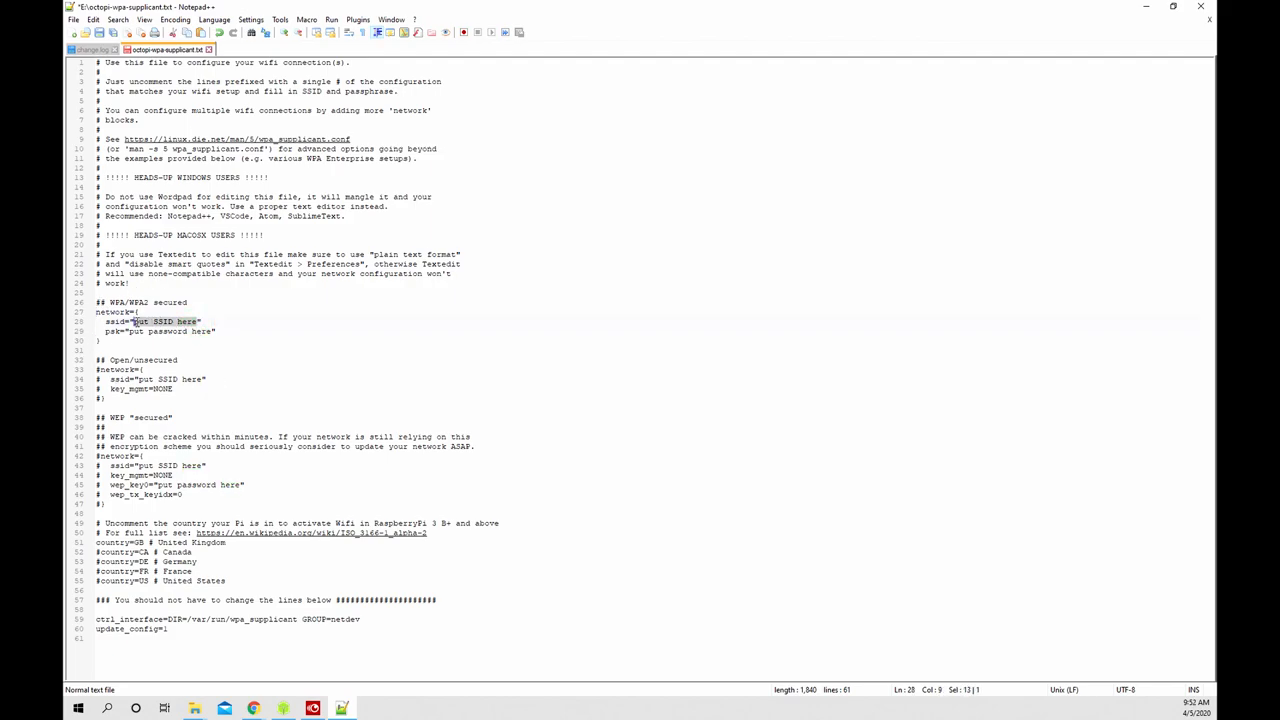
text(kaylee")
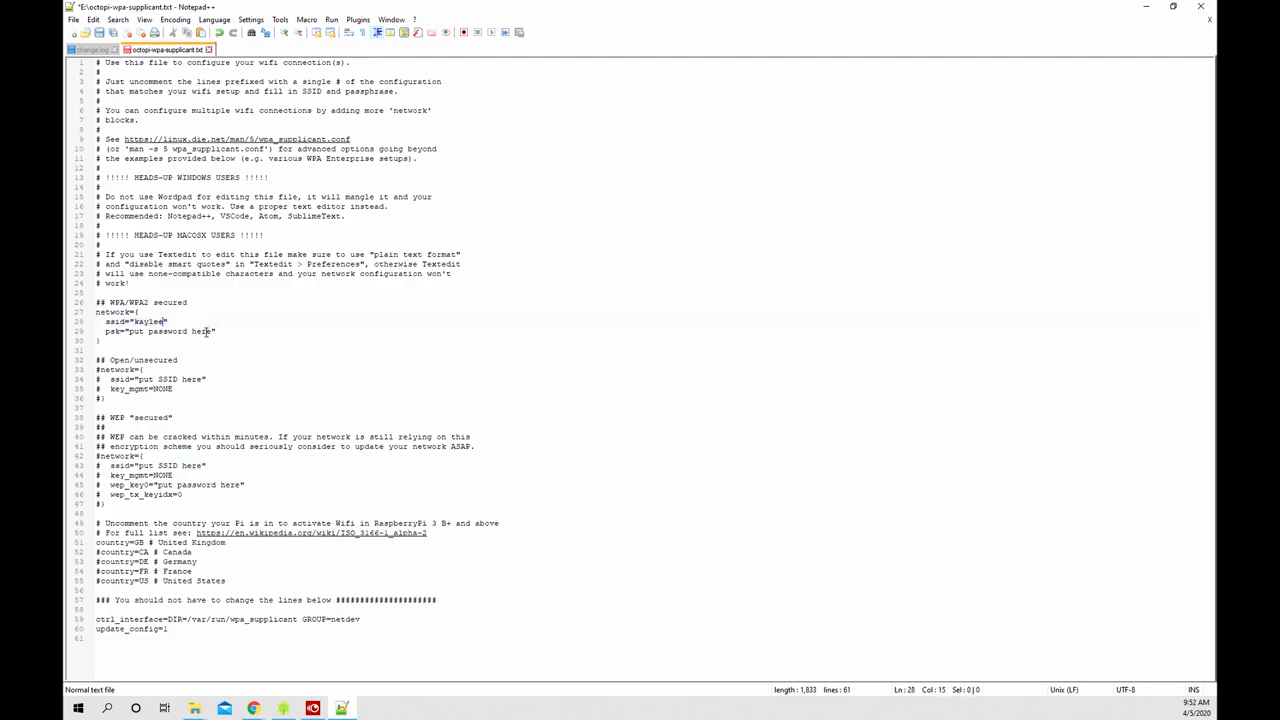
double_click(170, 332)
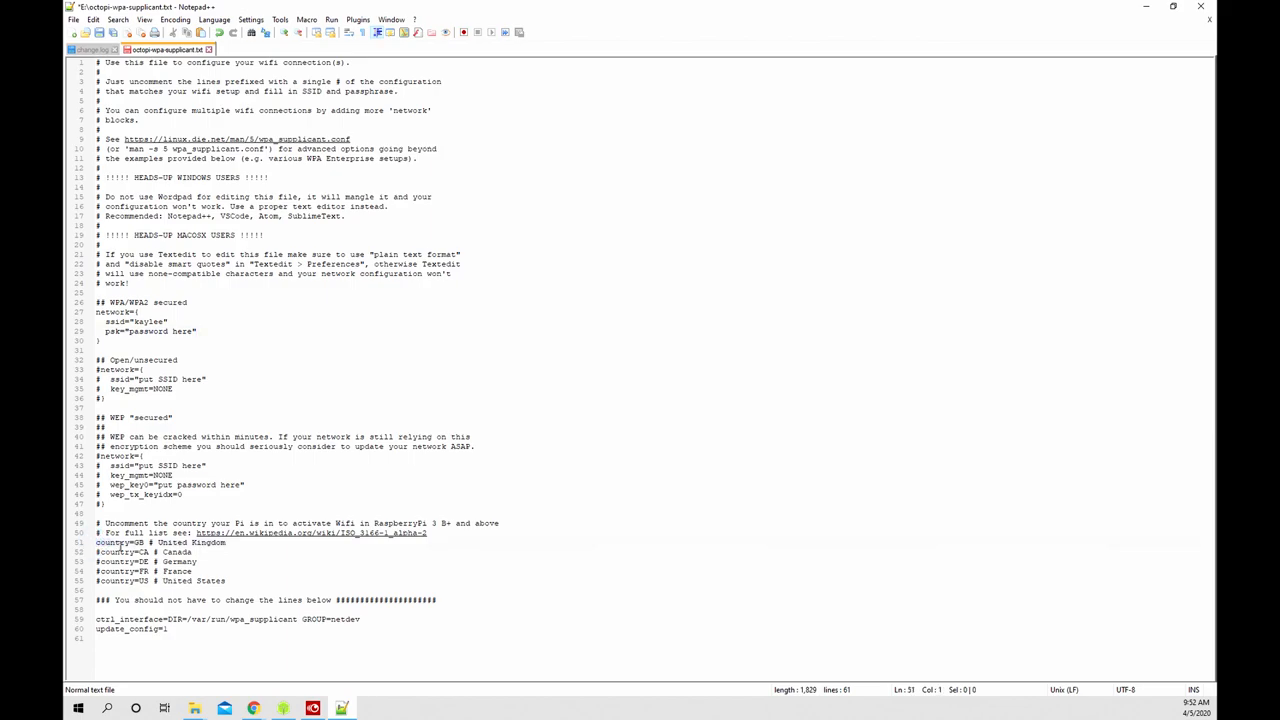
text(#)
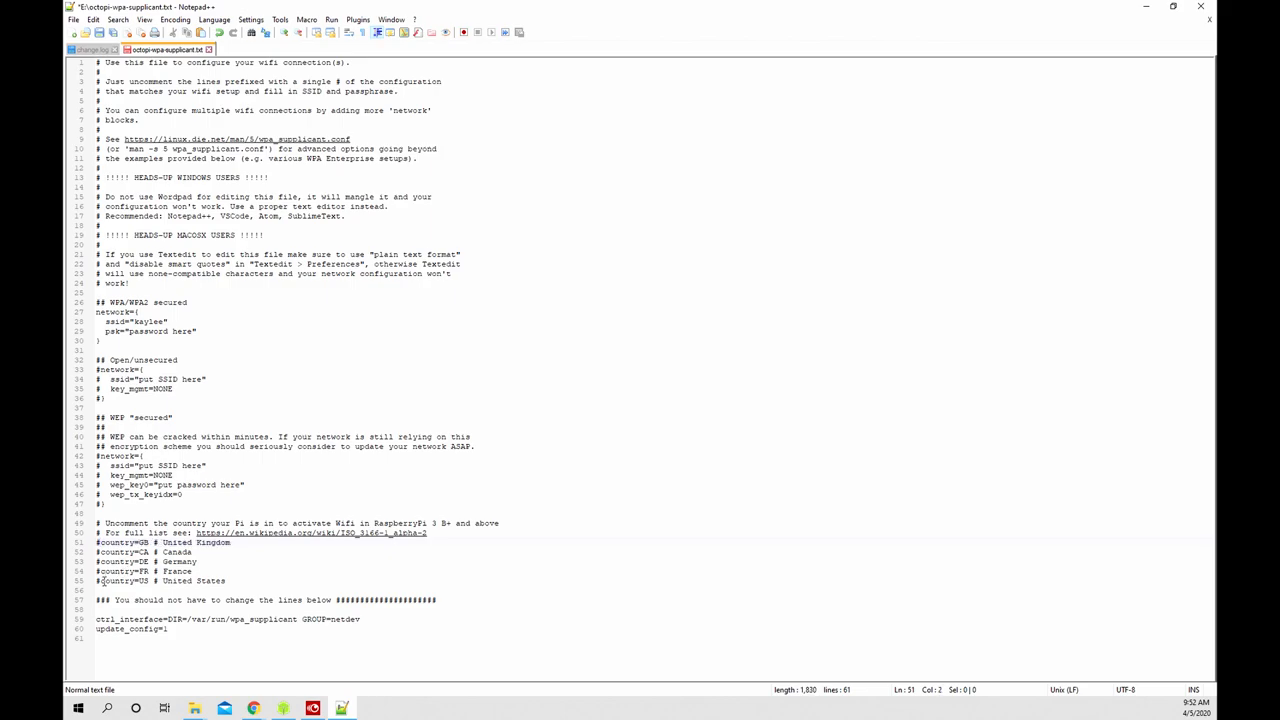
- Uncomment the country=US line and save octopi-wpa-supplicant.txt
click(118, 580)
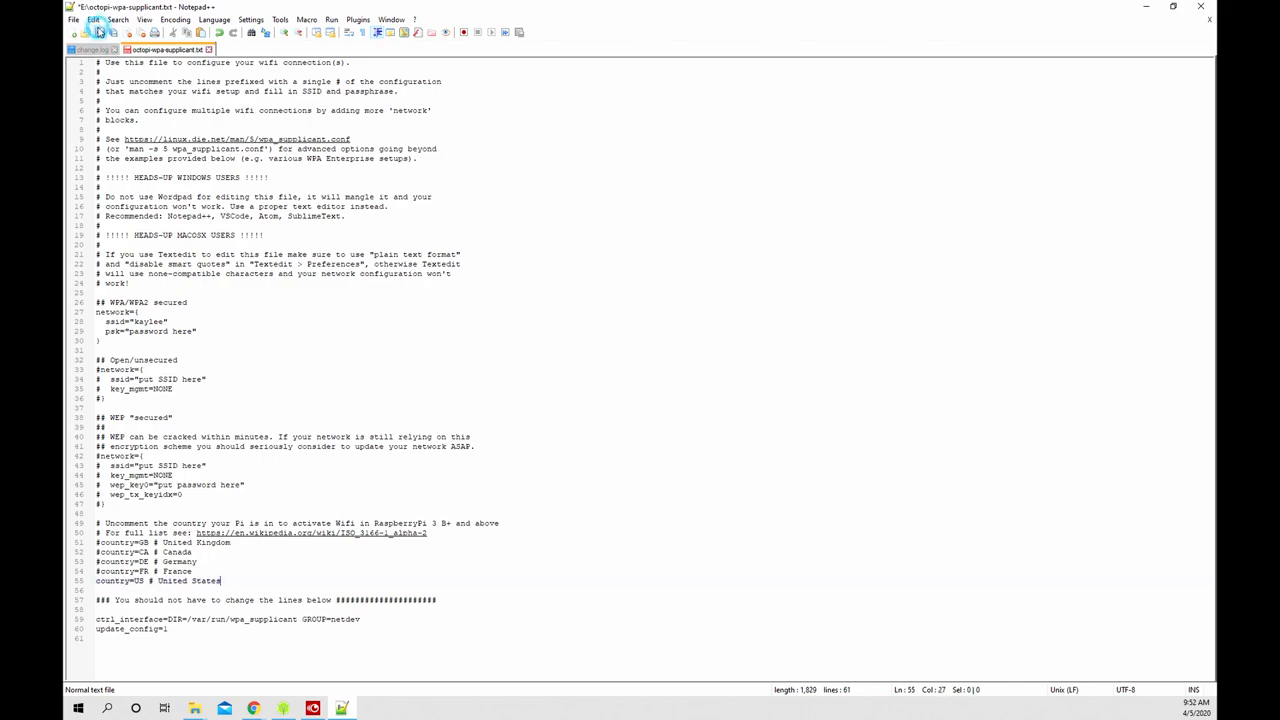
click(86, 32)
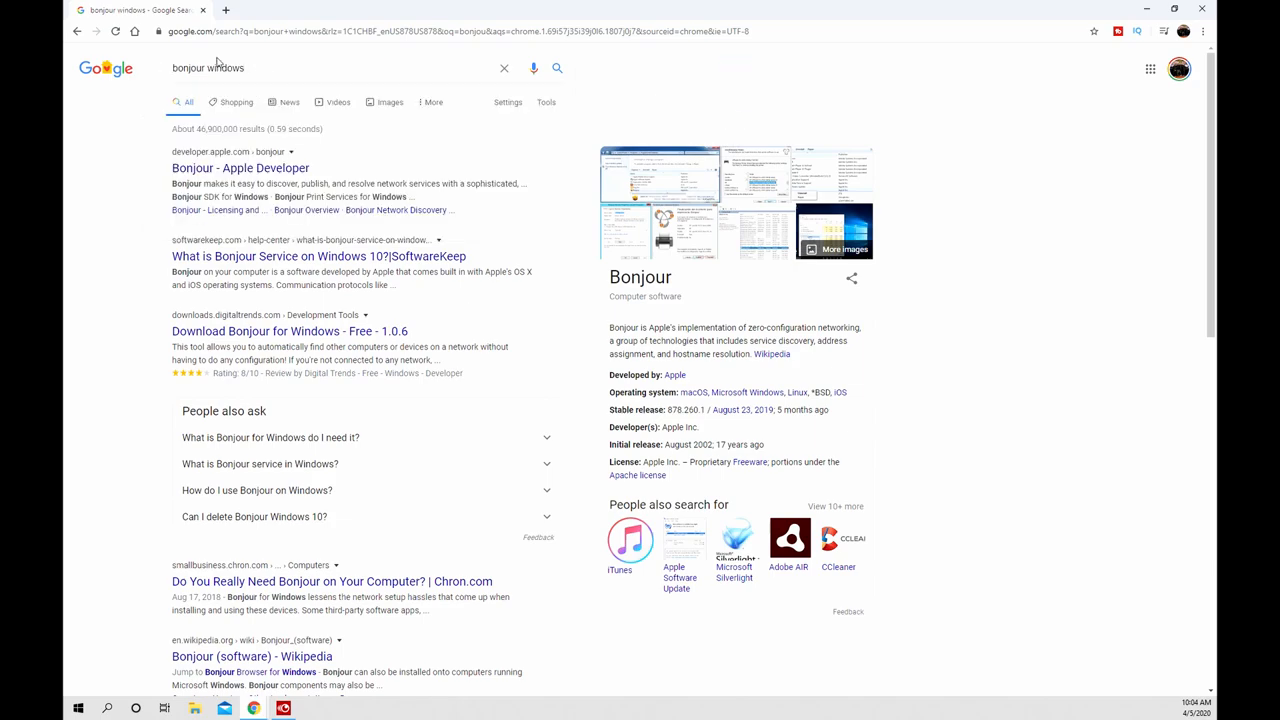
mouse_move(256, 184)
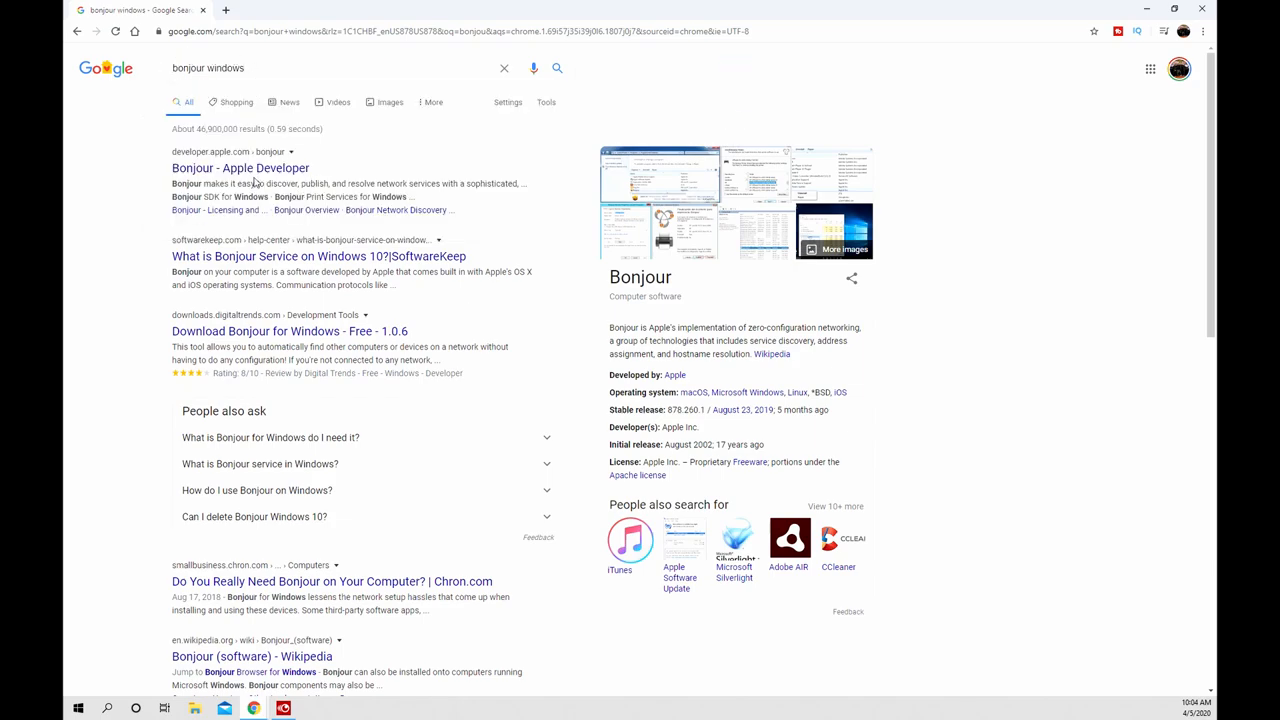
- From Apple's Bonjour developer page, download Bonjour Print Services for Windows
click(240, 168)
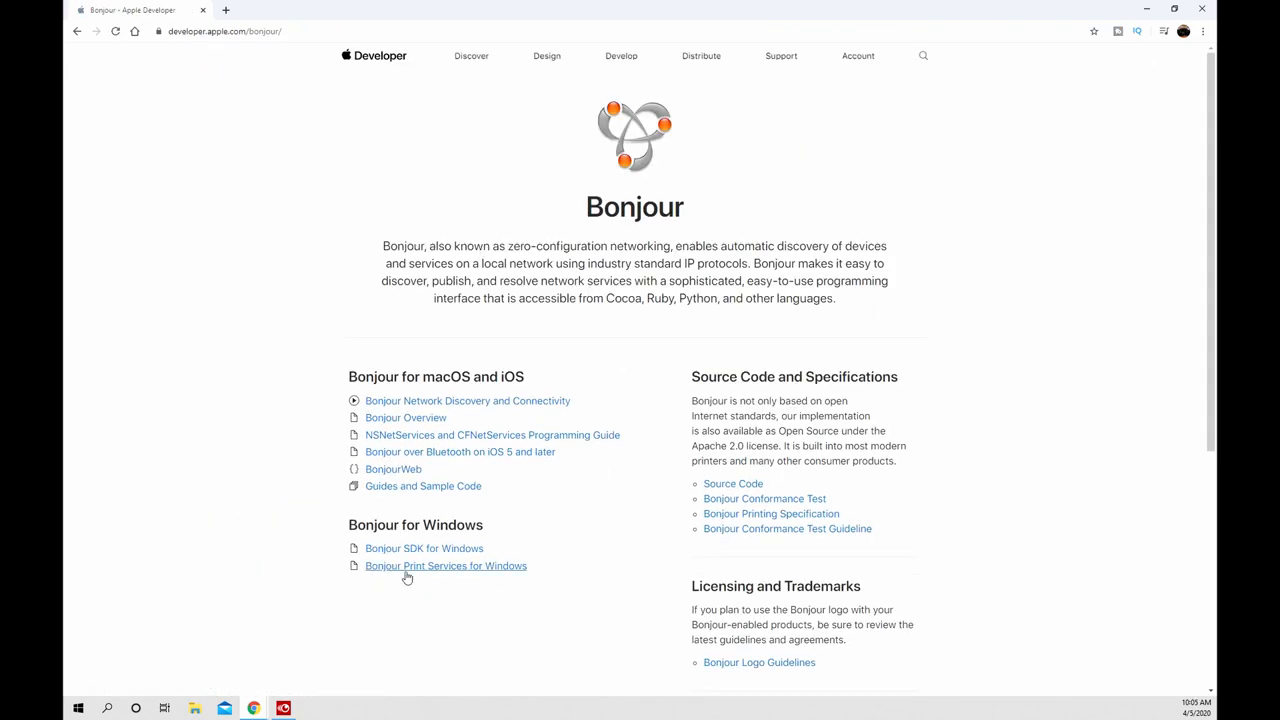
click(444, 564)
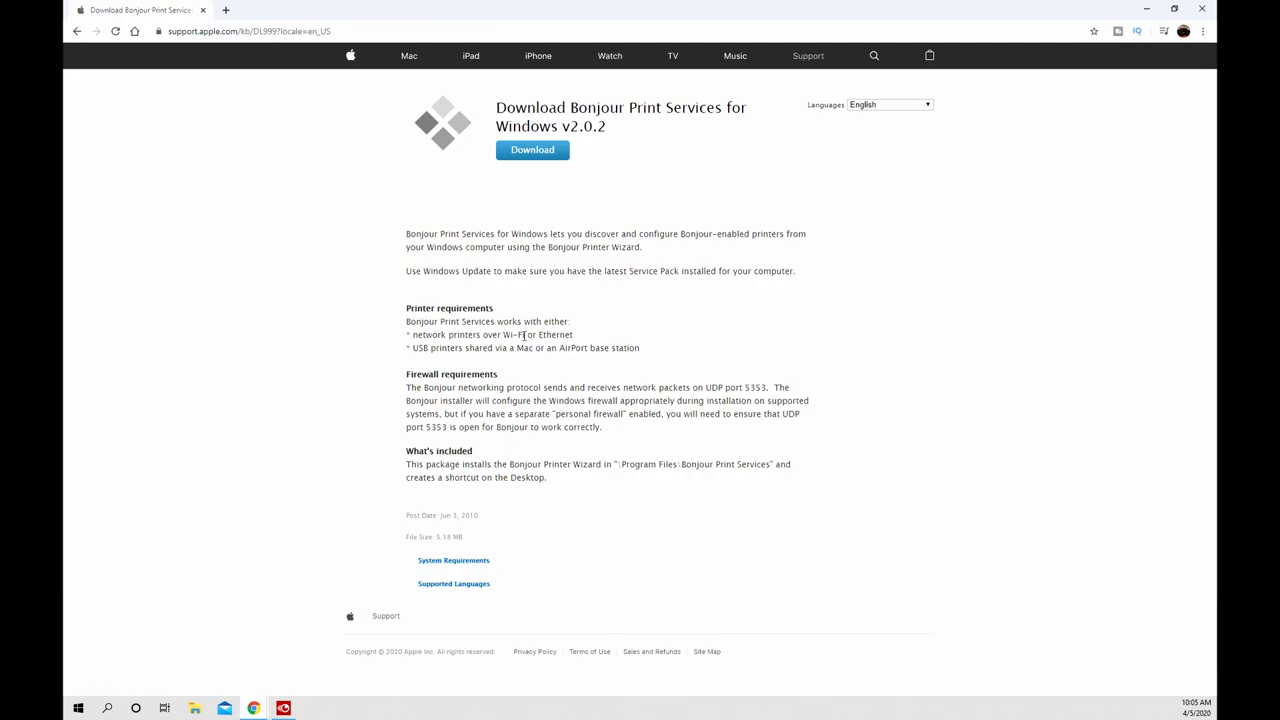
click(532, 150)
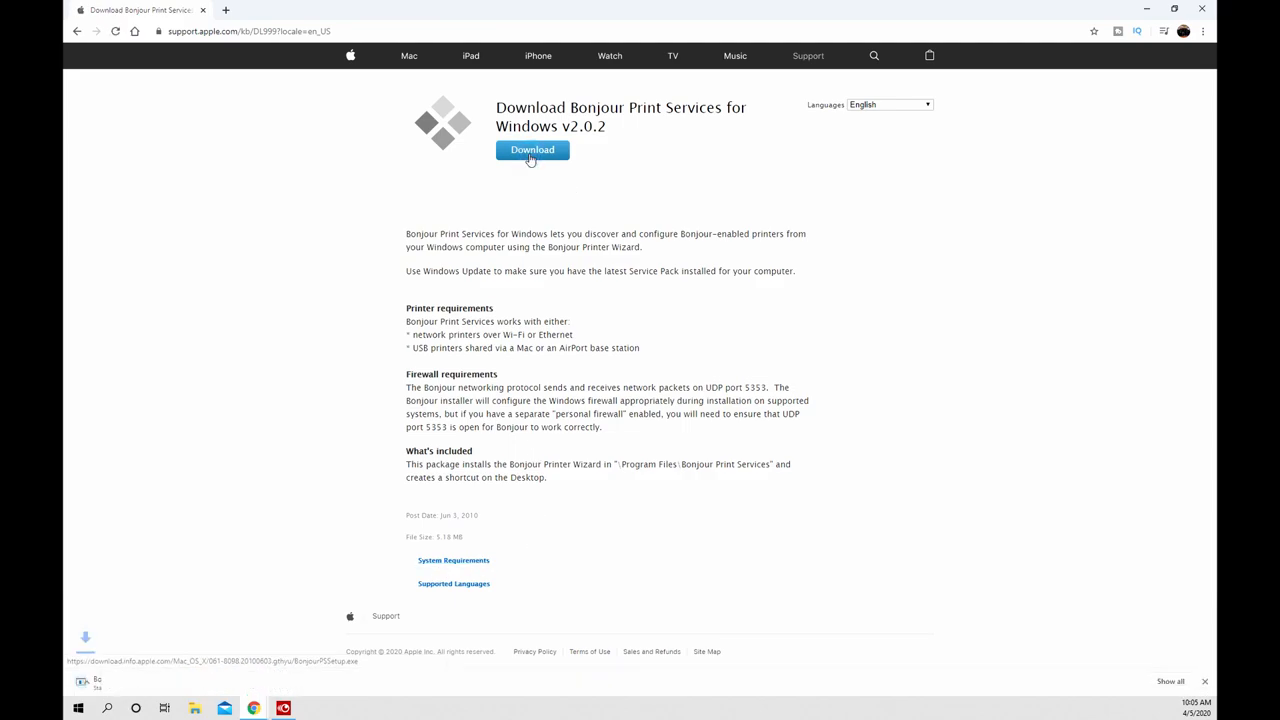
click(532, 150)
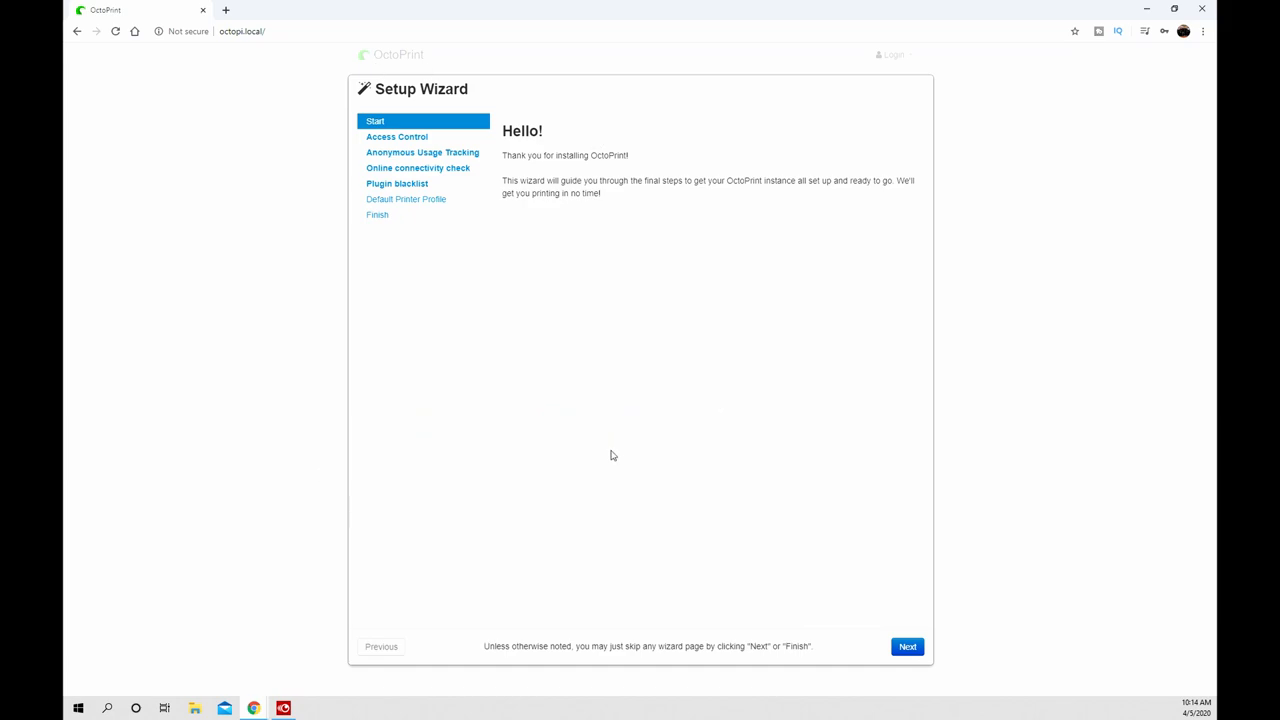
mouse_move(308, 456)
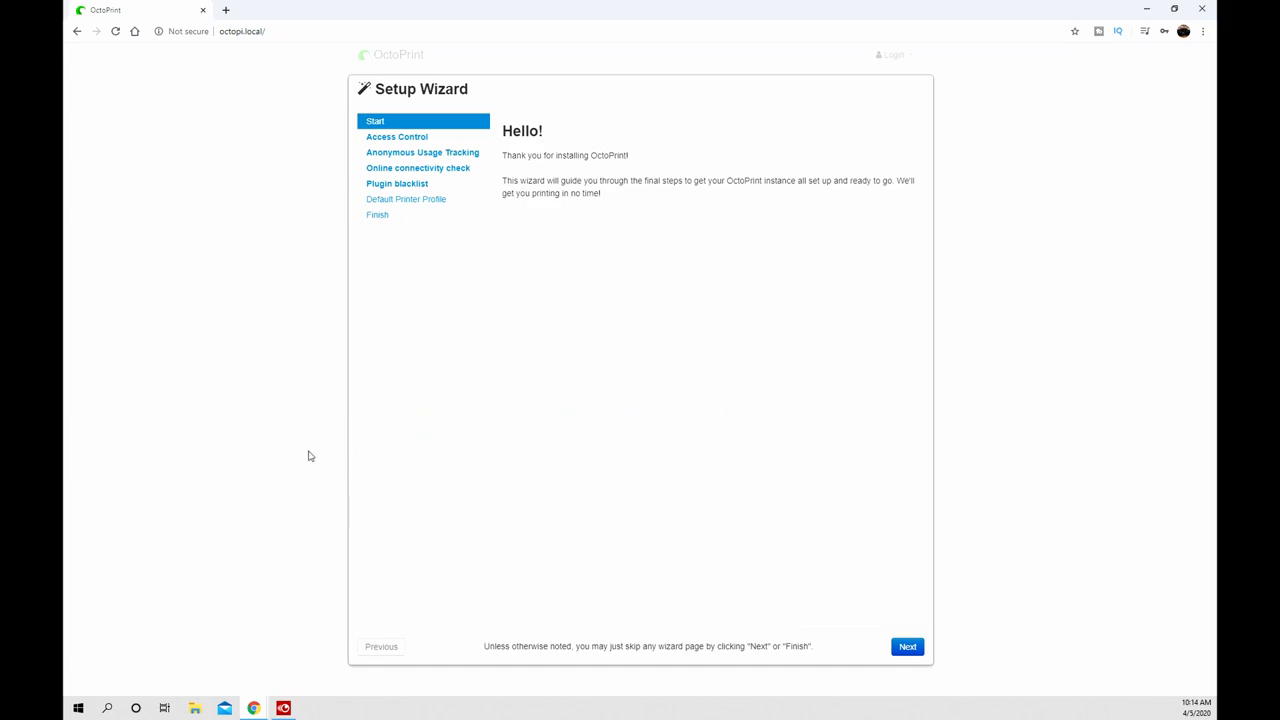
mouse_move(432, 236)
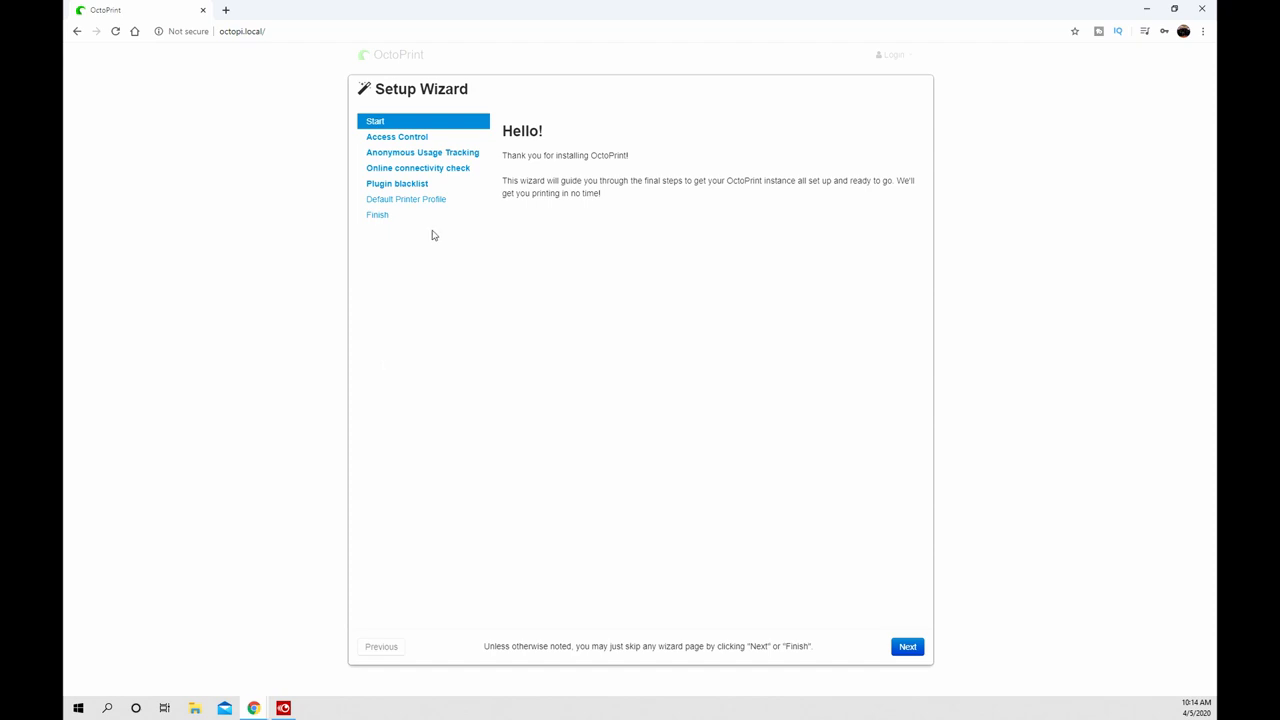
mouse_move(576, 256)
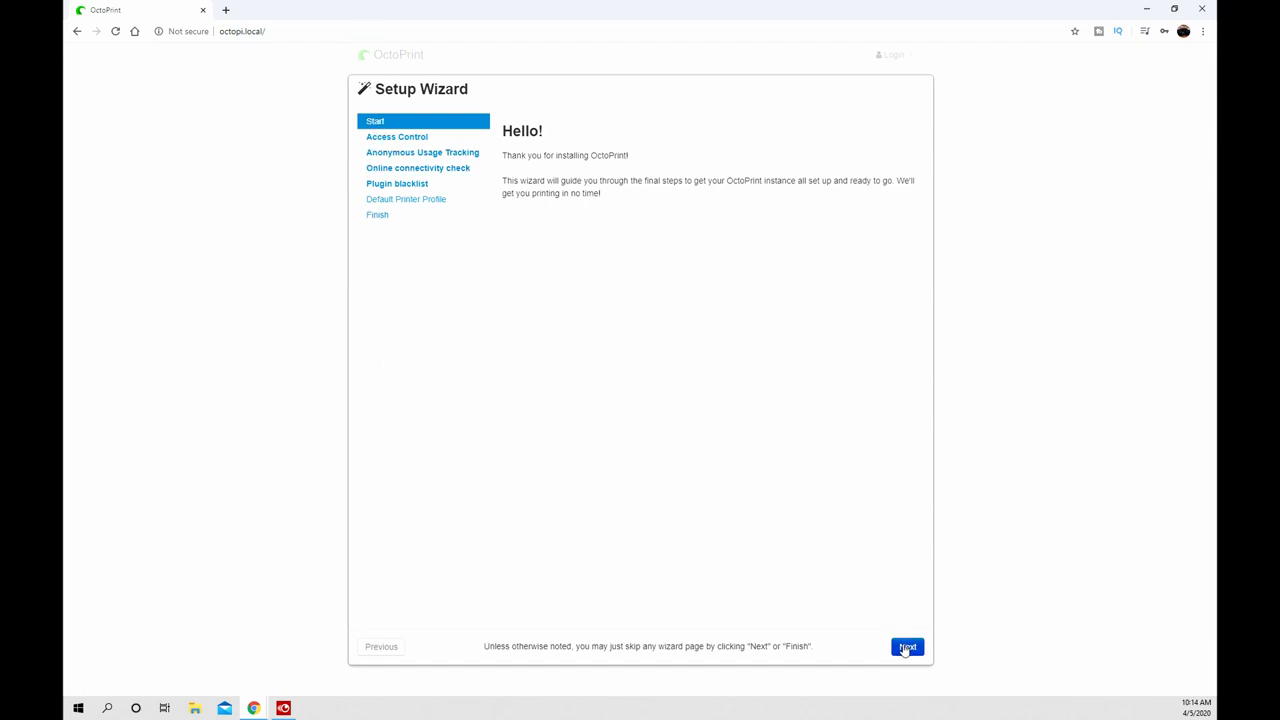
- Continue past the Setup Wizard's Hello page to the Access Control step
click(906, 646)
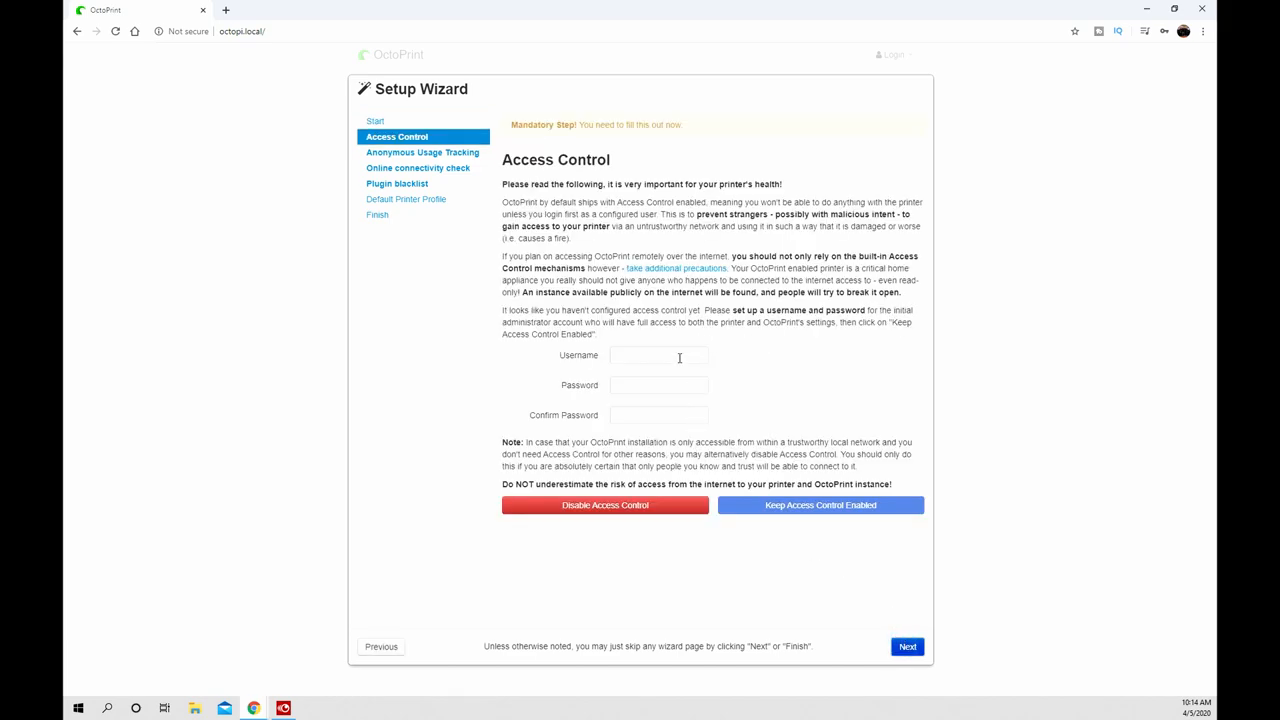
- Enter the admin username and password, keep access control enabled, and continue to usage tracking
click(658, 356)
text(TEOT)
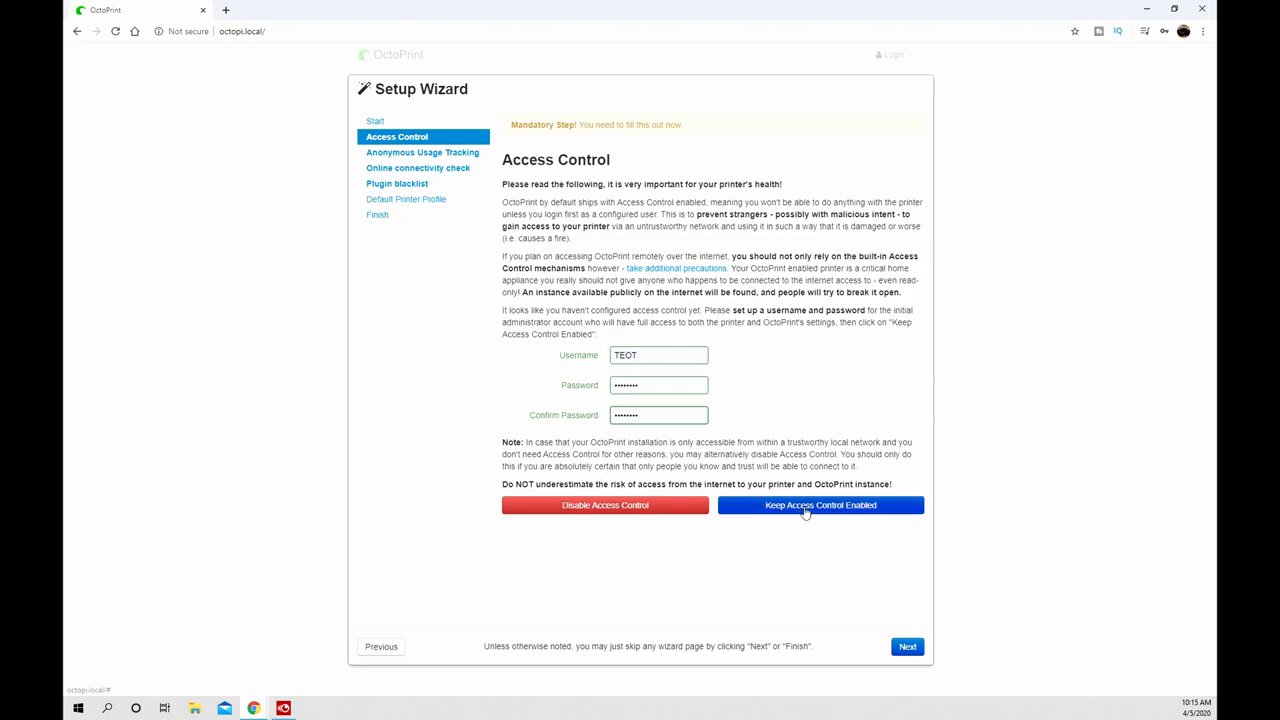
click(820, 504)
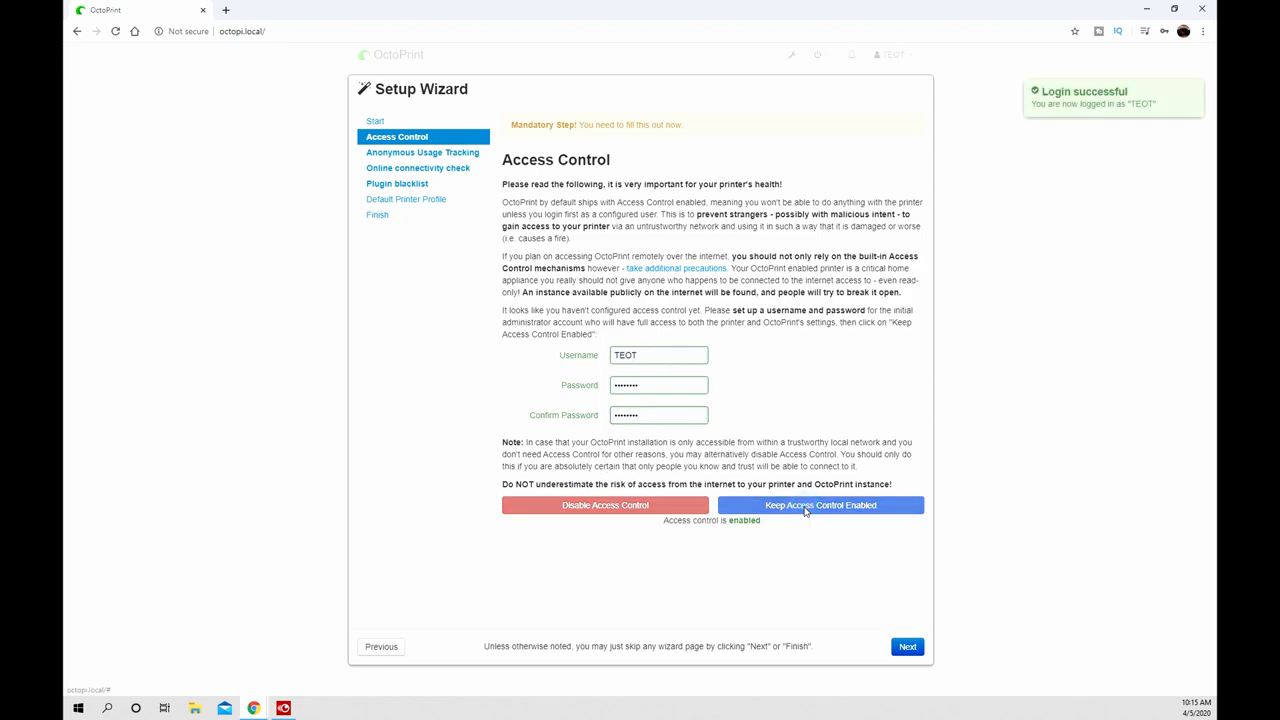
click(820, 504)
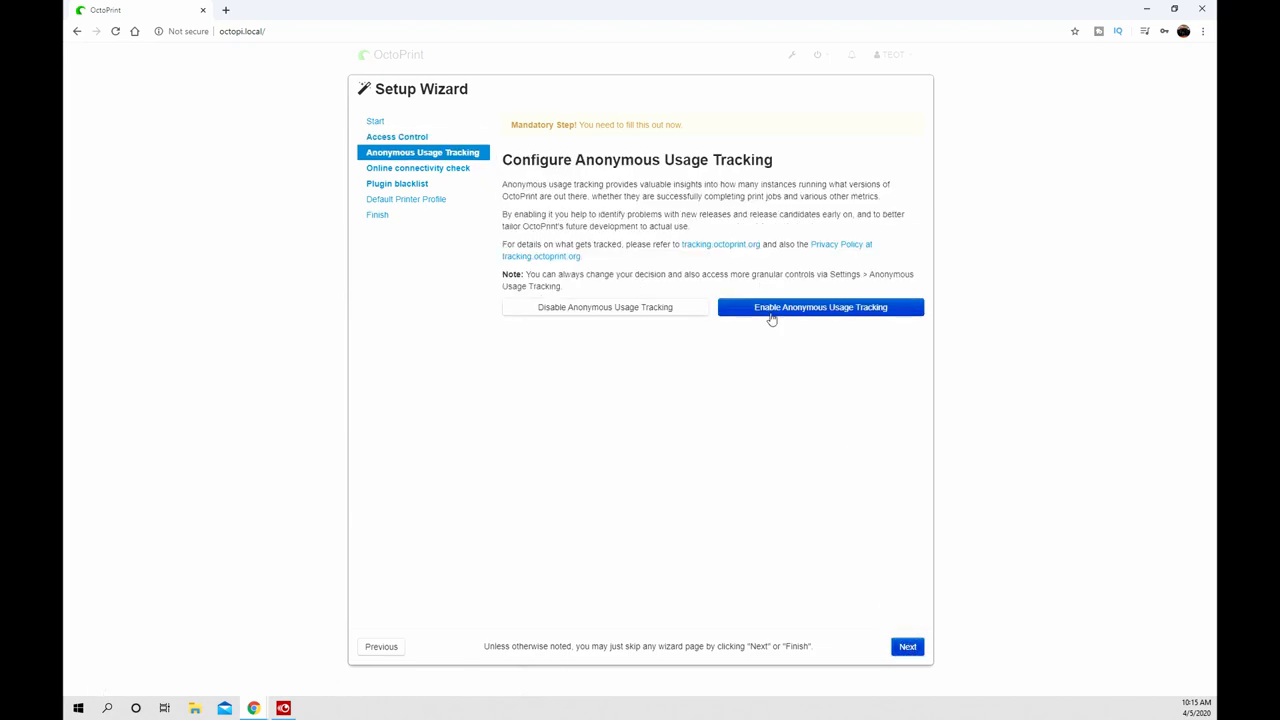
- Enable anonymous usage tracking and continue to the connectivity check step
click(820, 308)
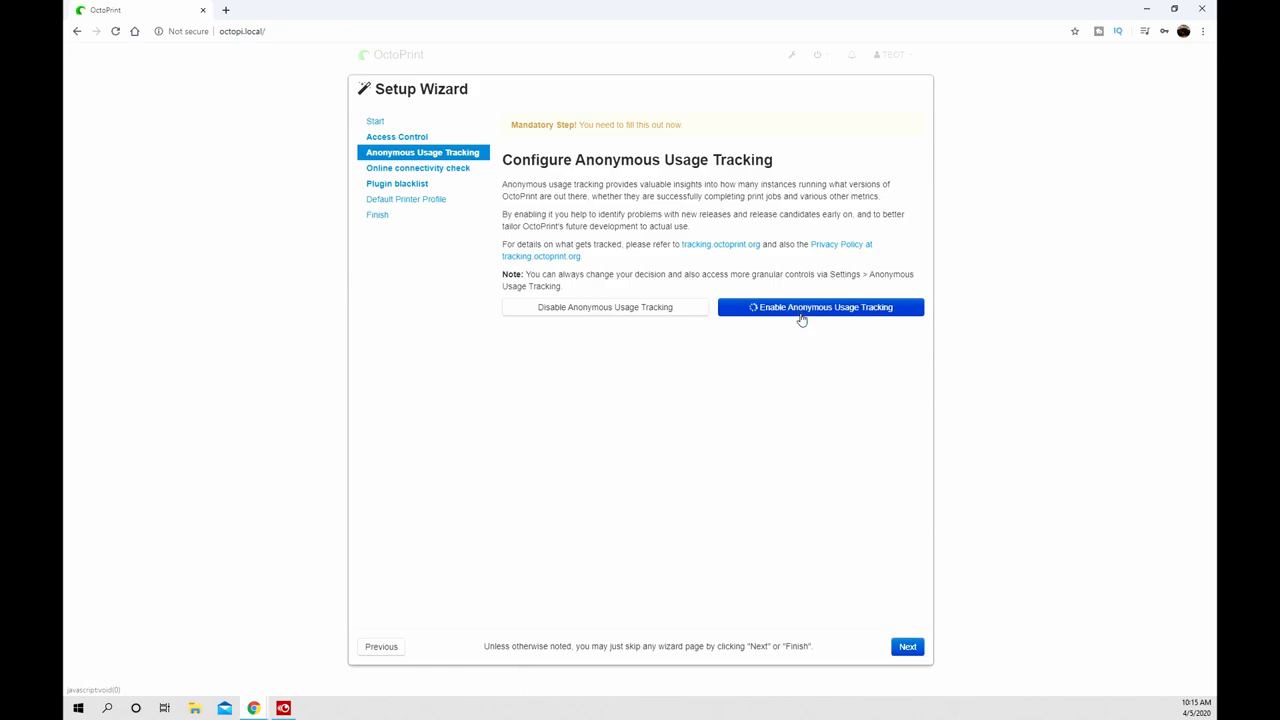
click(820, 308)
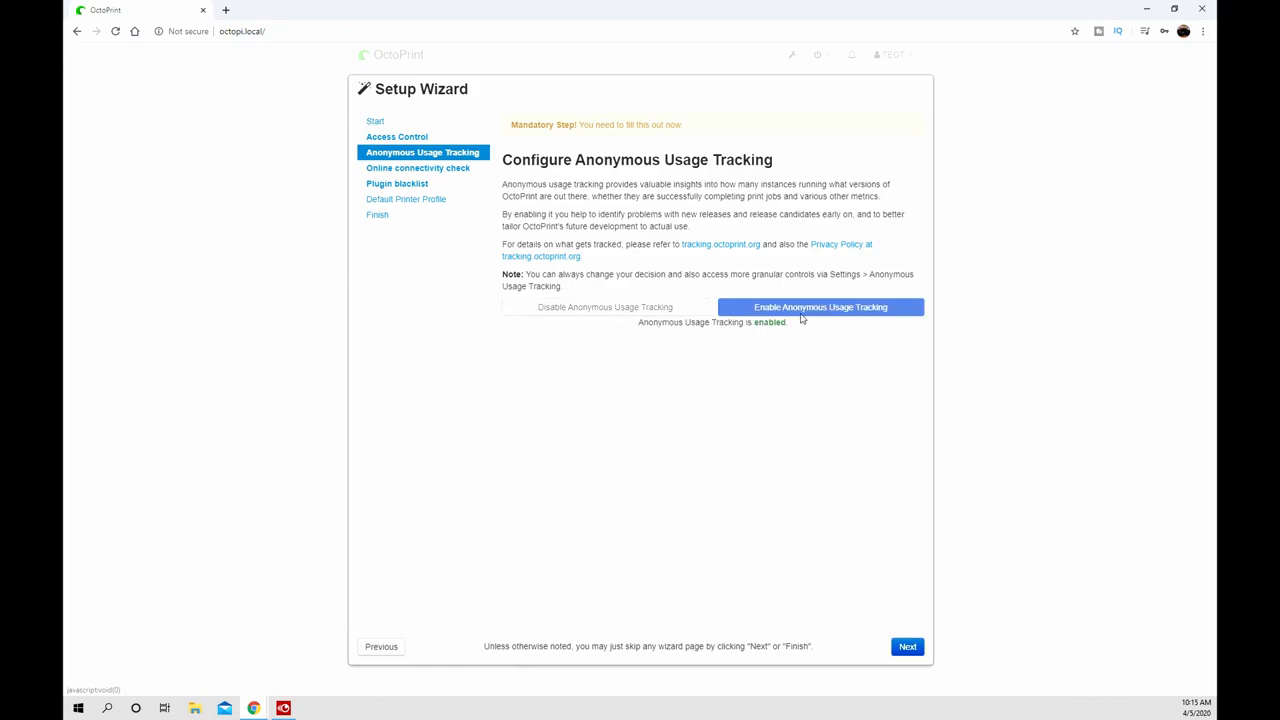
click(906, 646)
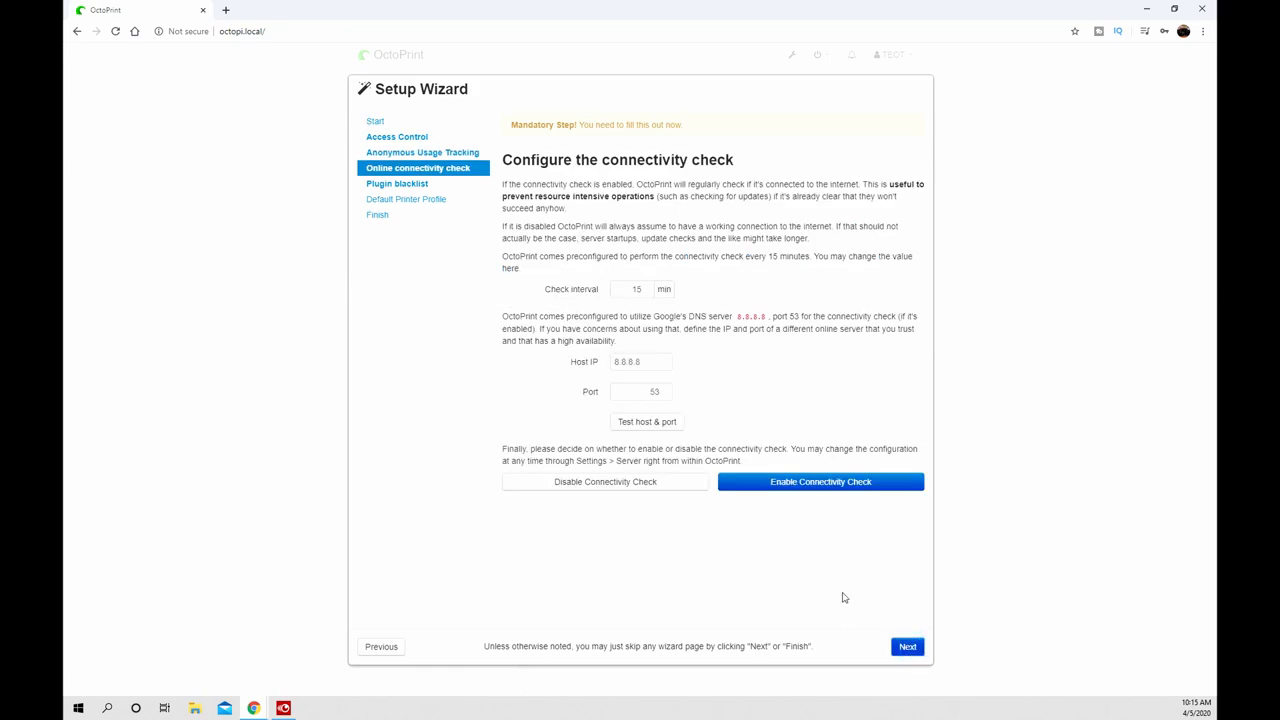
mouse_move(660, 284)
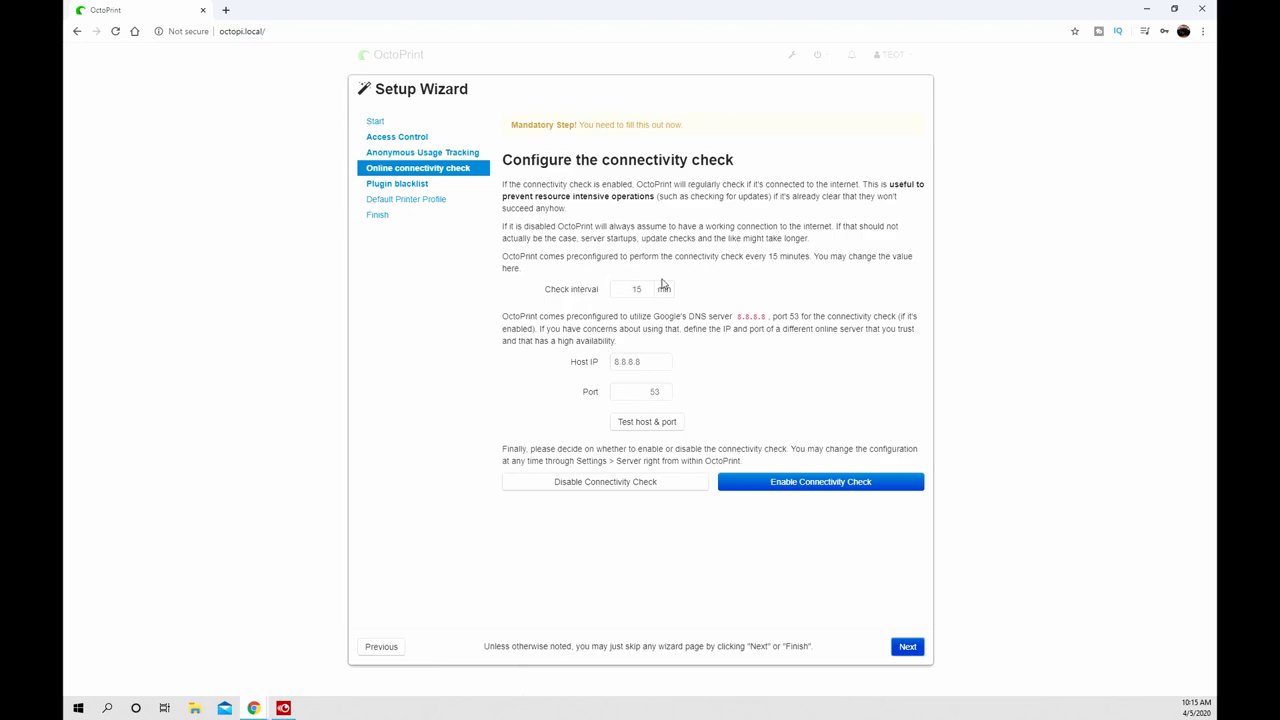
mouse_move(664, 288)
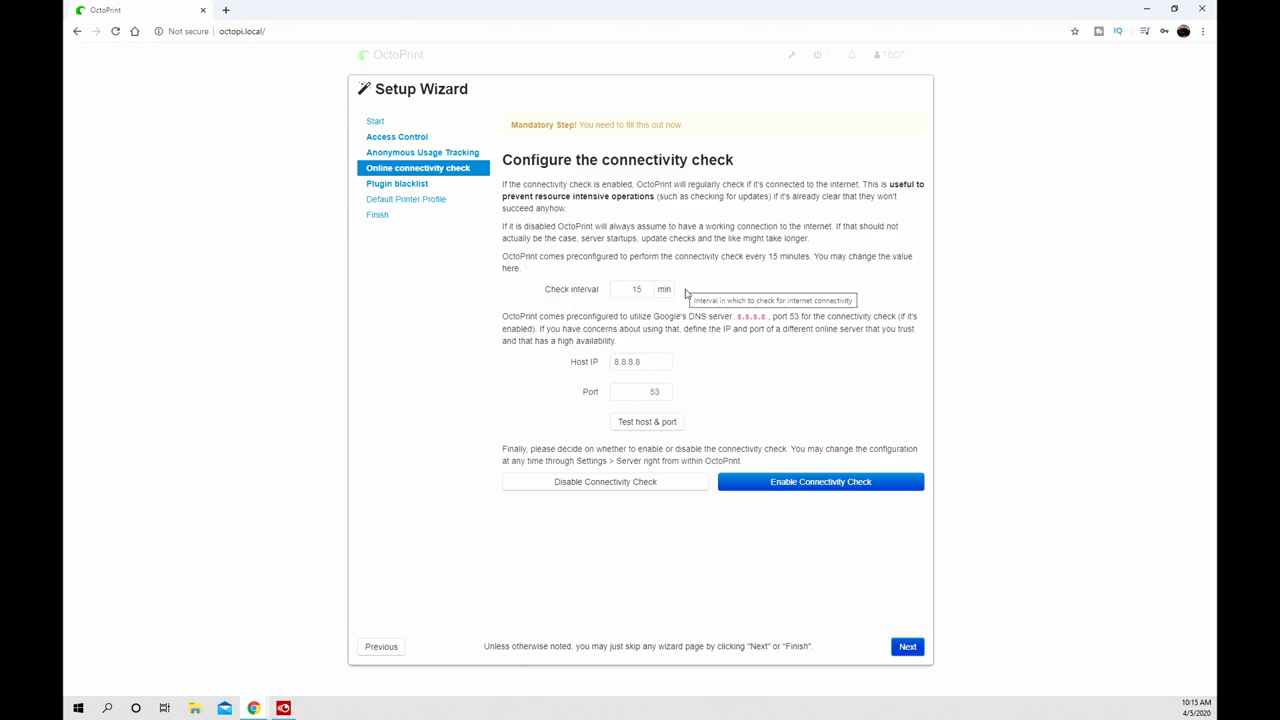
- Enable the connectivity check and plugin blacklist processing, reaching the printer profile step
click(820, 480)
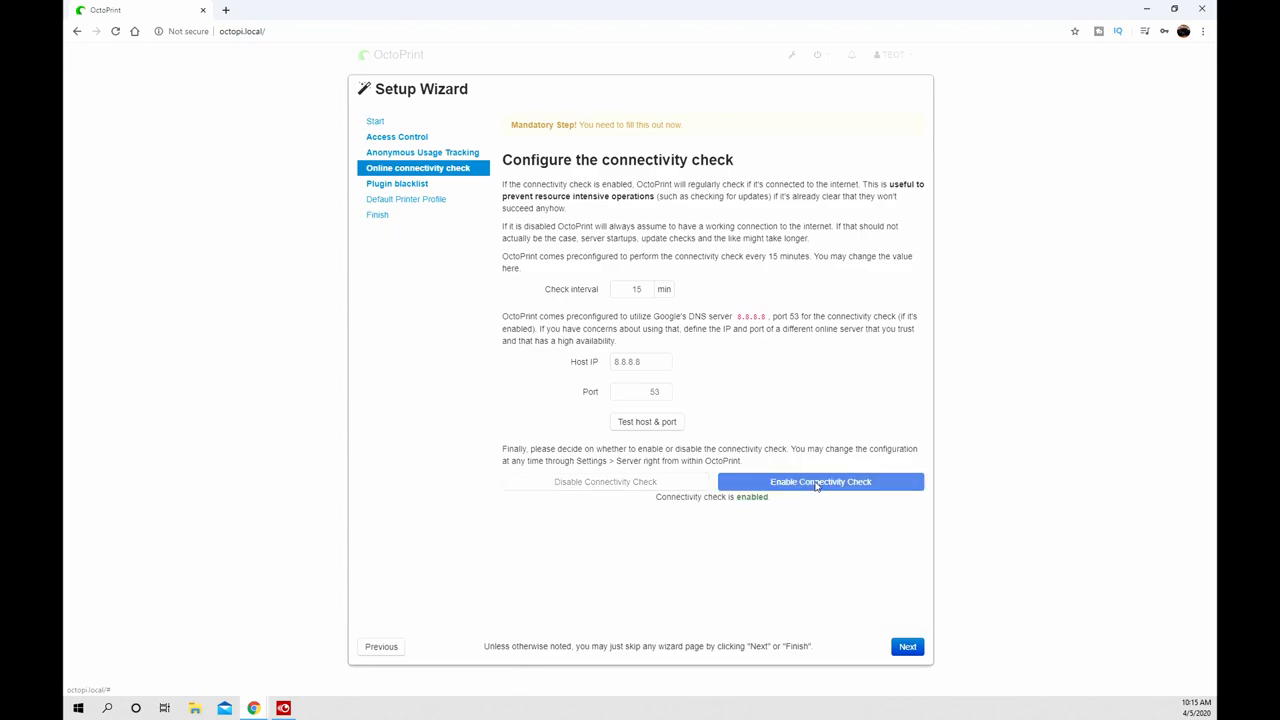
mouse_move(712, 404)
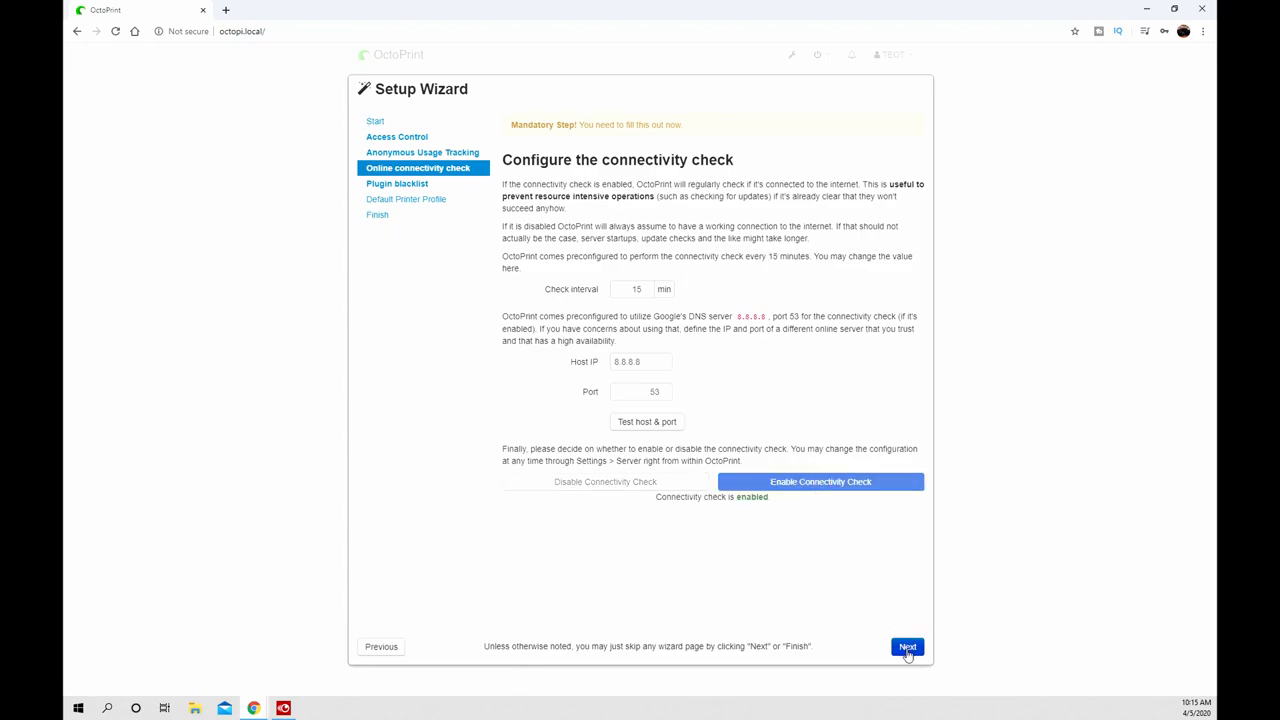
click(906, 646)
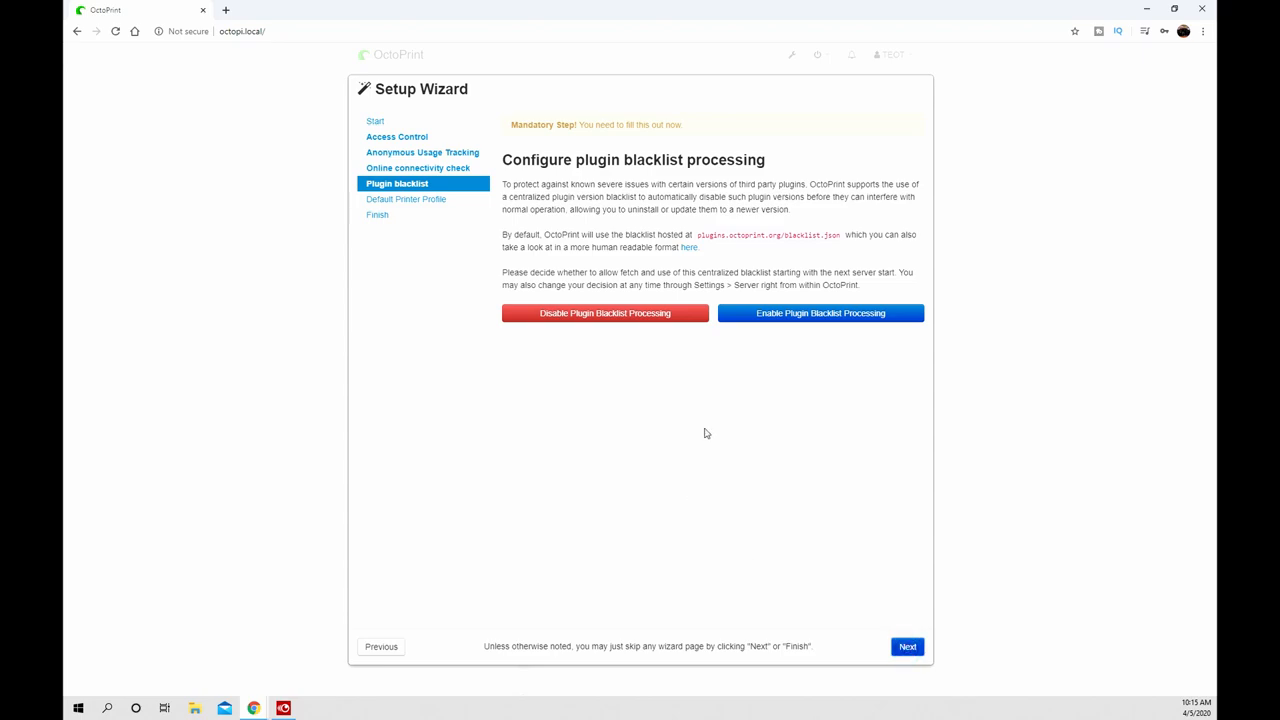
click(820, 312)
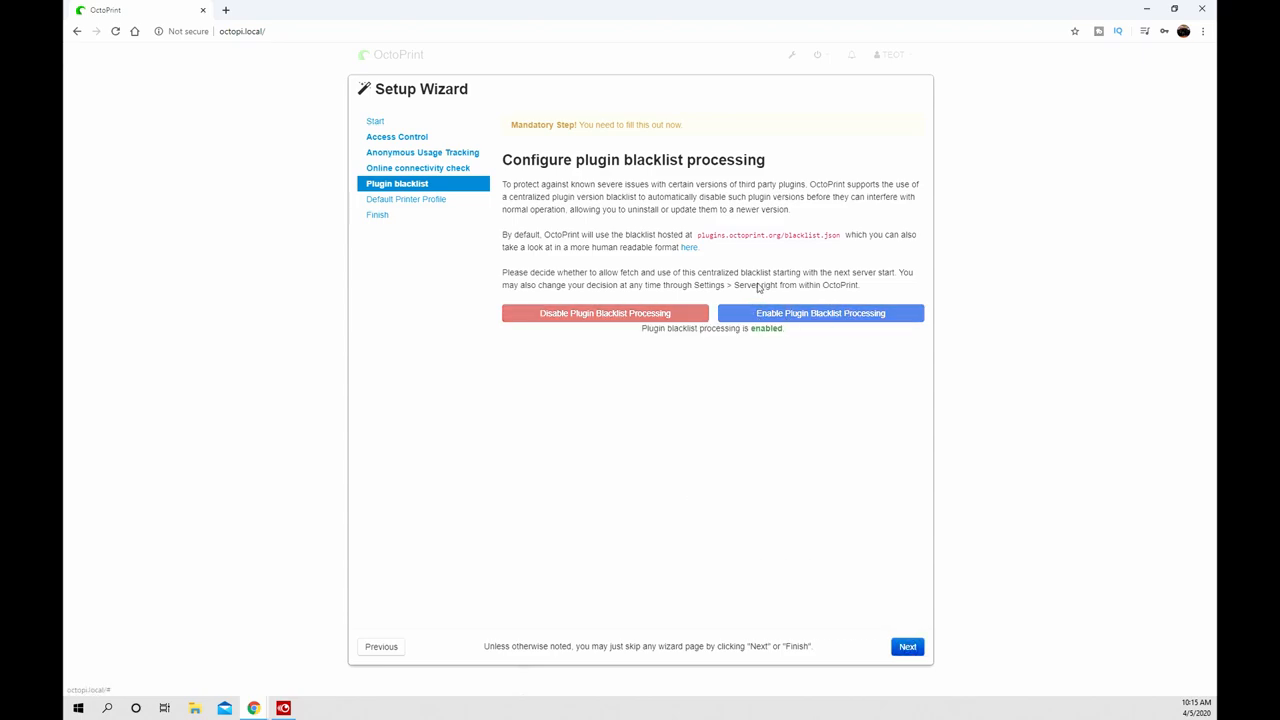
mouse_move(840, 512)
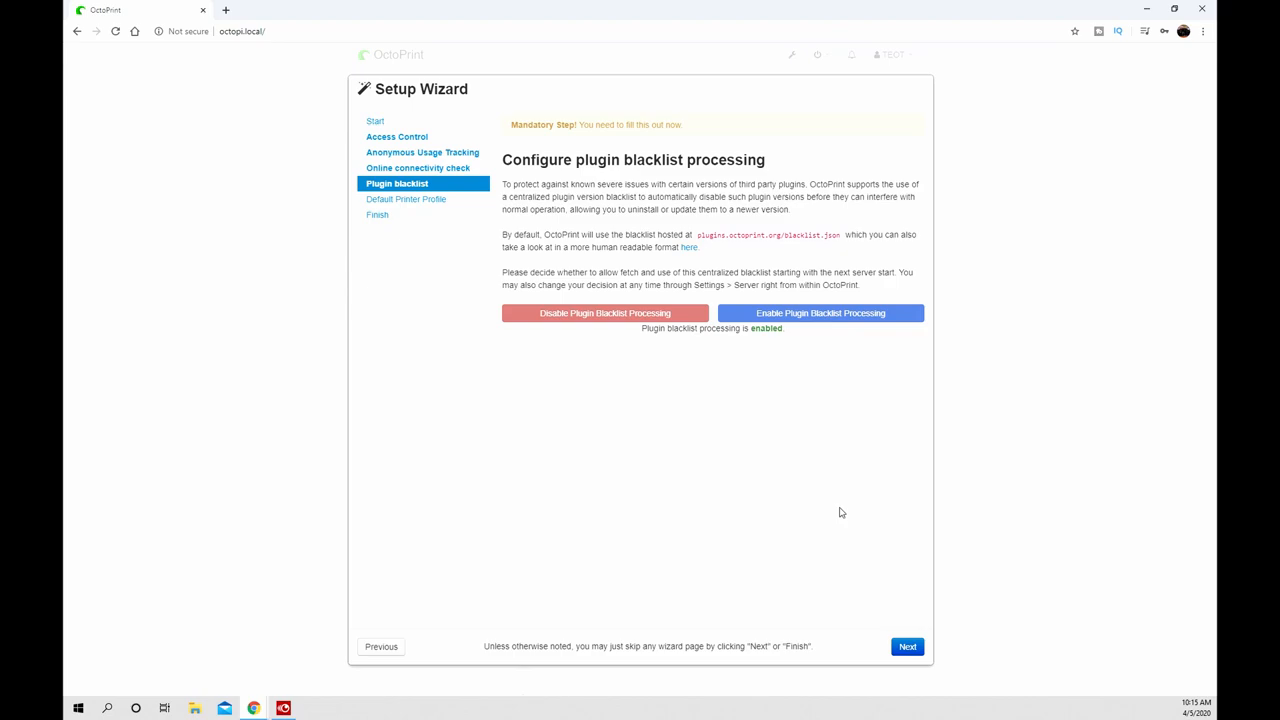
mouse_move(888, 638)
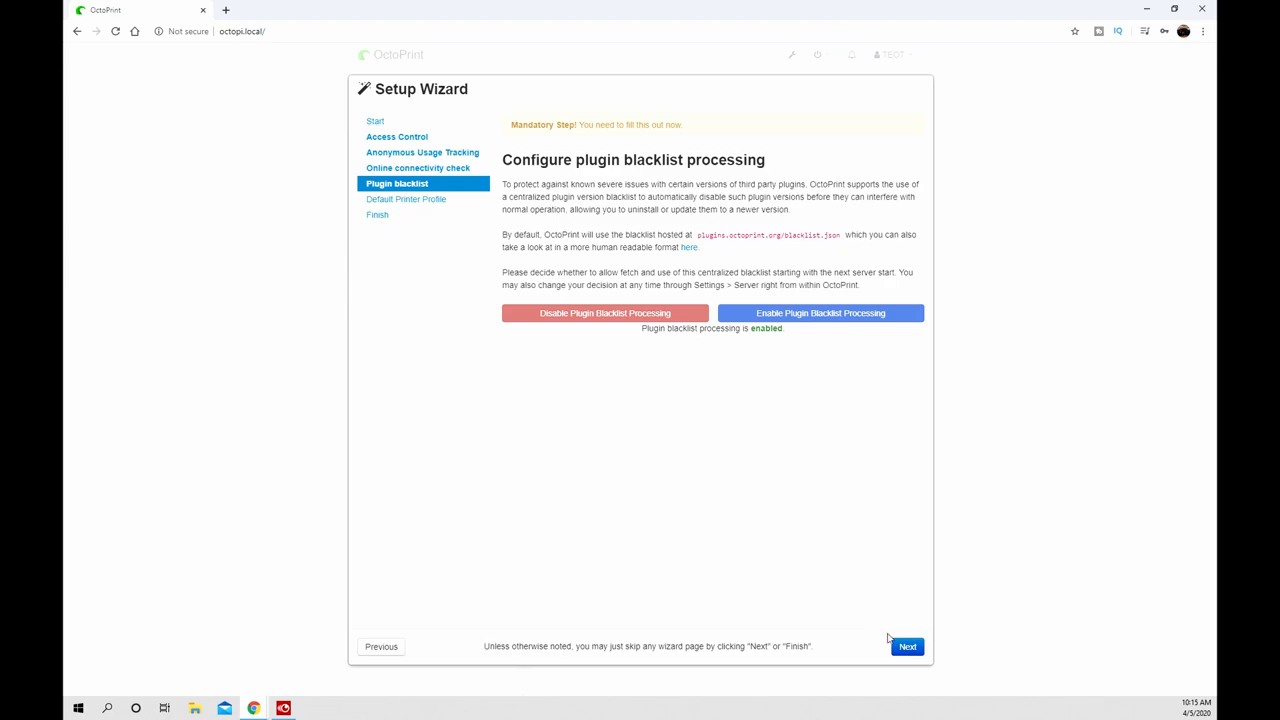
click(906, 646)
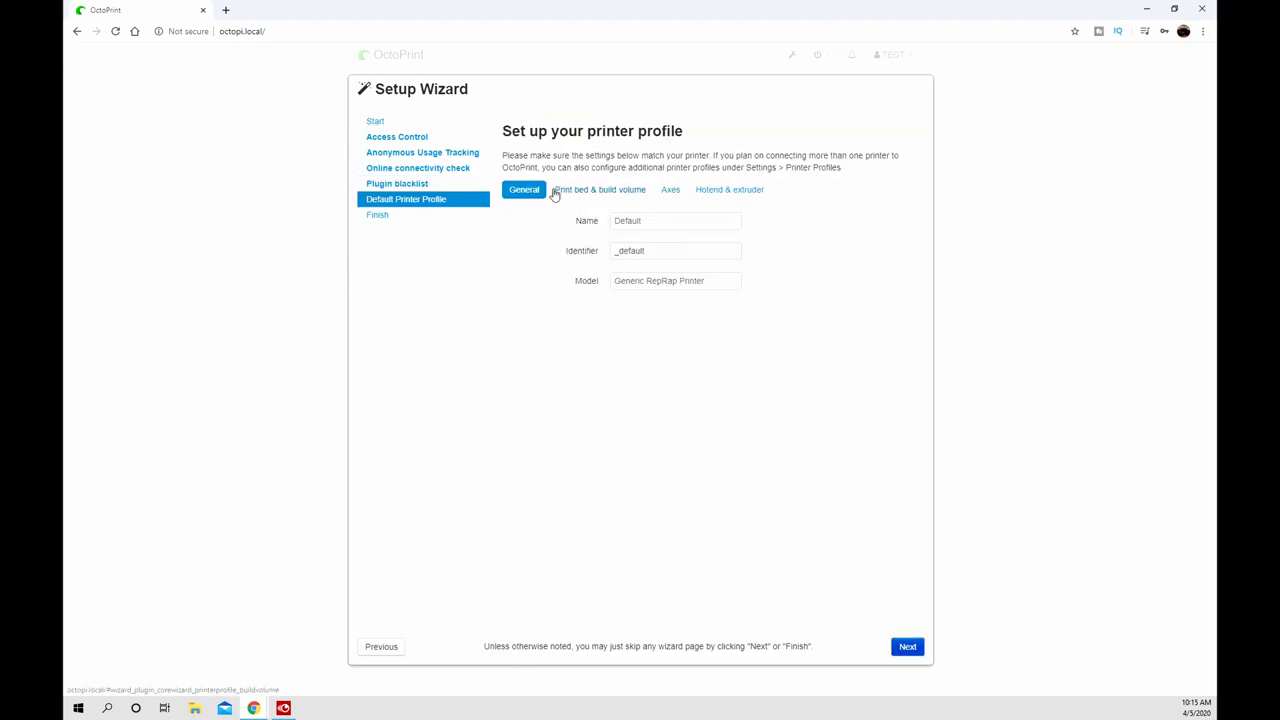
mouse_move(508, 112)
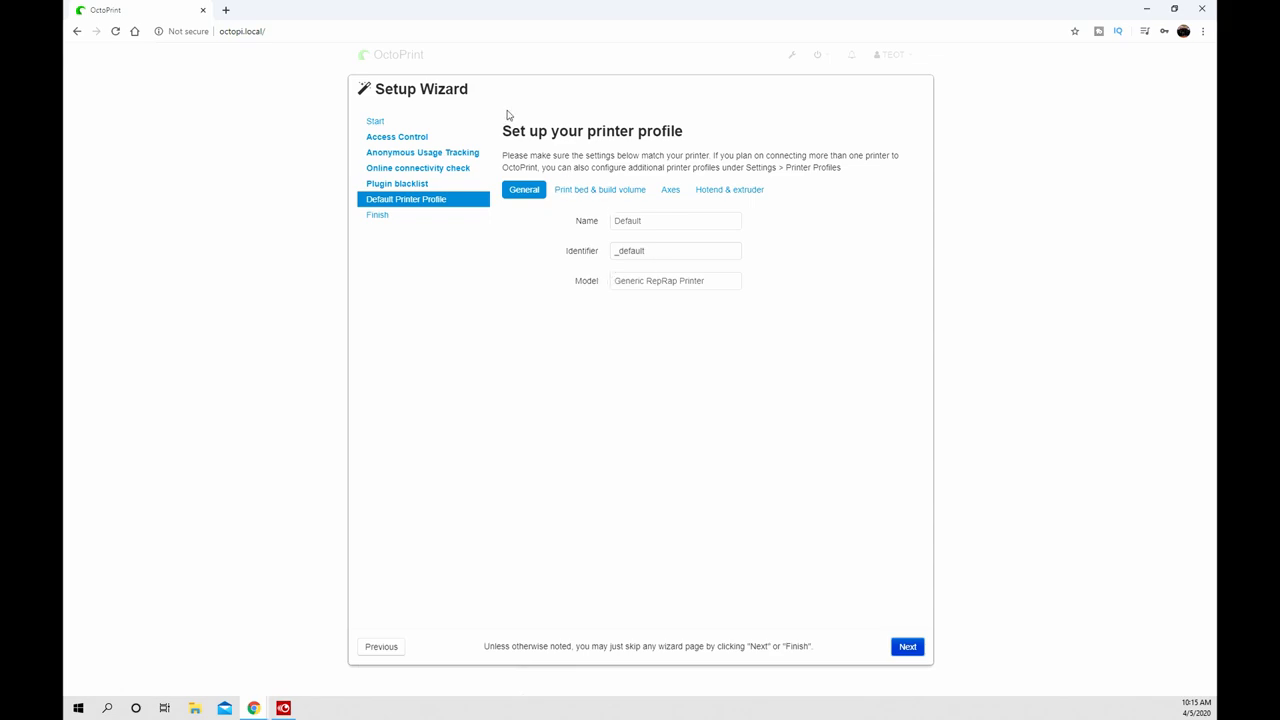
- Name the default profile 'Ender 5 Plus' with model 'Creality Ender 5 Plus'
triple_click(676, 220)
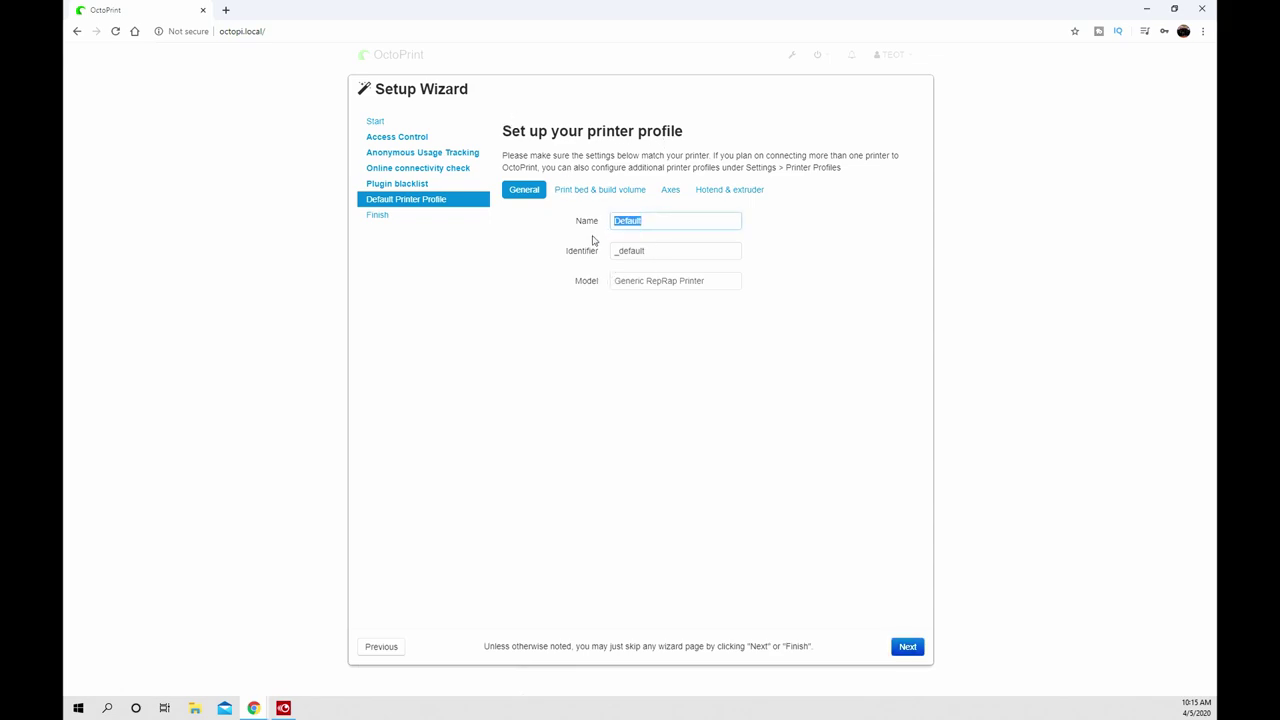
text(Ender 5 Plus)
click(674, 280)
text(Cre)
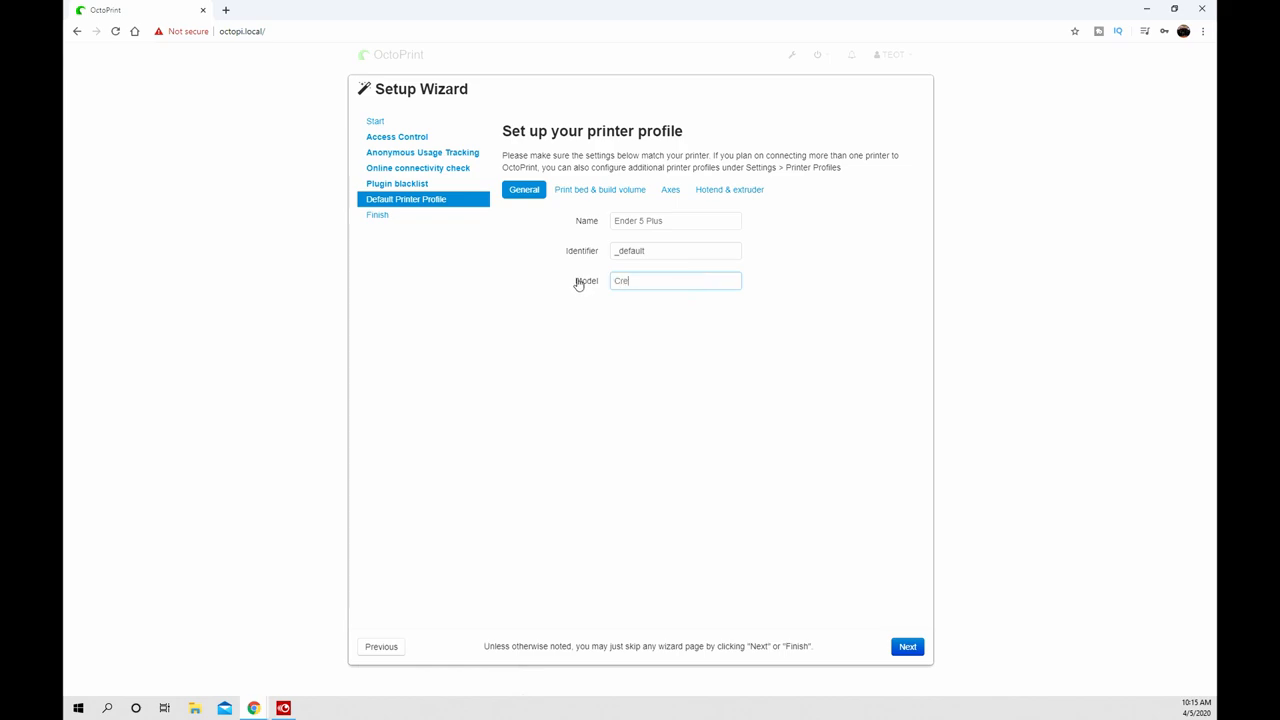
text(ality Ender)
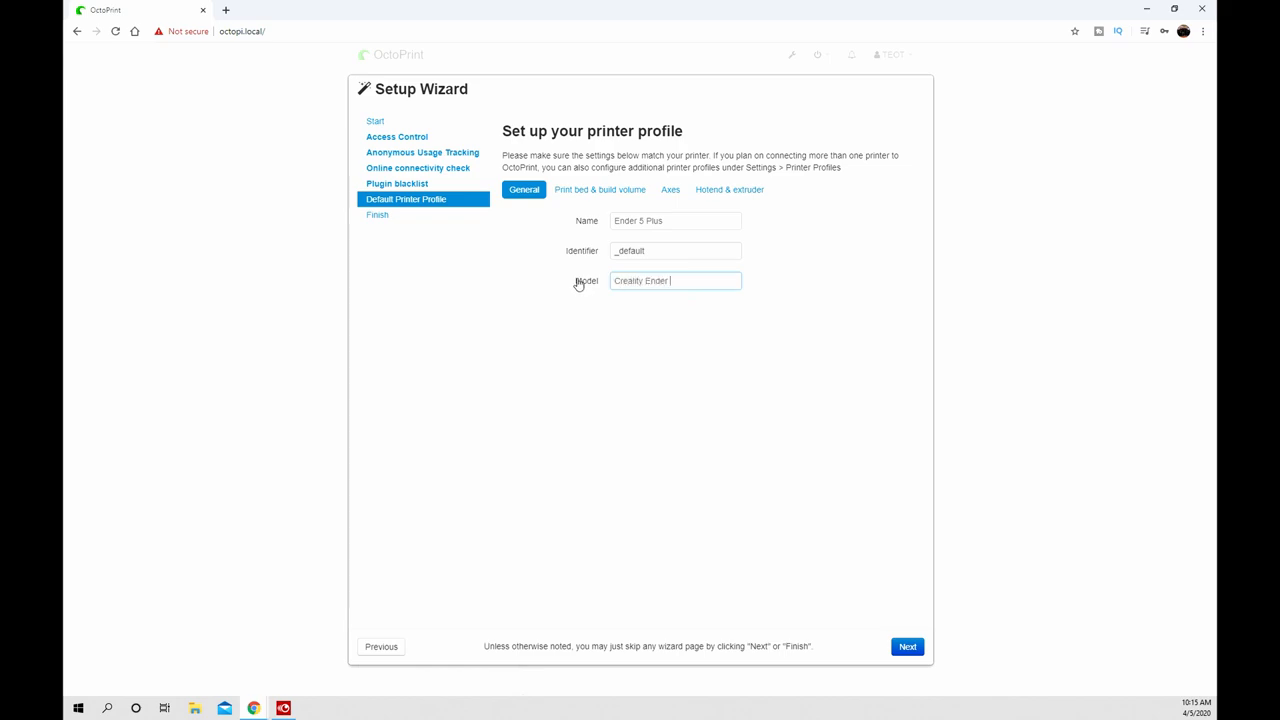
text(5 Plus)
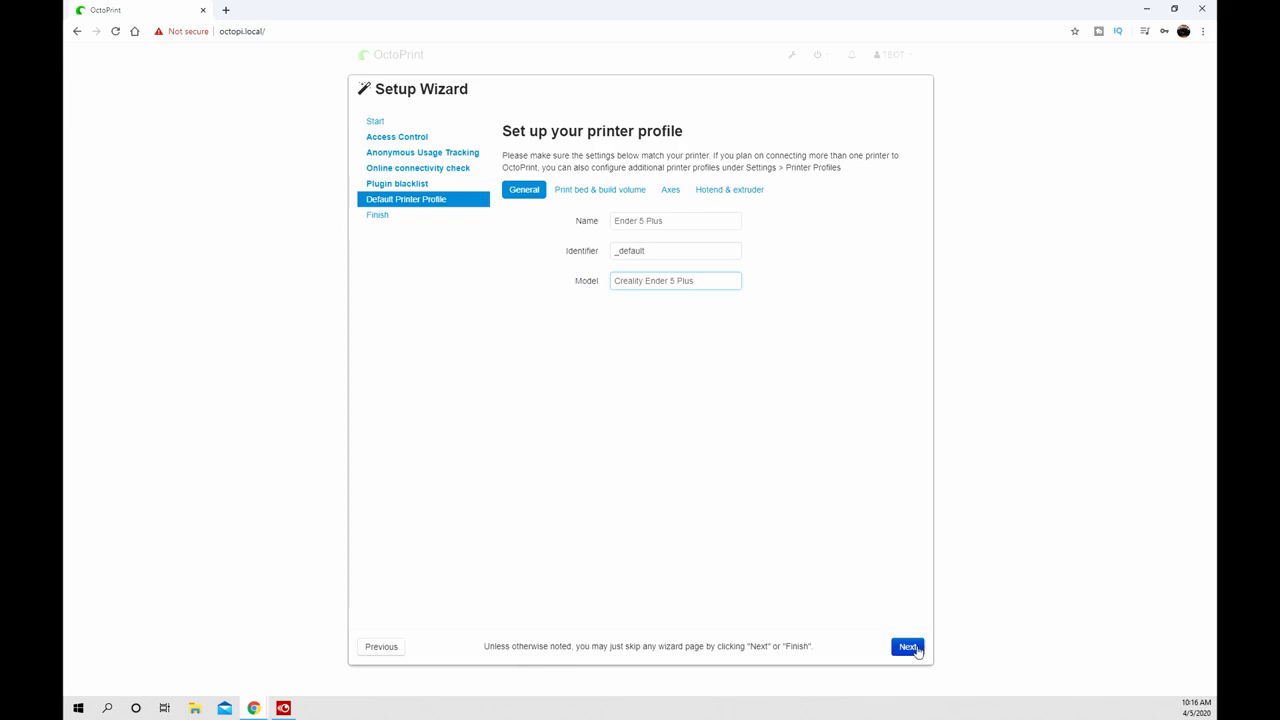
- Set the print bed's Width (X) to 350 mm in the build volume settings
click(600, 188)
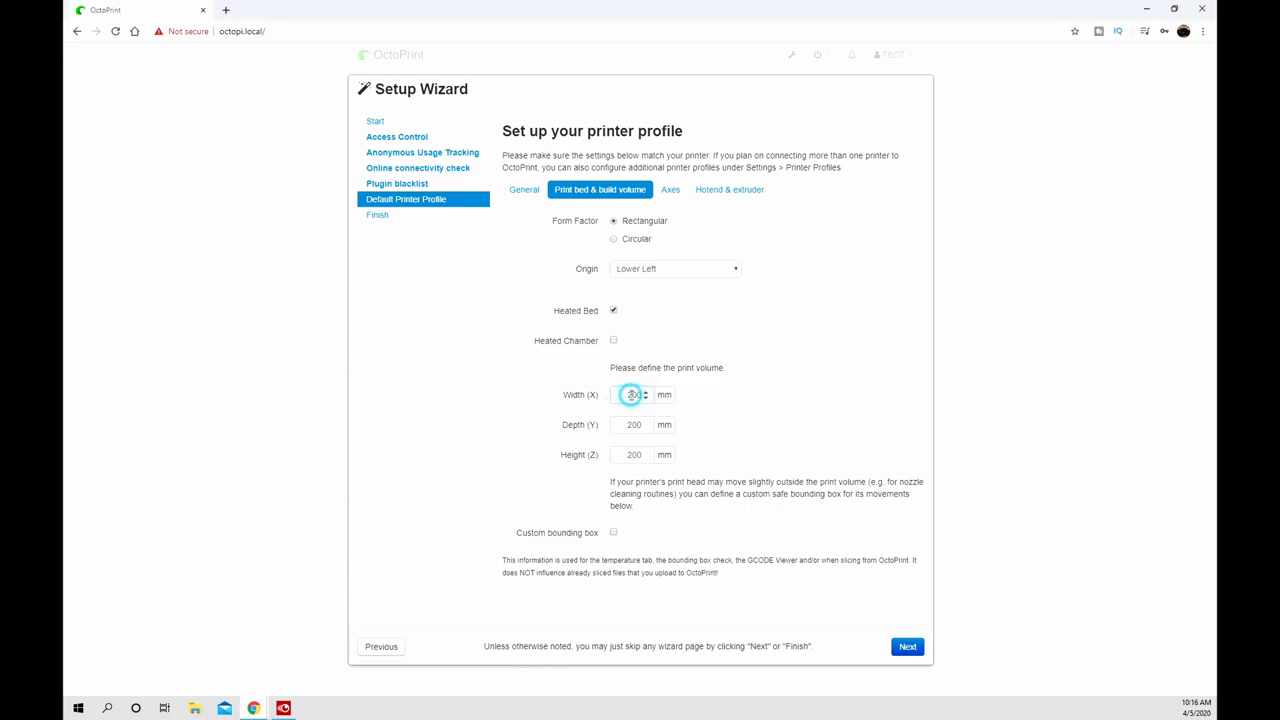
text(350)
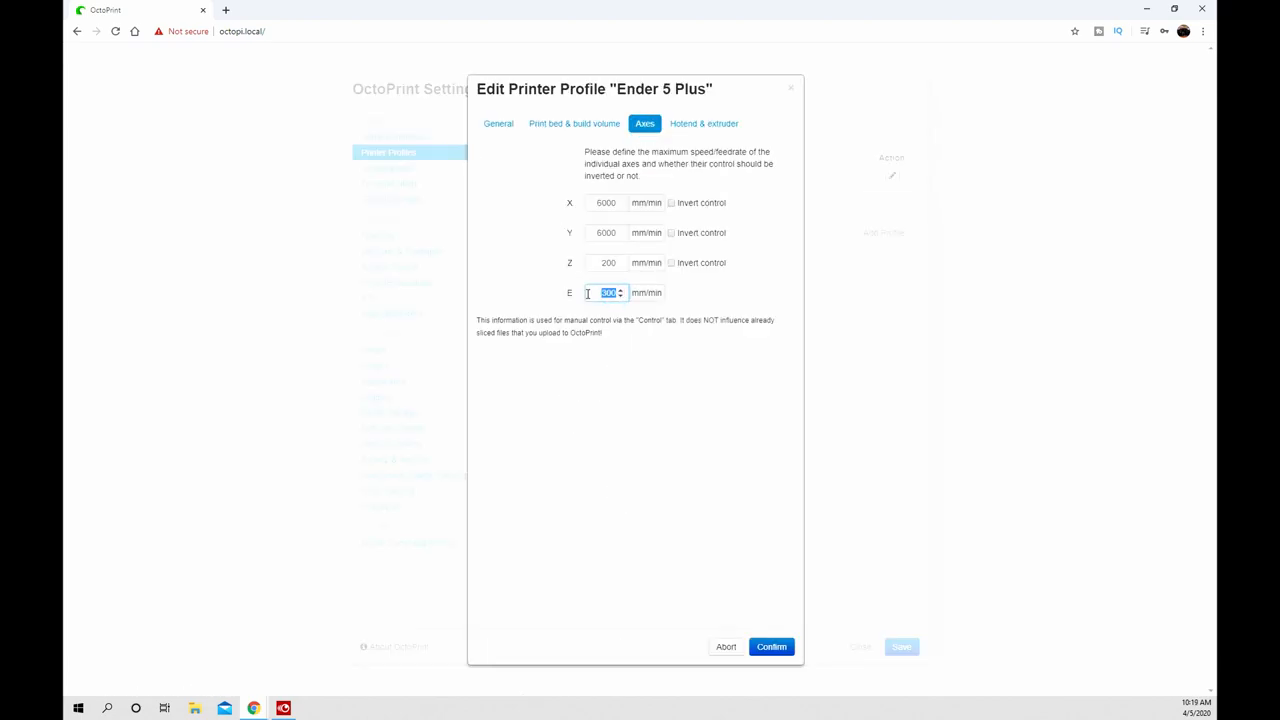
- Set the E axis feedrate to 100 mm/min, confirm the profile and advance the wizard
text(100)
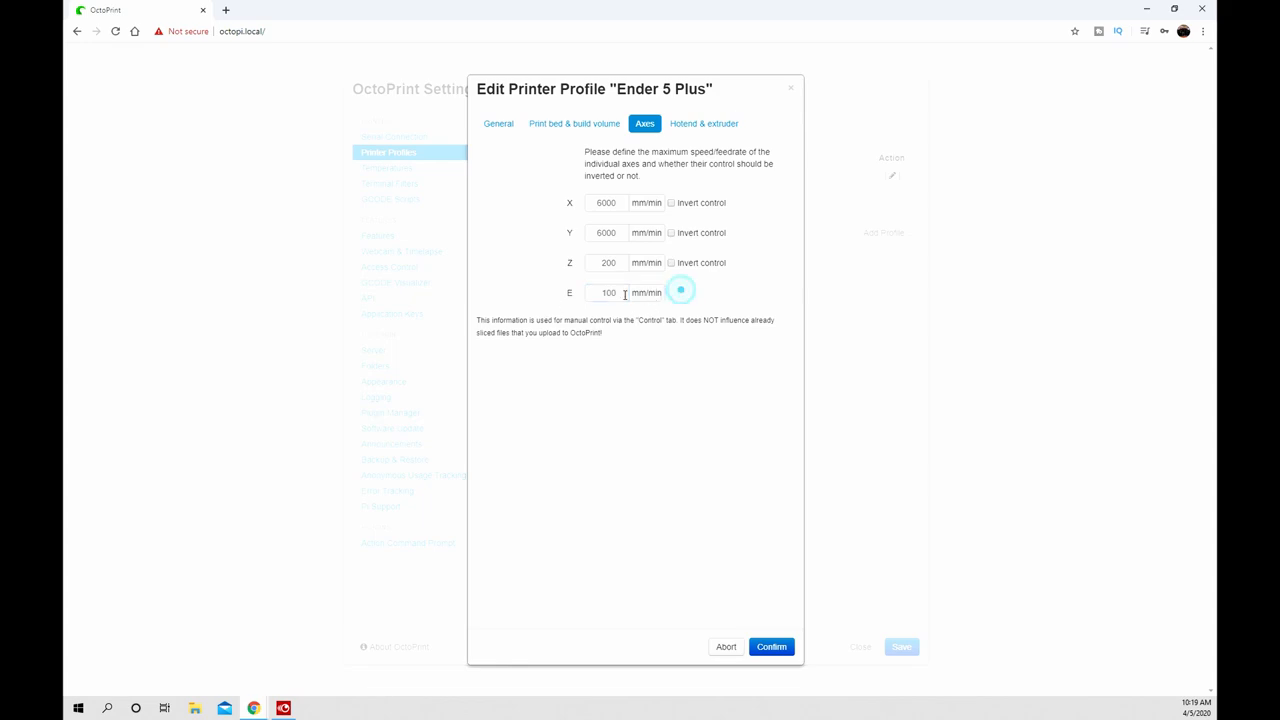
click(772, 646)
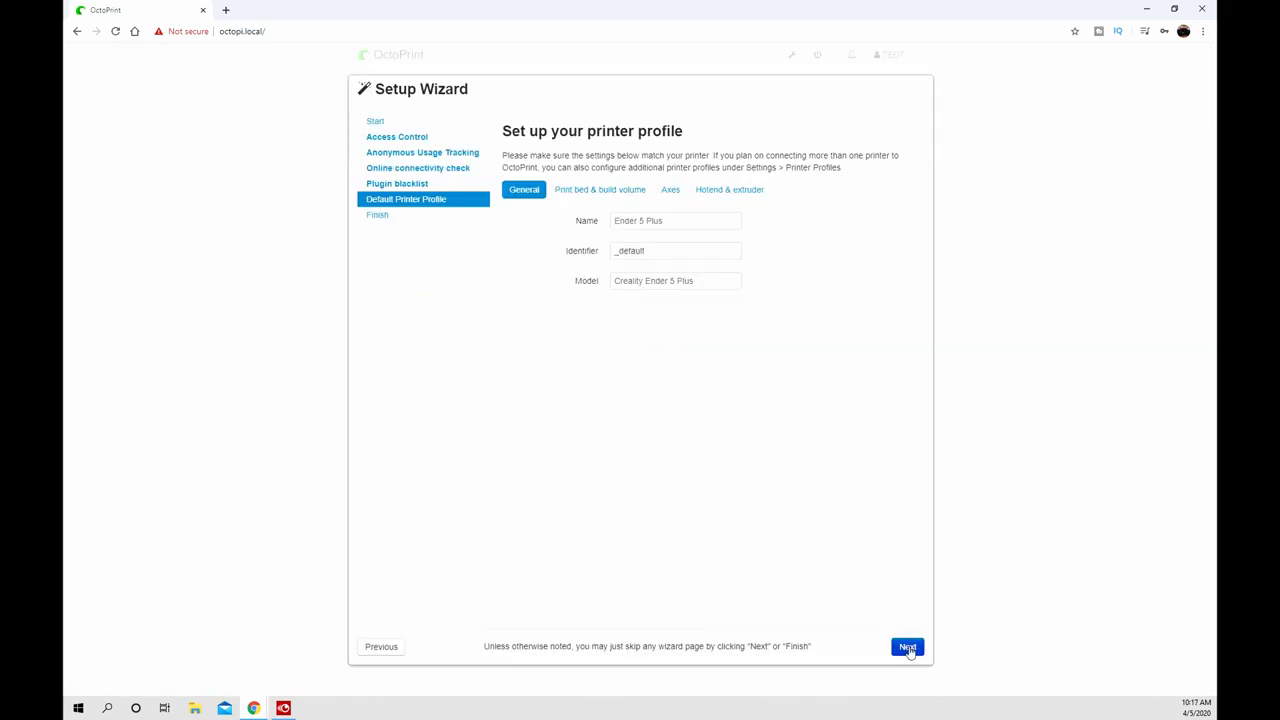
click(906, 646)
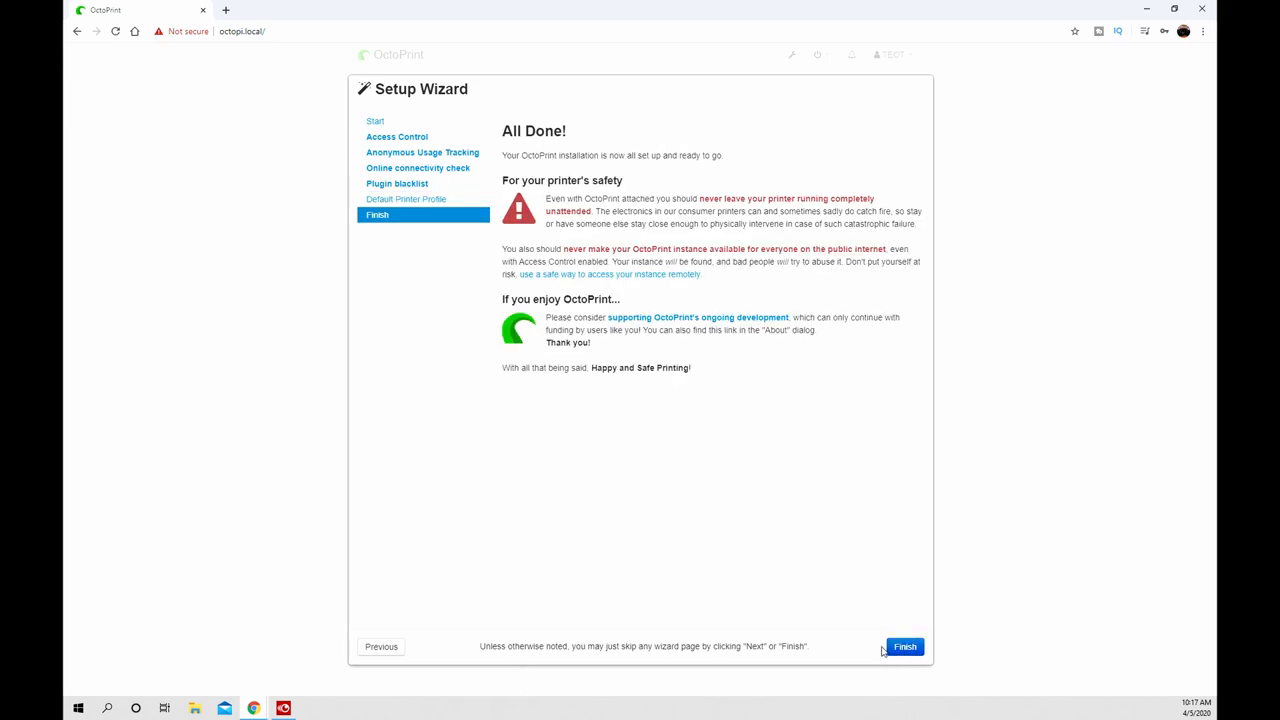
mouse_move(842, 236)
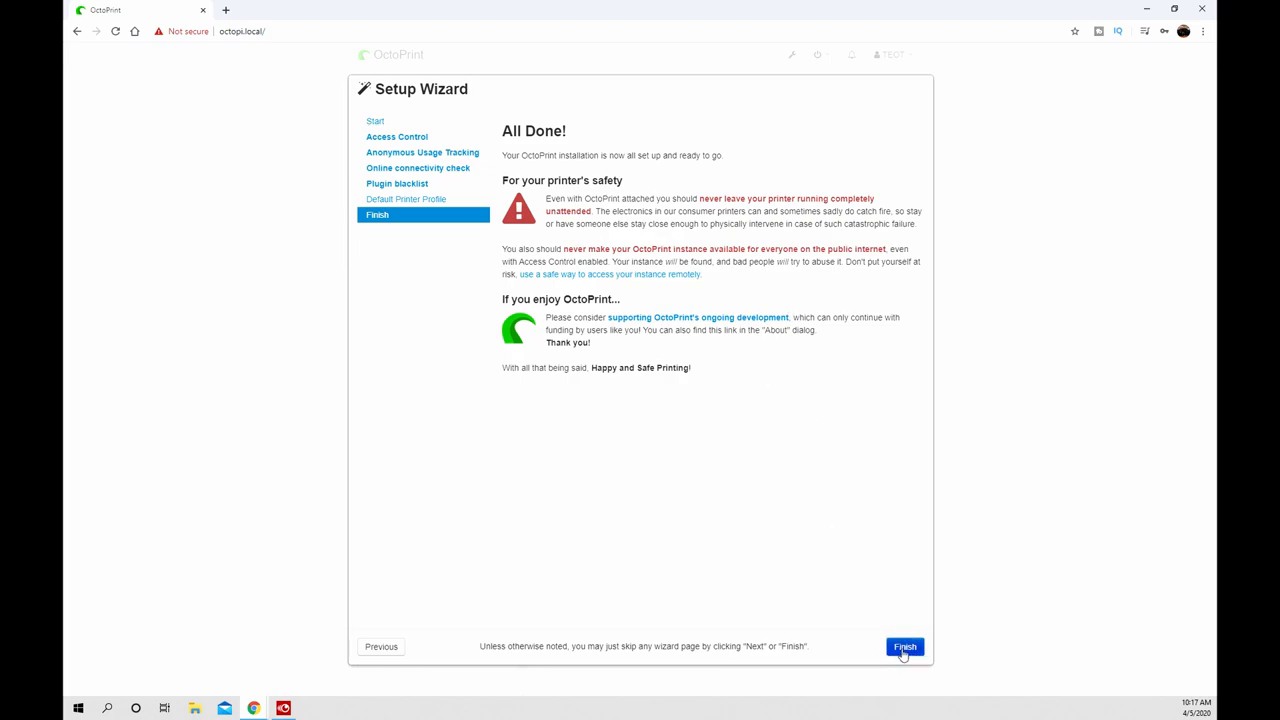
- Finish the setup wizard and connect to the printer from the Connection panel
click(904, 646)
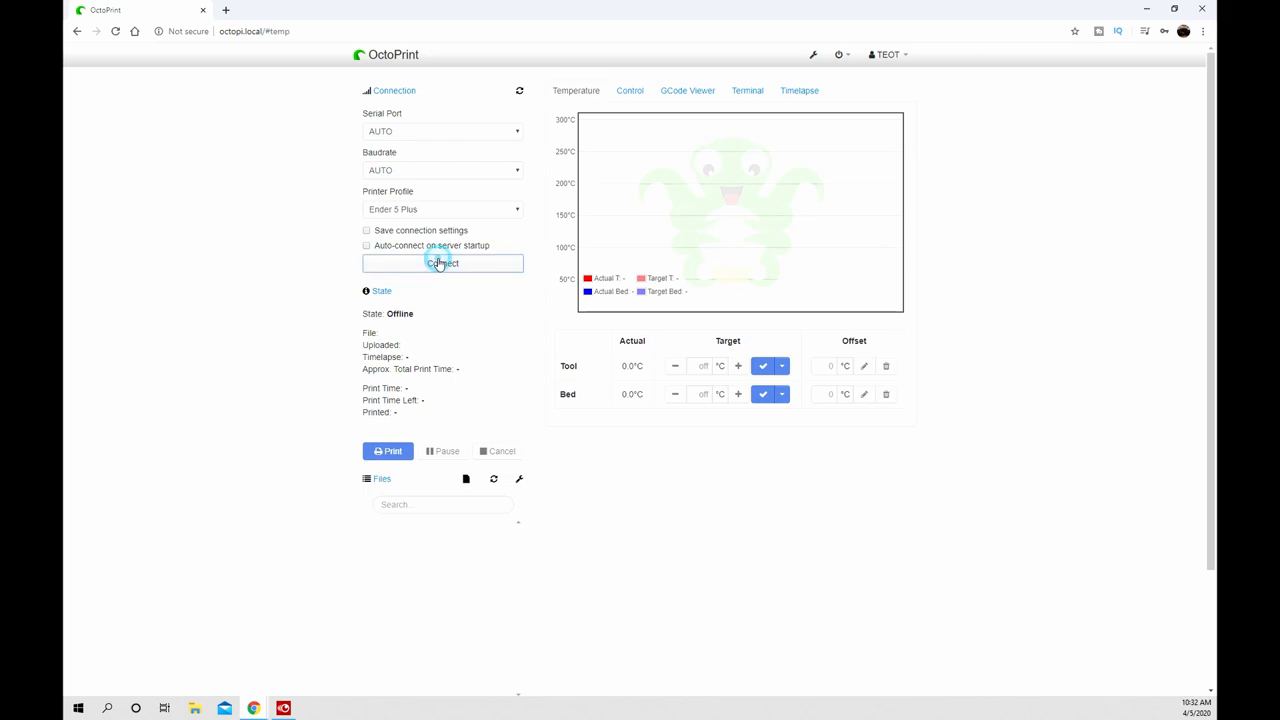
click(440, 264)
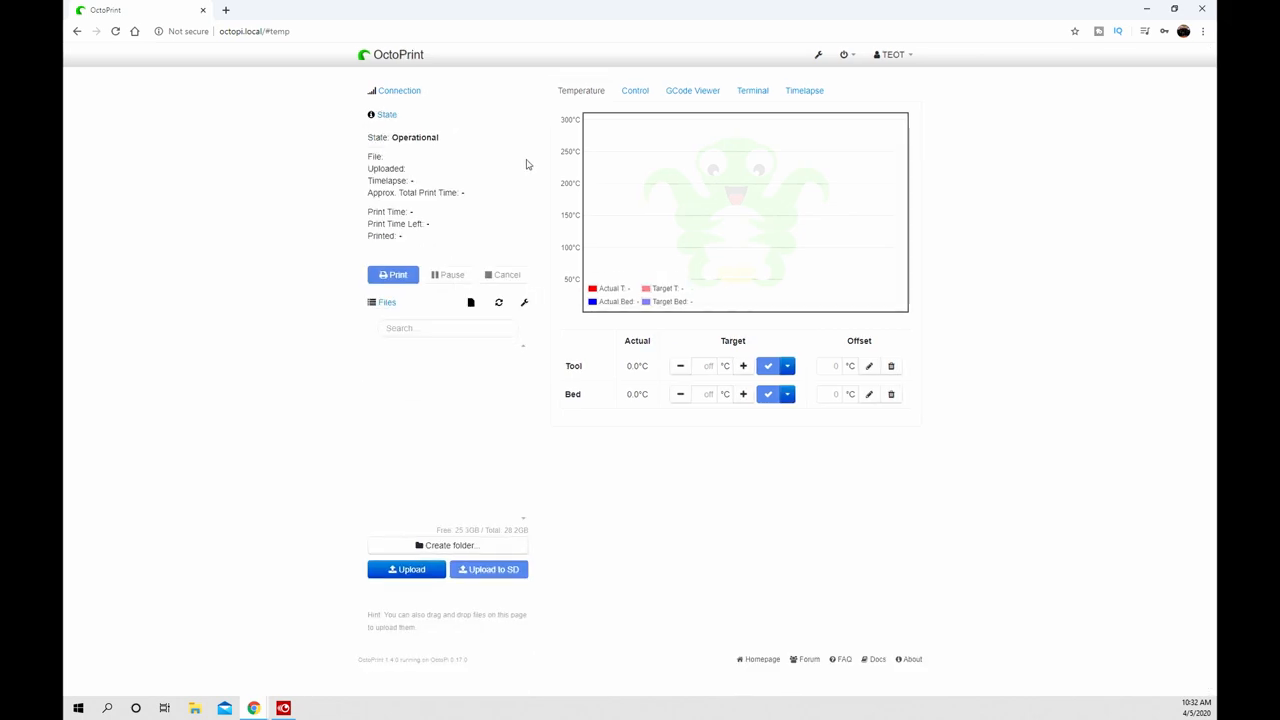
mouse_move(392, 256)
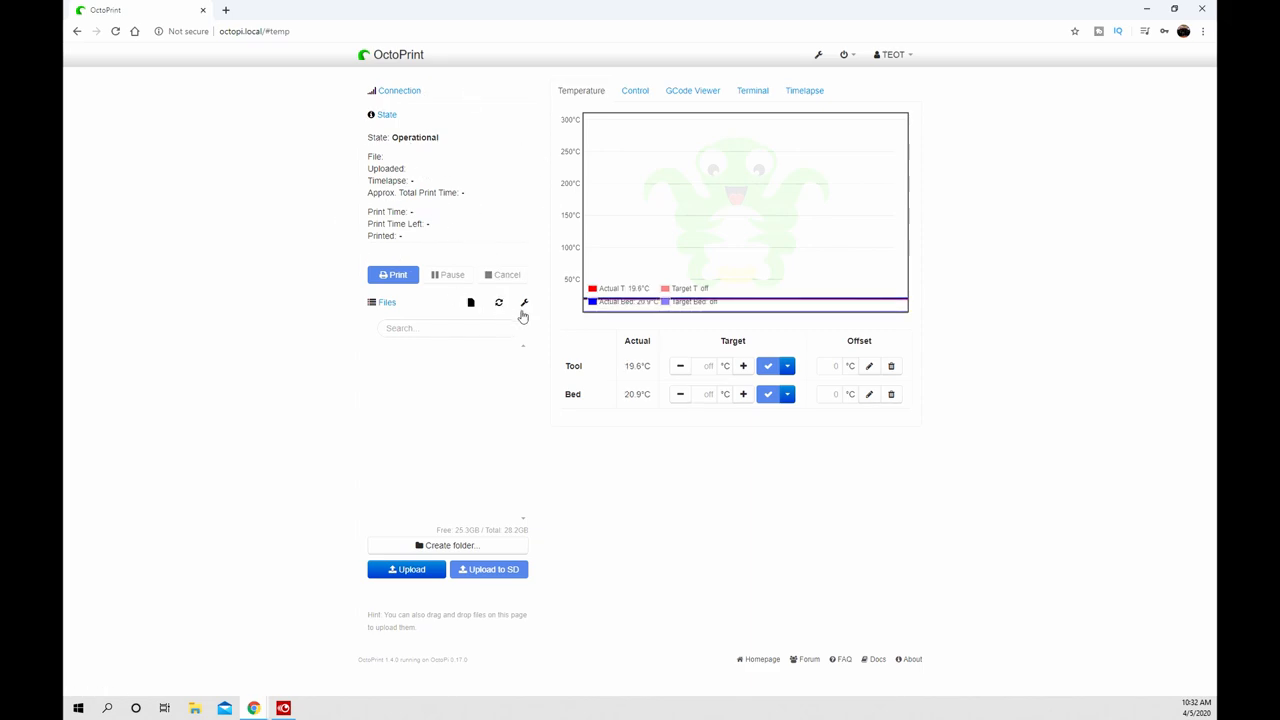
click(524, 302)
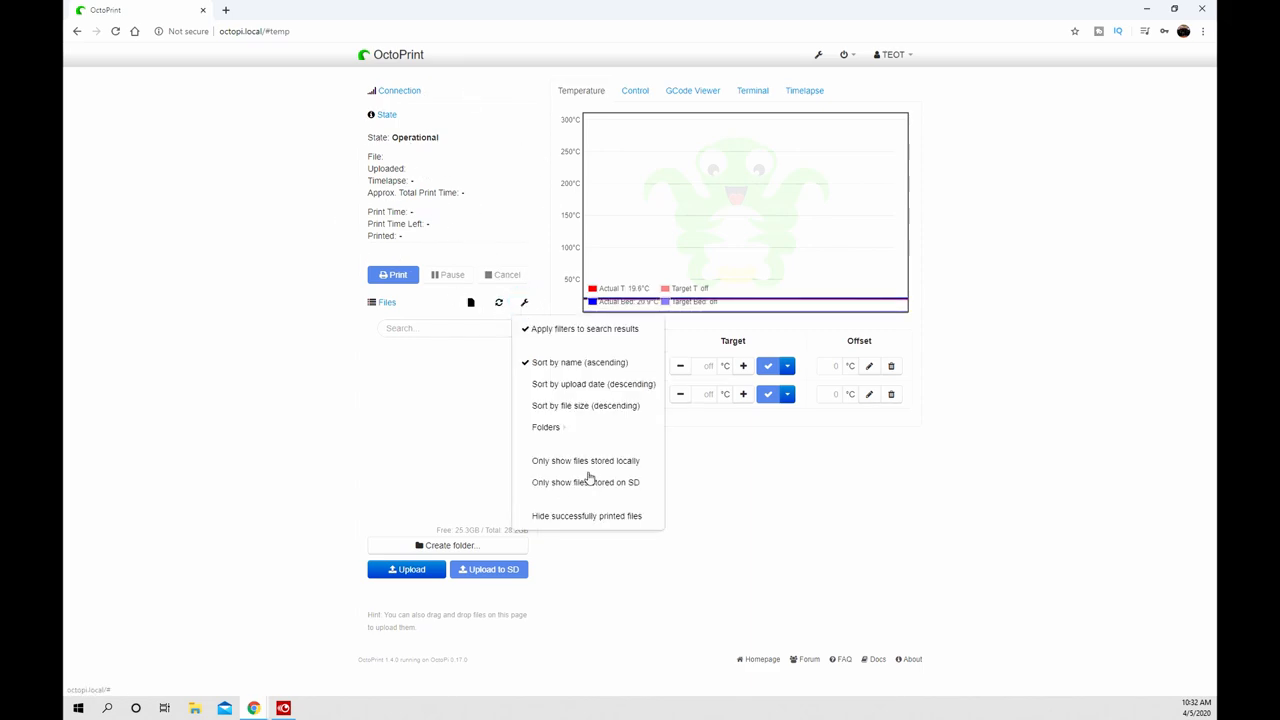
click(520, 456)
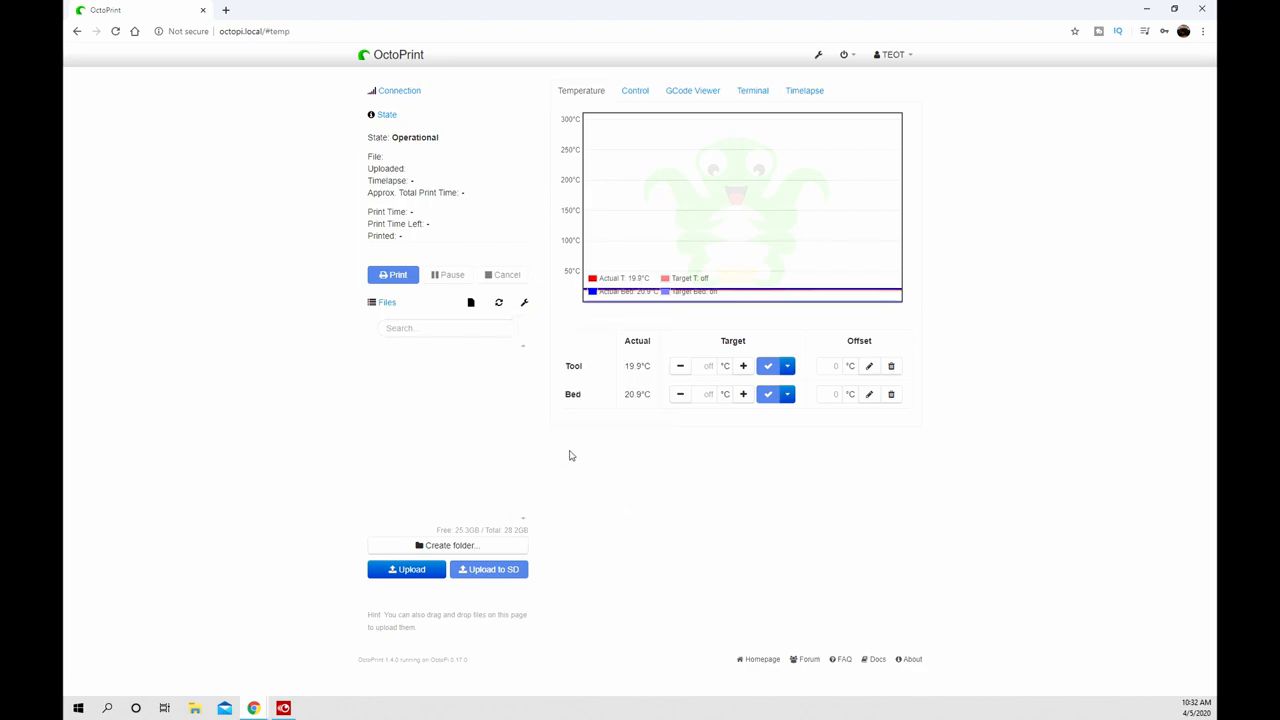
click(892, 56)
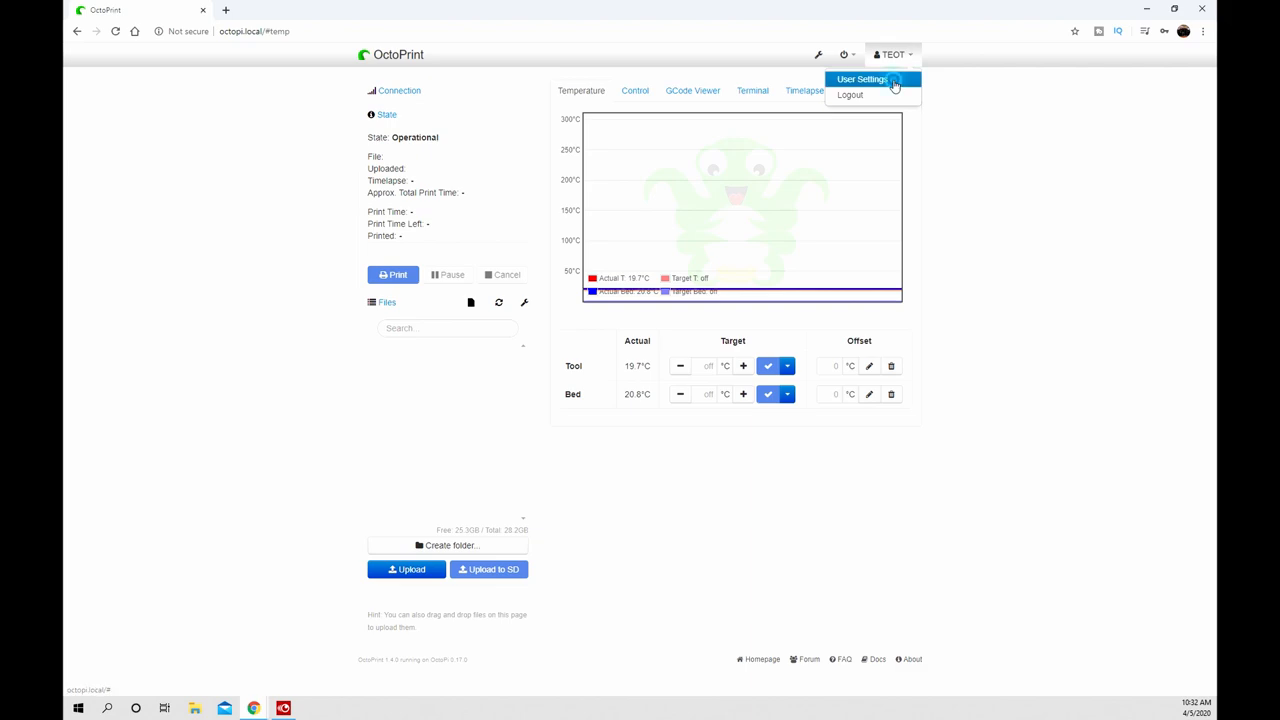
click(860, 80)
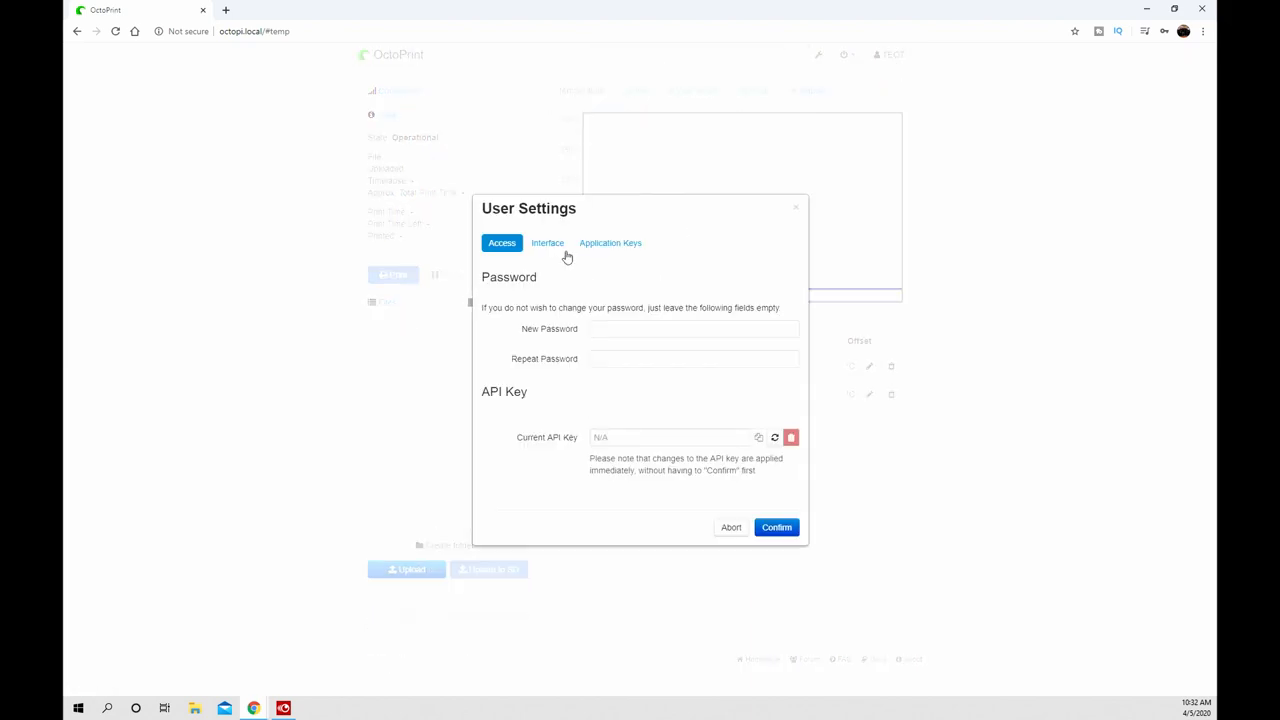
click(610, 244)
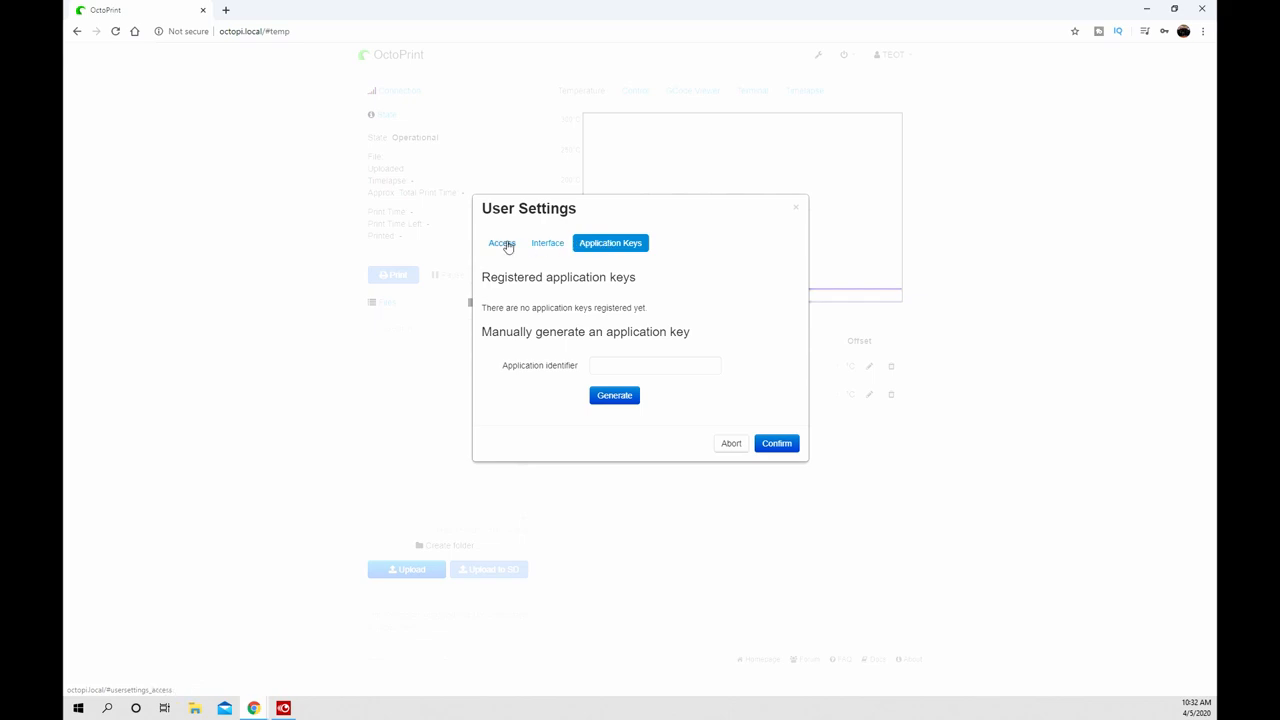
click(500, 242)
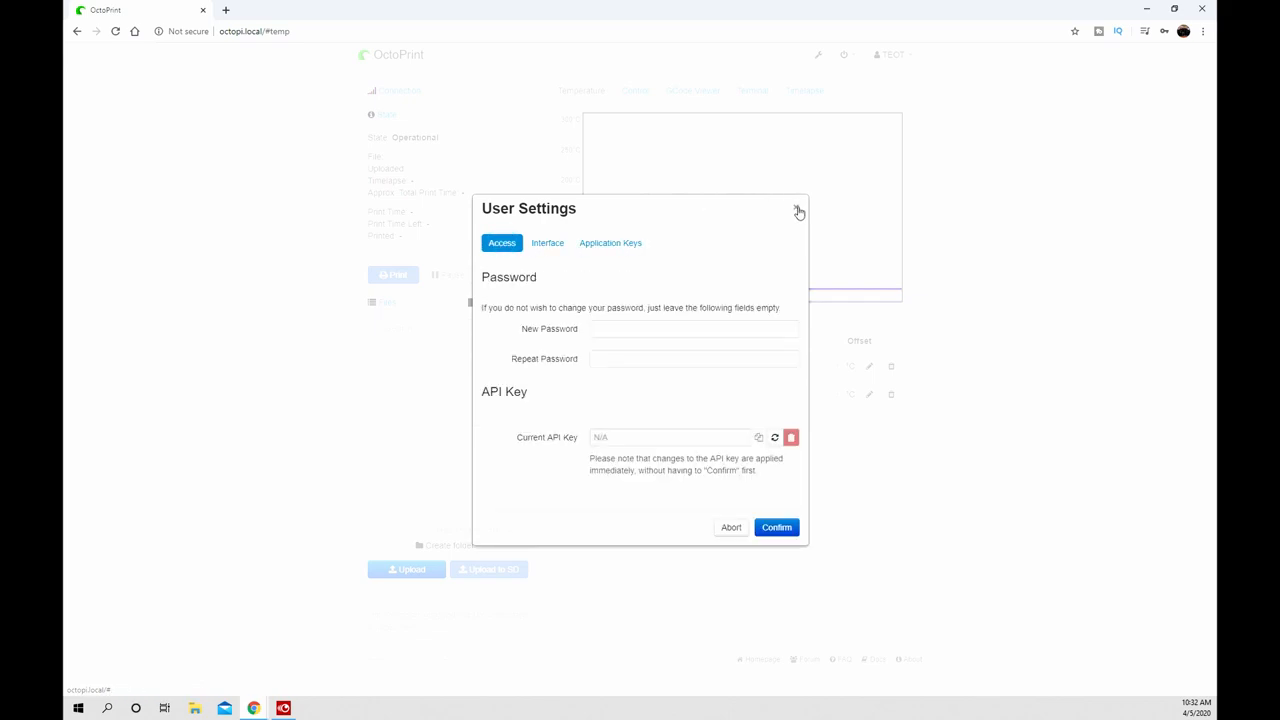
click(800, 212)
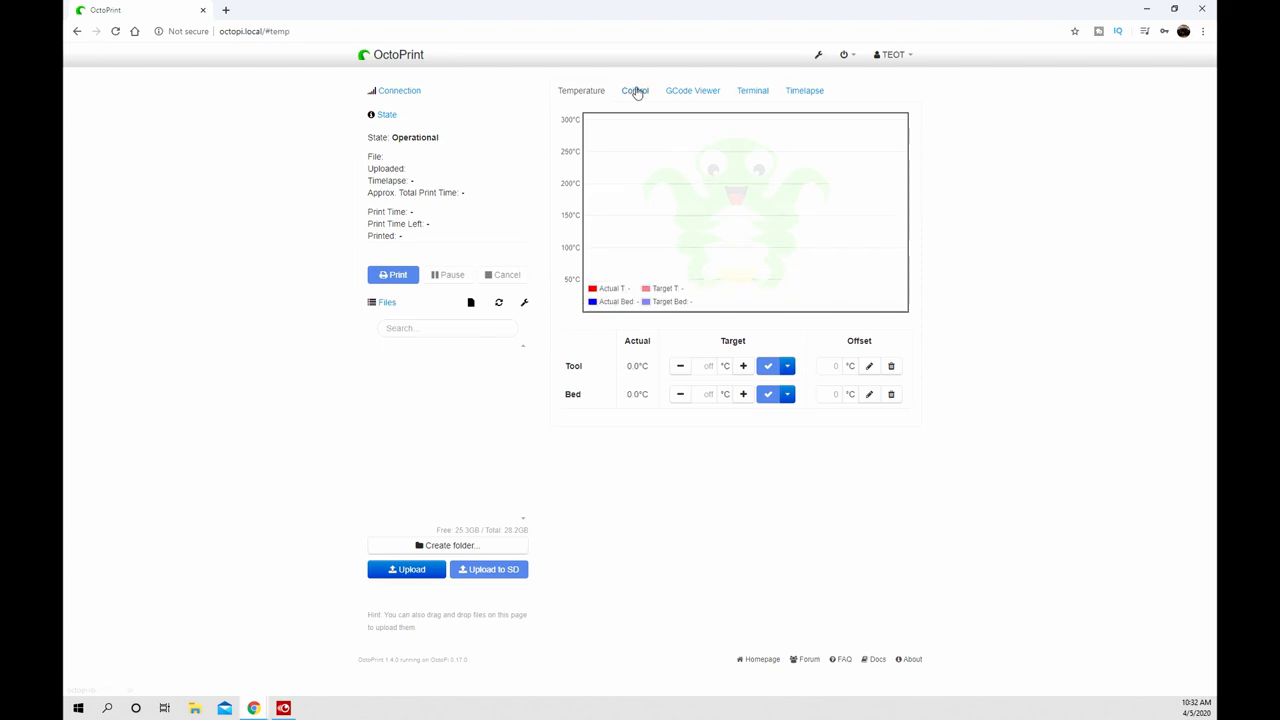
- Set tool and bed target temperatures, then view the Terminal communication log
click(636, 90)
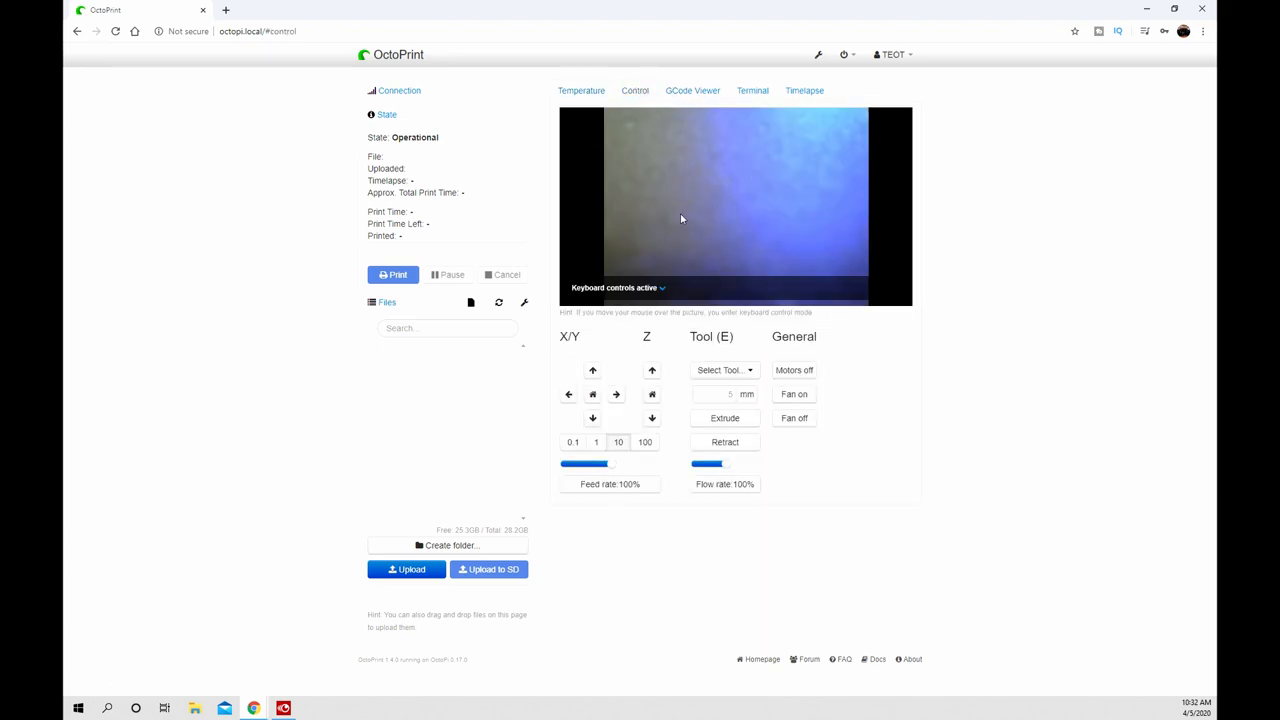
click(580, 90)
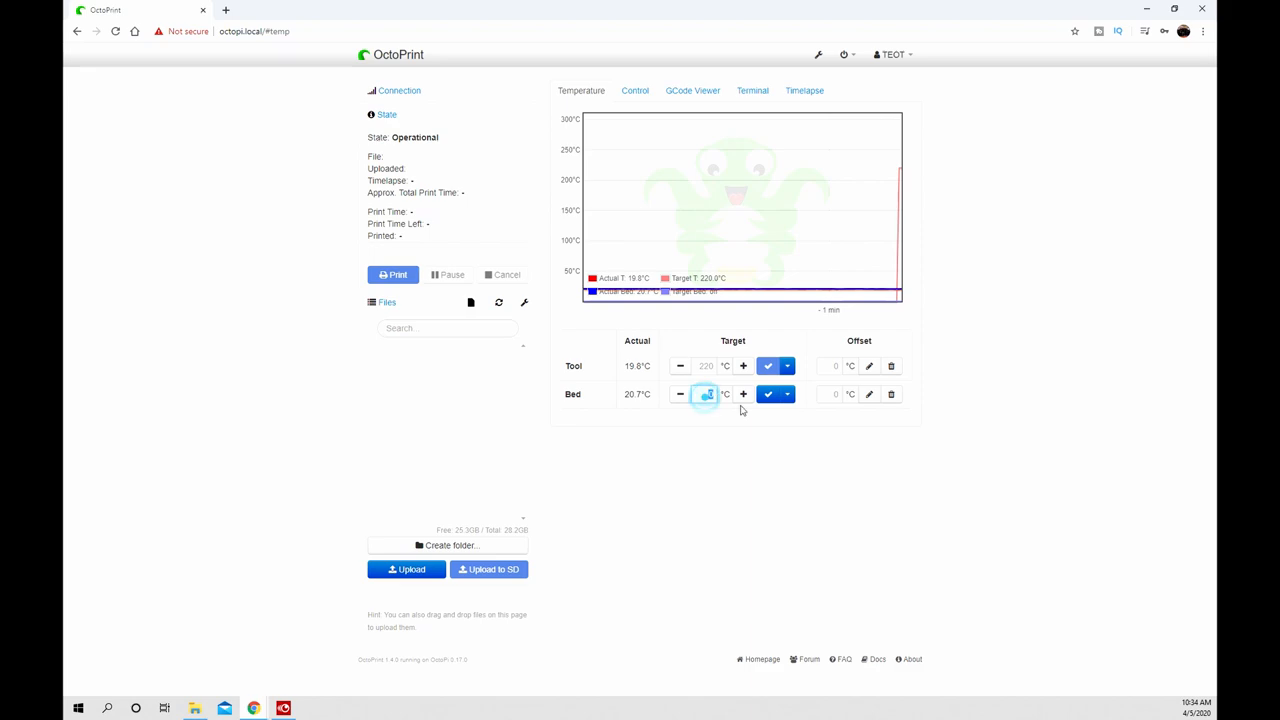
click(768, 392)
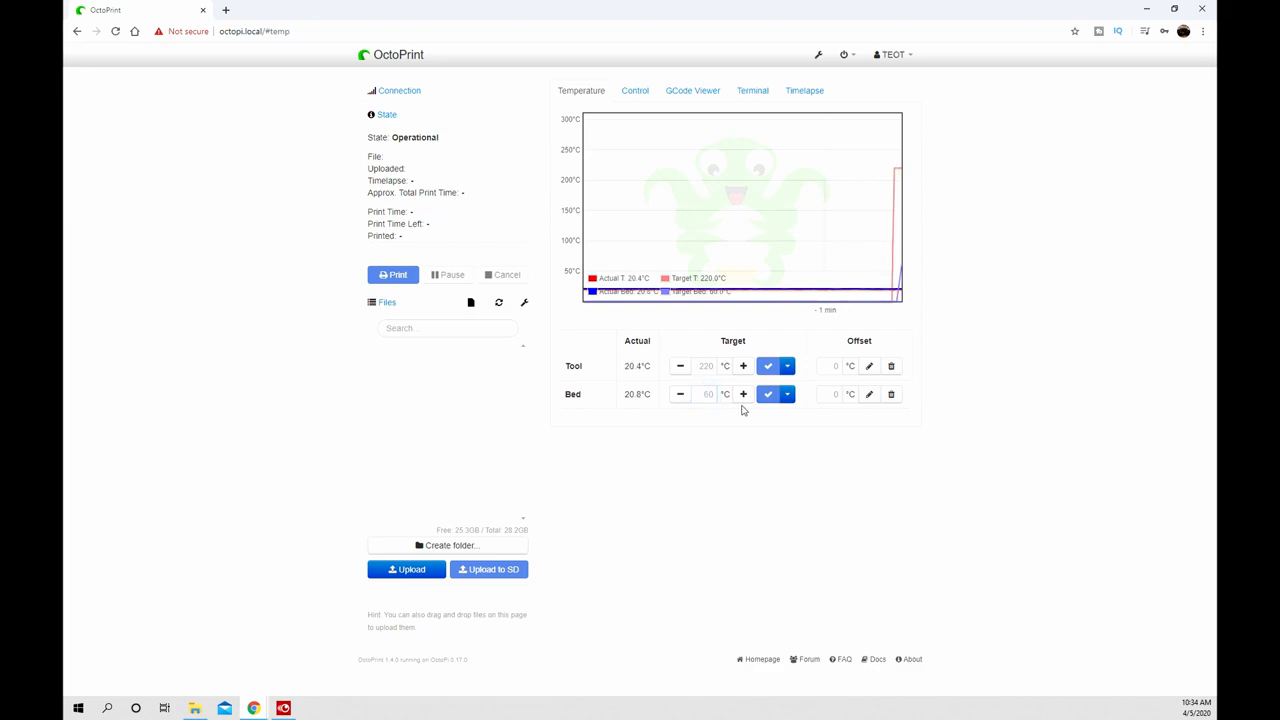
click(752, 90)
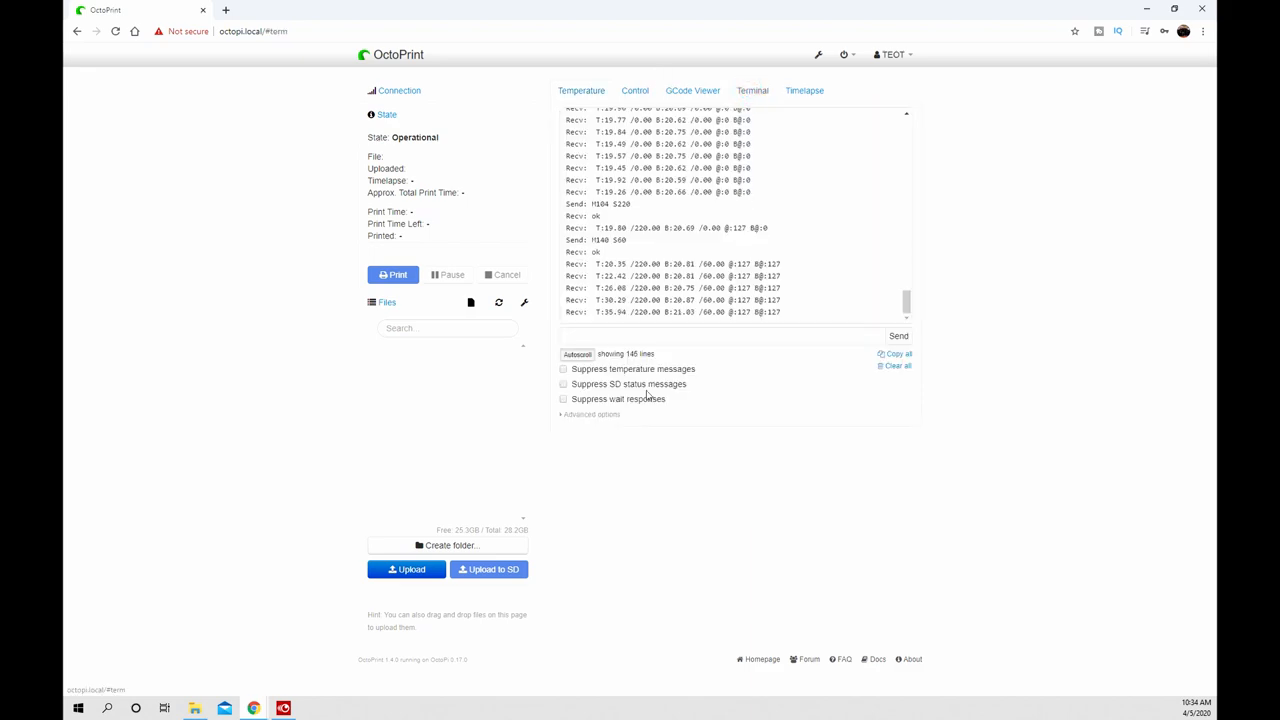
click(720, 336)
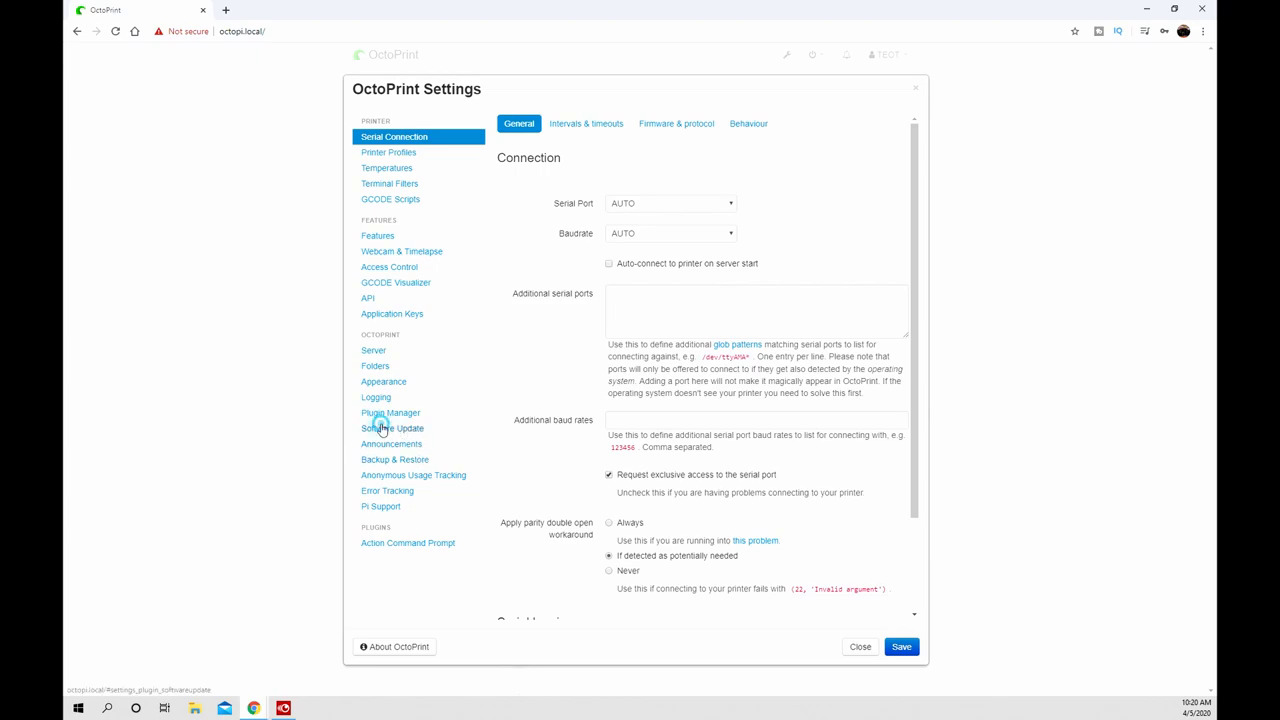
- Update OctoPrint to 1.4.0 via Software Update and reconnect to the restarted server
click(392, 428)
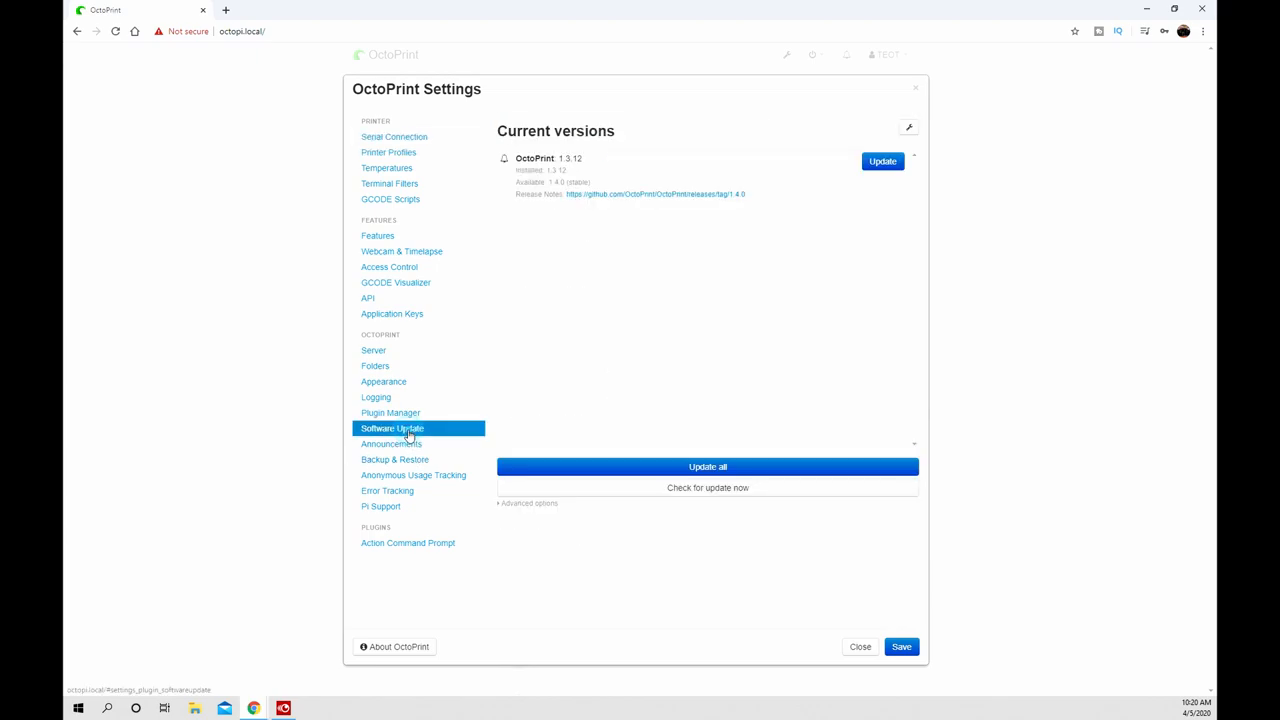
mouse_move(664, 258)
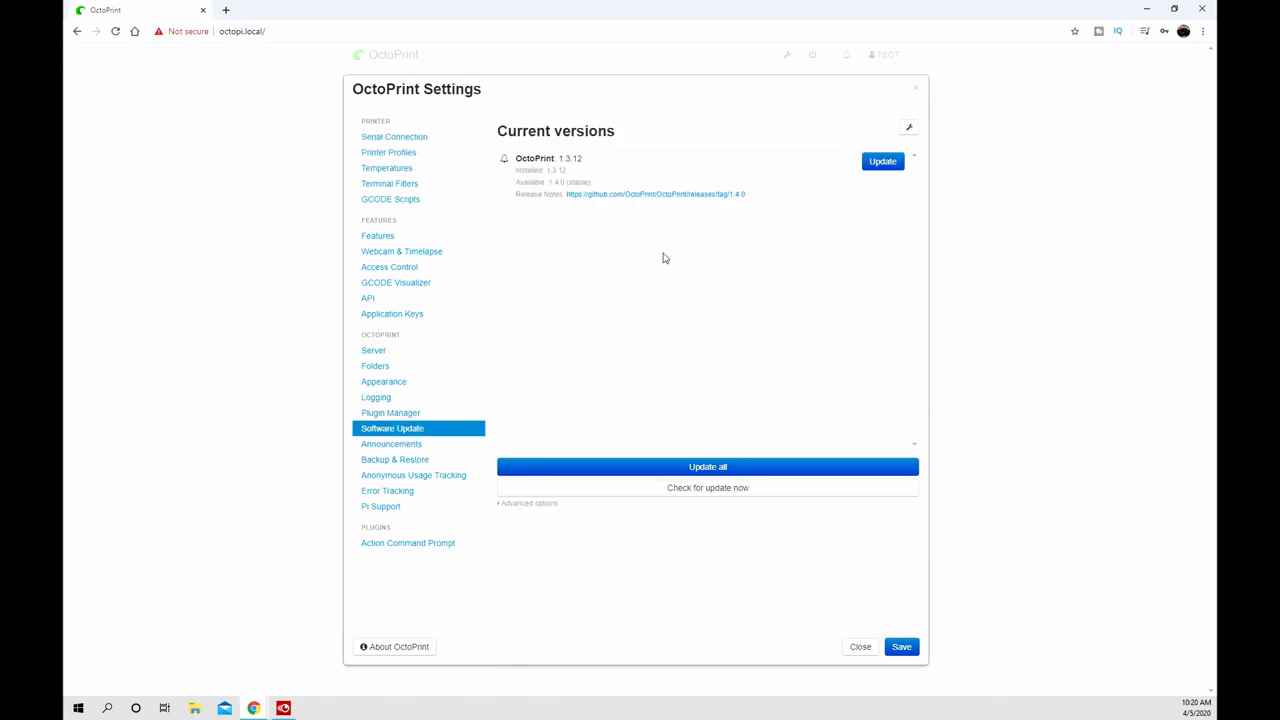
click(708, 466)
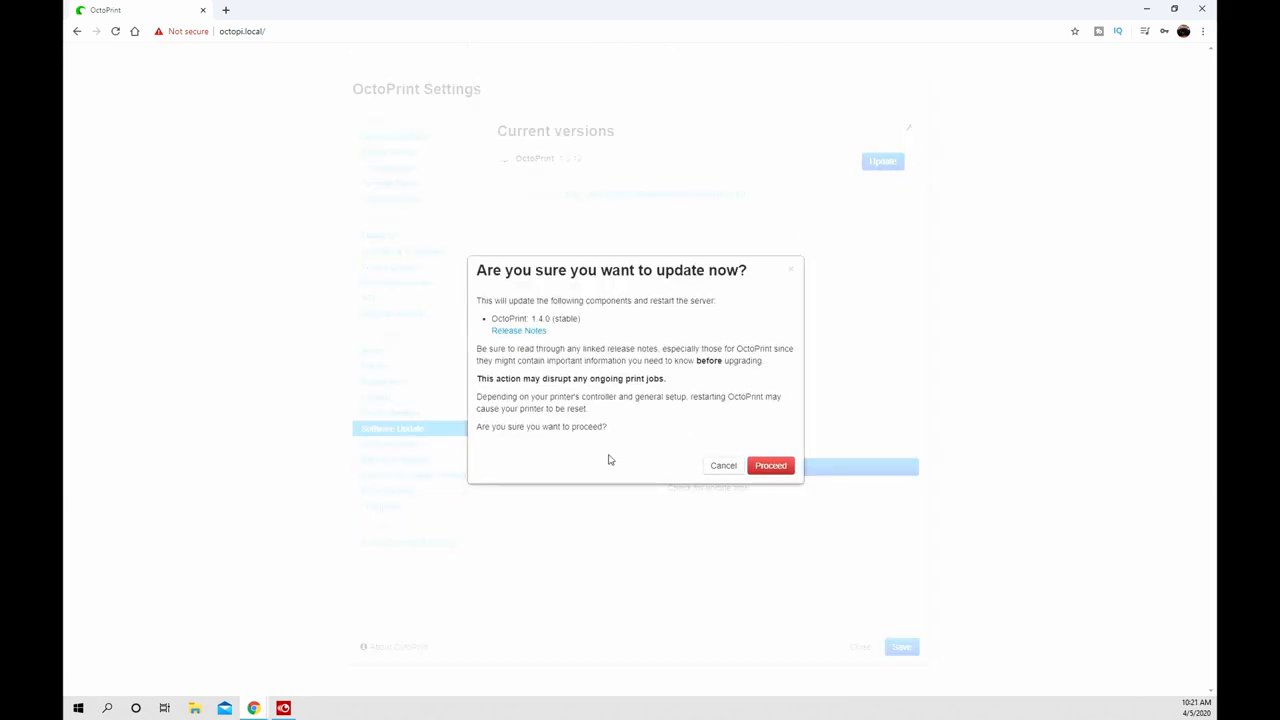
click(770, 464)
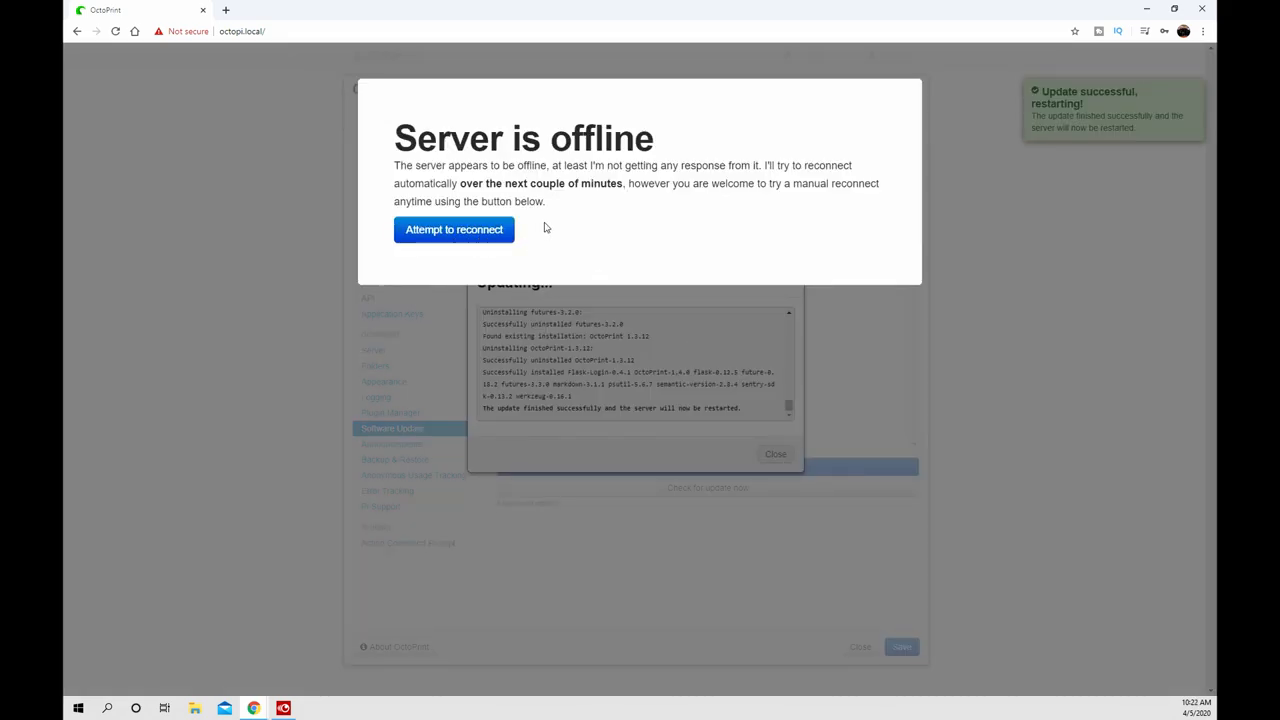
click(452, 228)
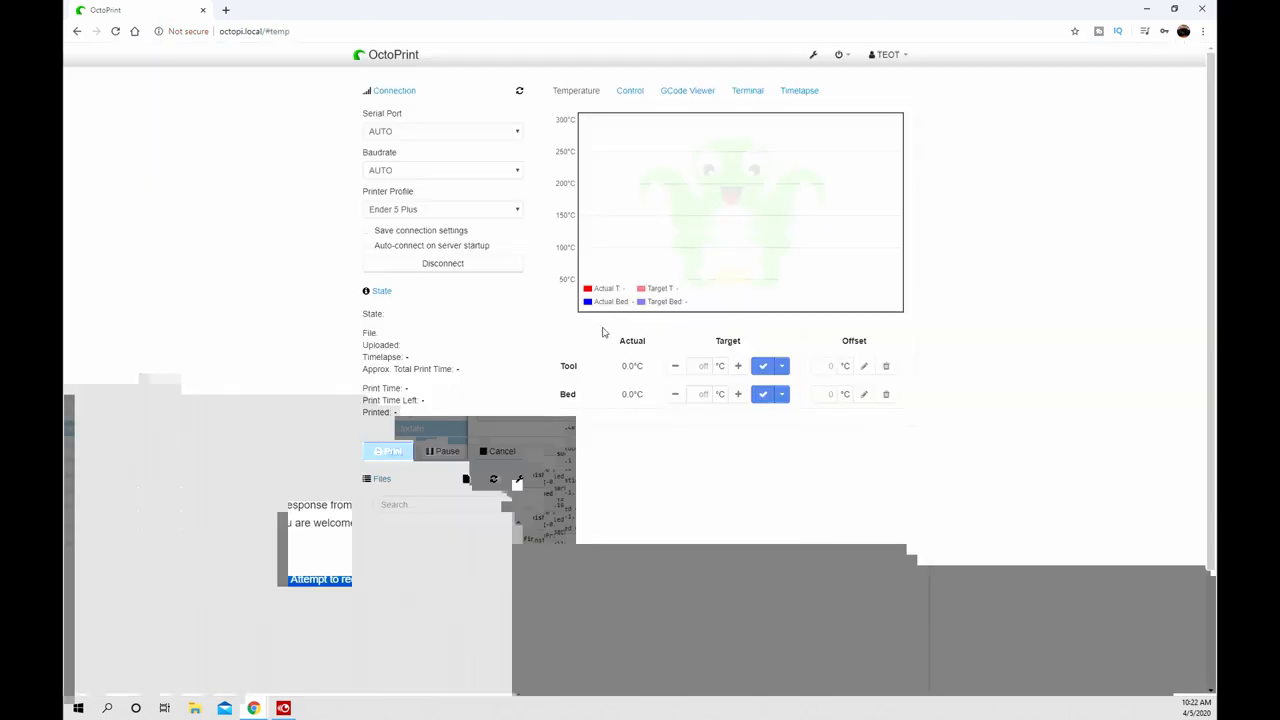
- Reopen Settings and check the installed versions after the update
click(442, 264)
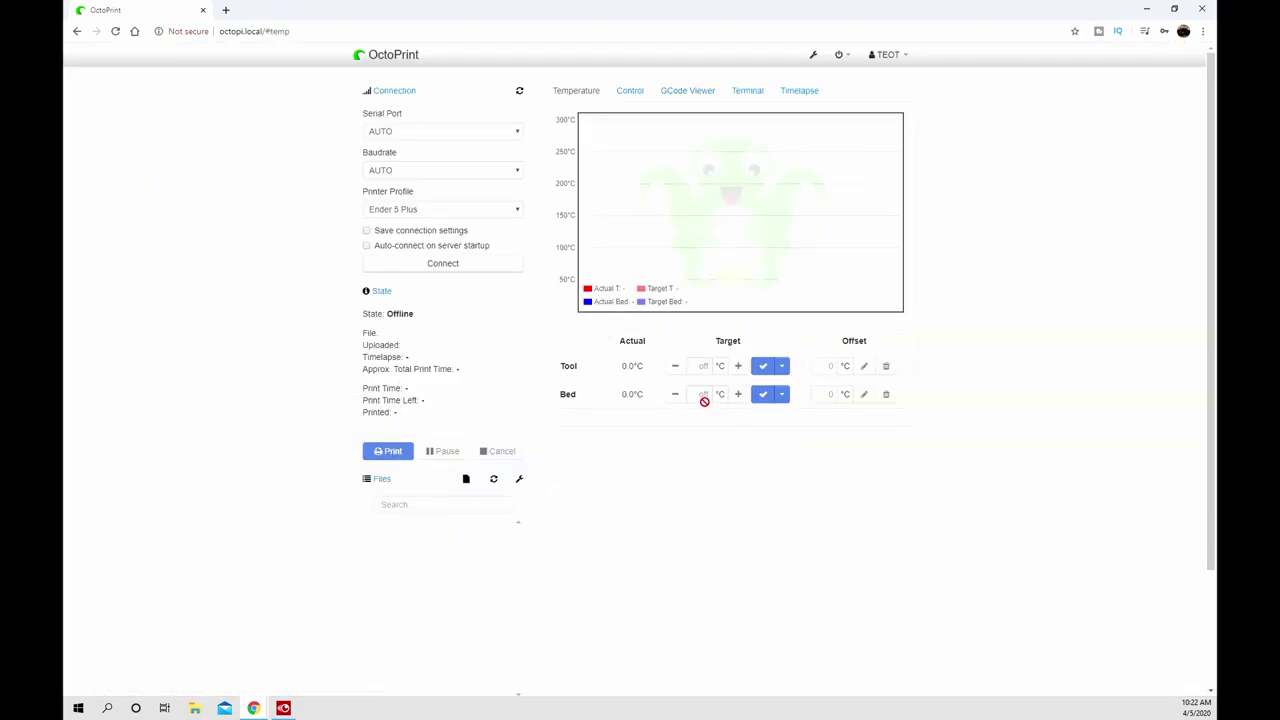
click(812, 54)
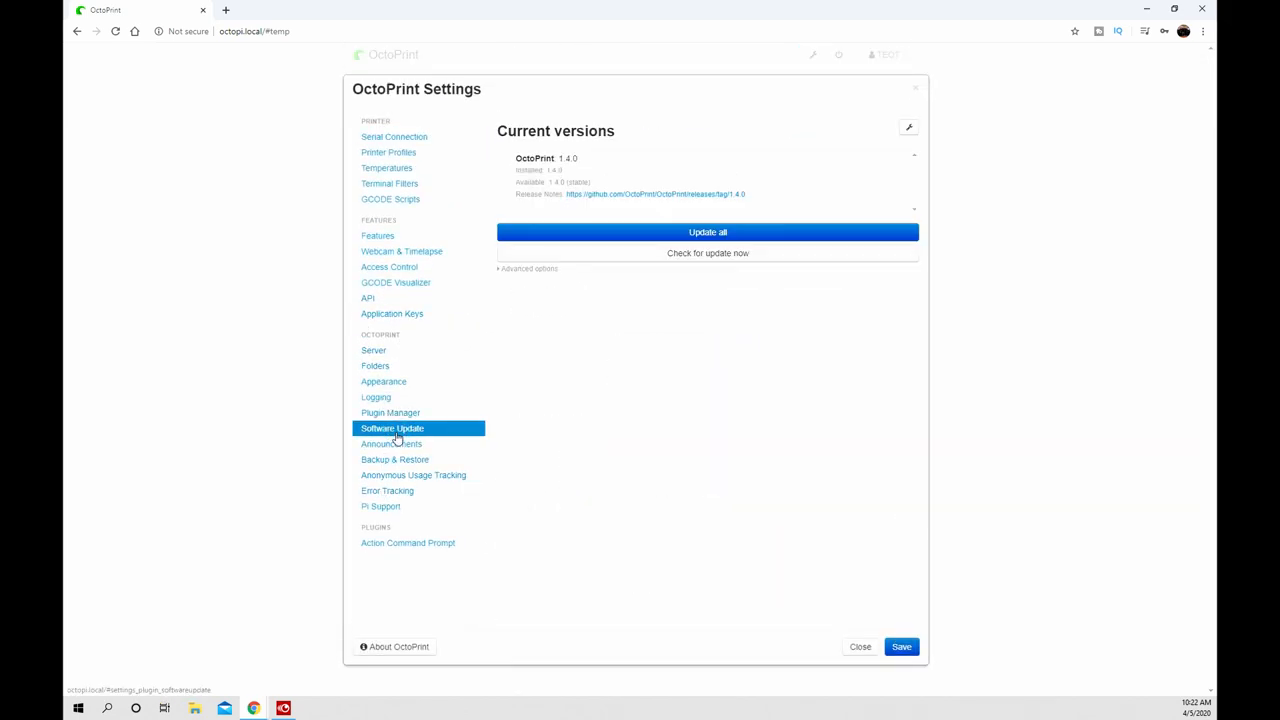
mouse_move(564, 218)
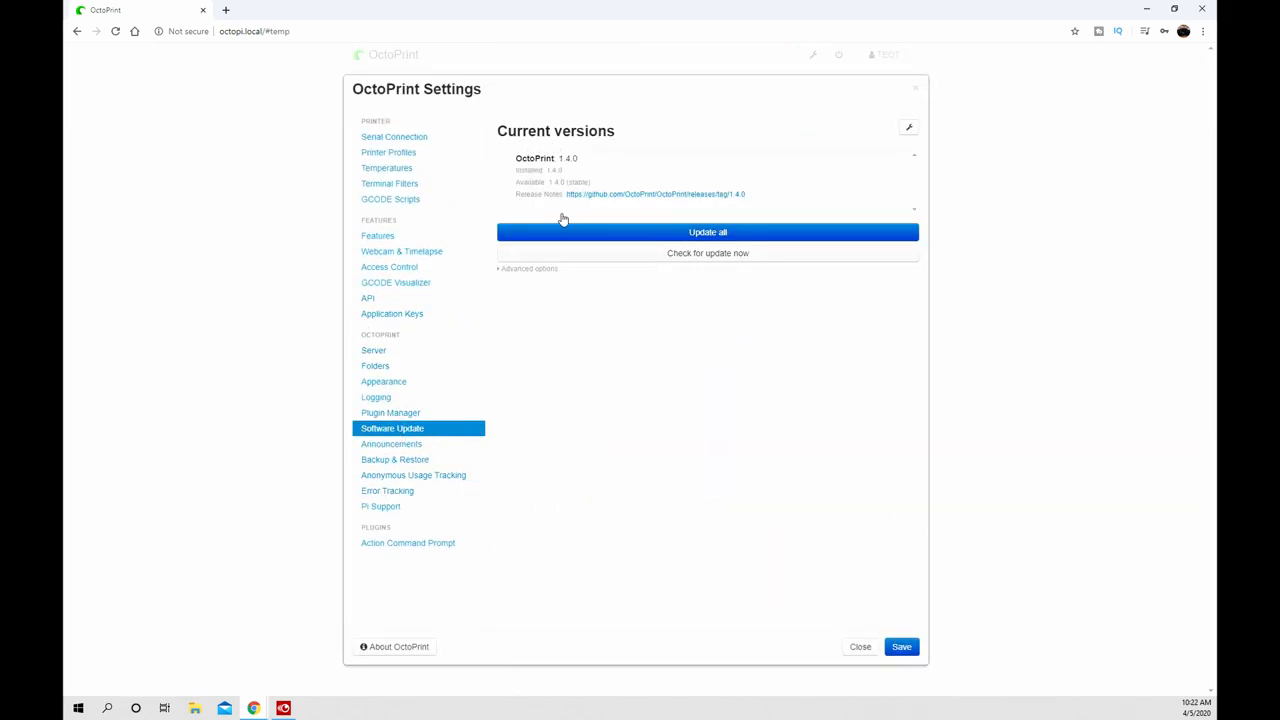
click(394, 136)
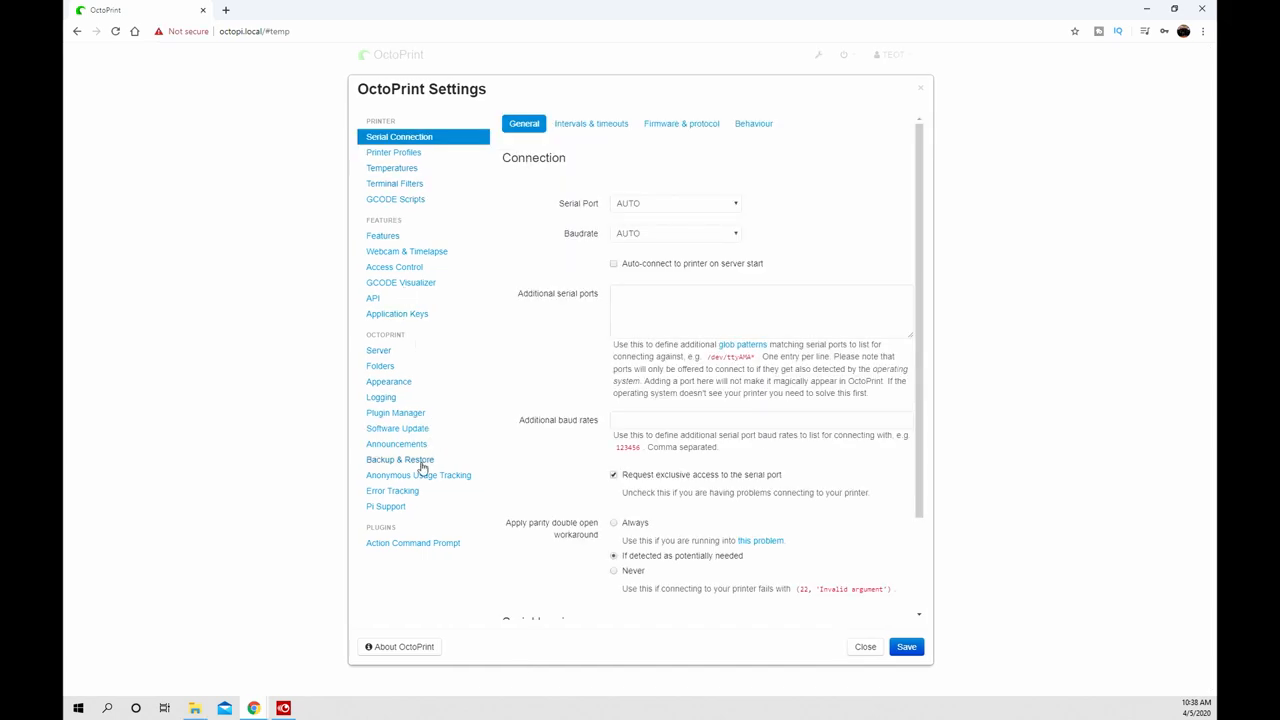
- Search the plugin repository for 'Bed' and install Bed Level Visualizer
click(396, 412)
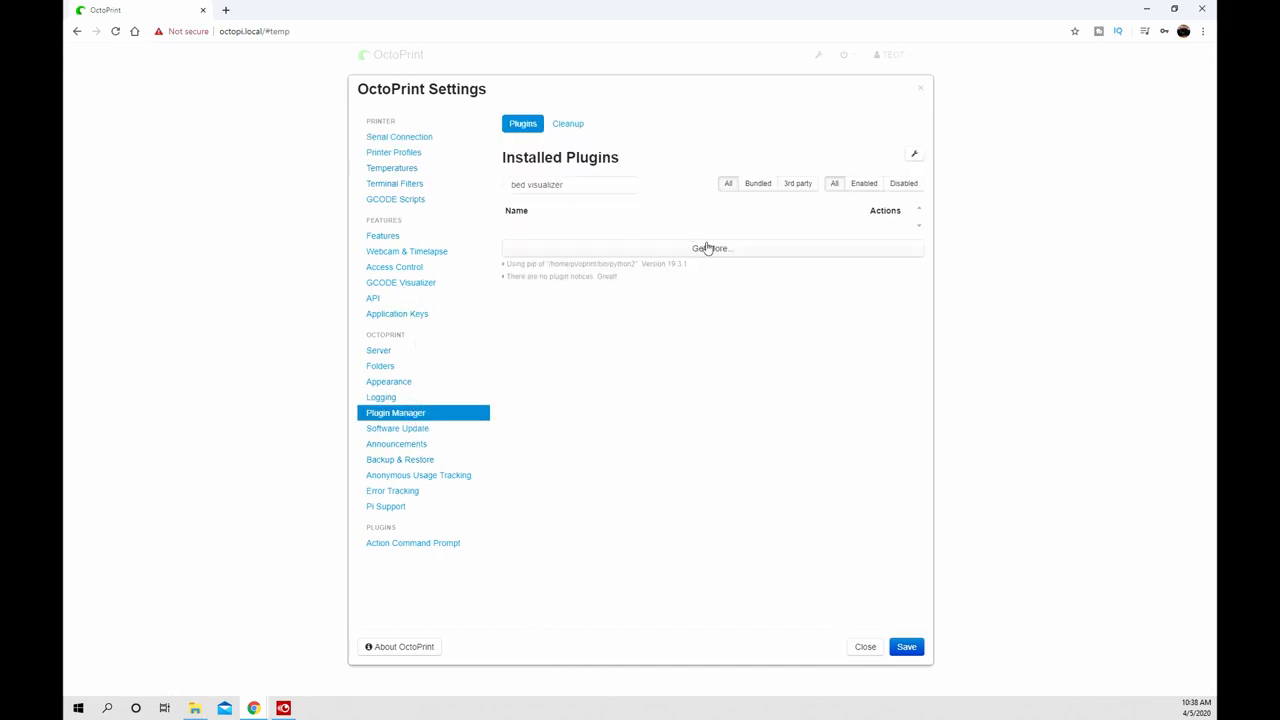
click(712, 248)
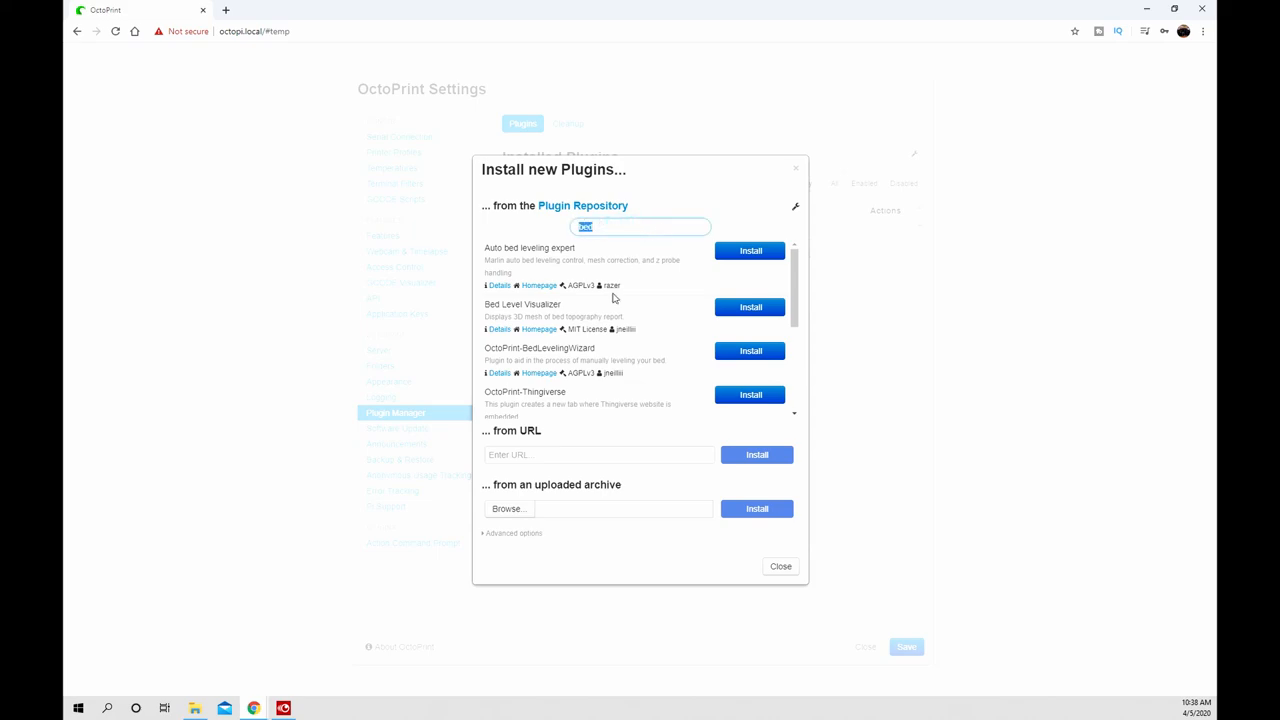
text(Bed)
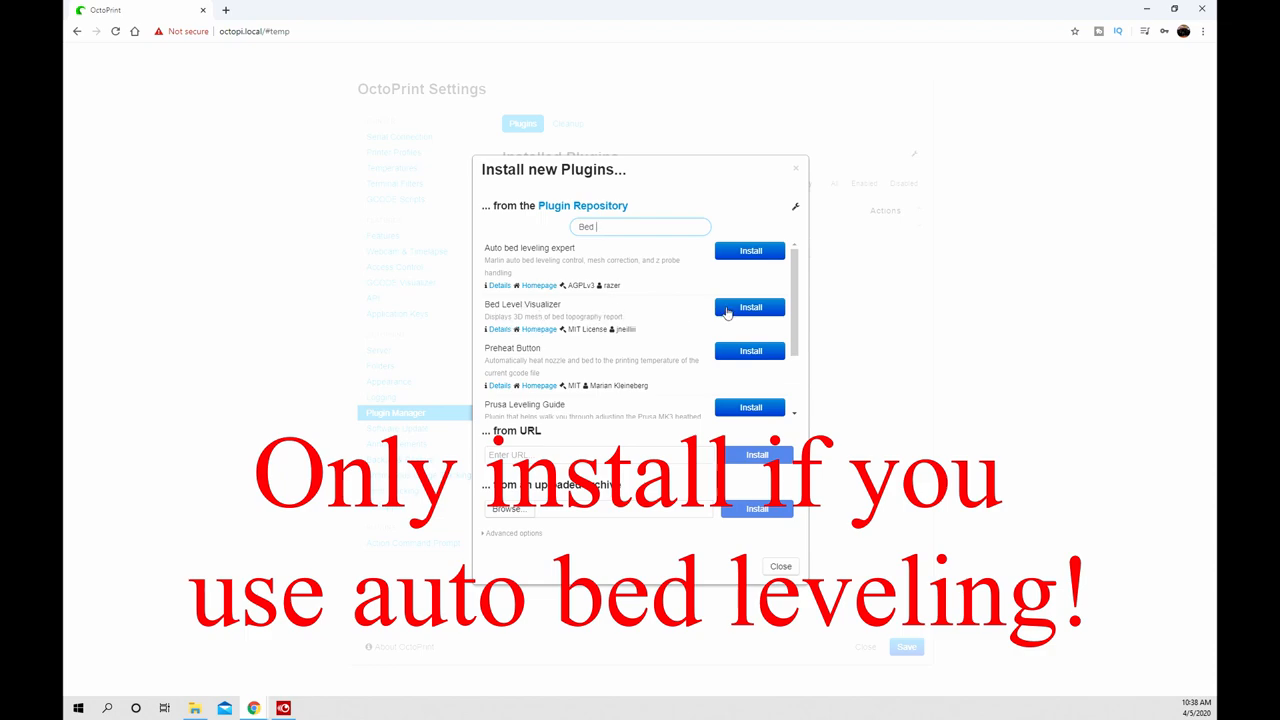
click(750, 308)
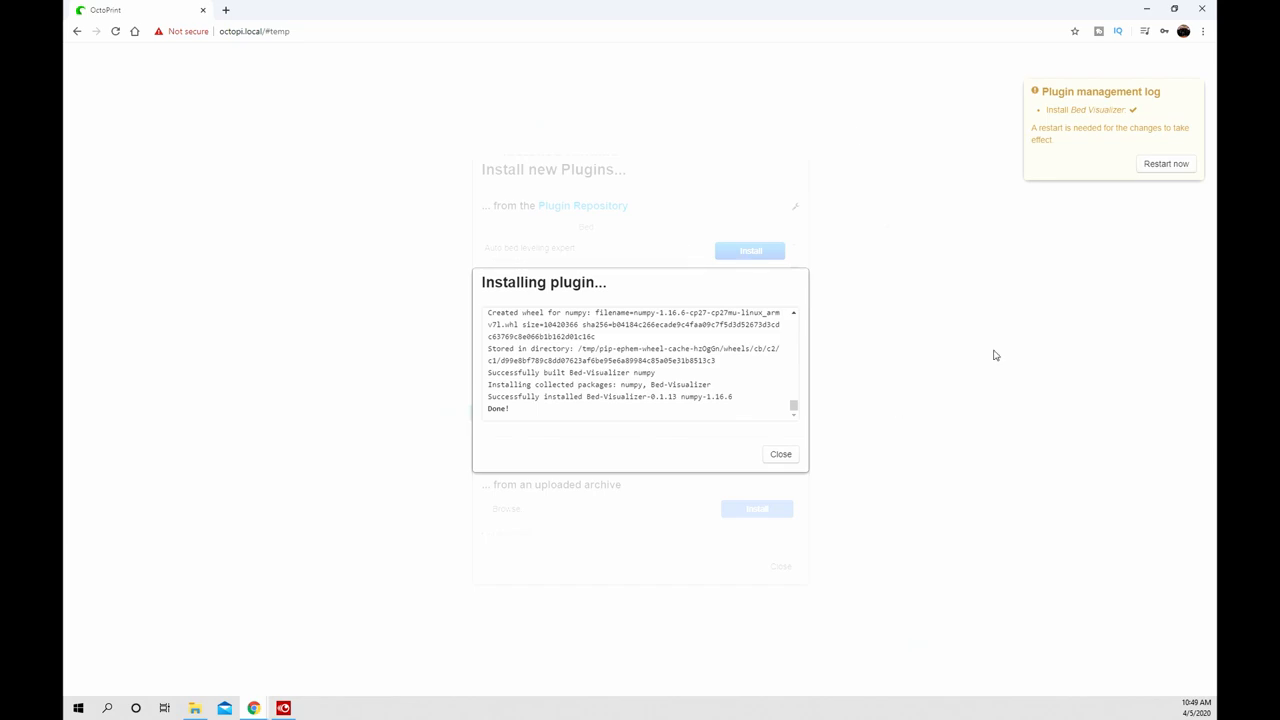
- Restart the server so the new plugin takes effect
click(1164, 164)
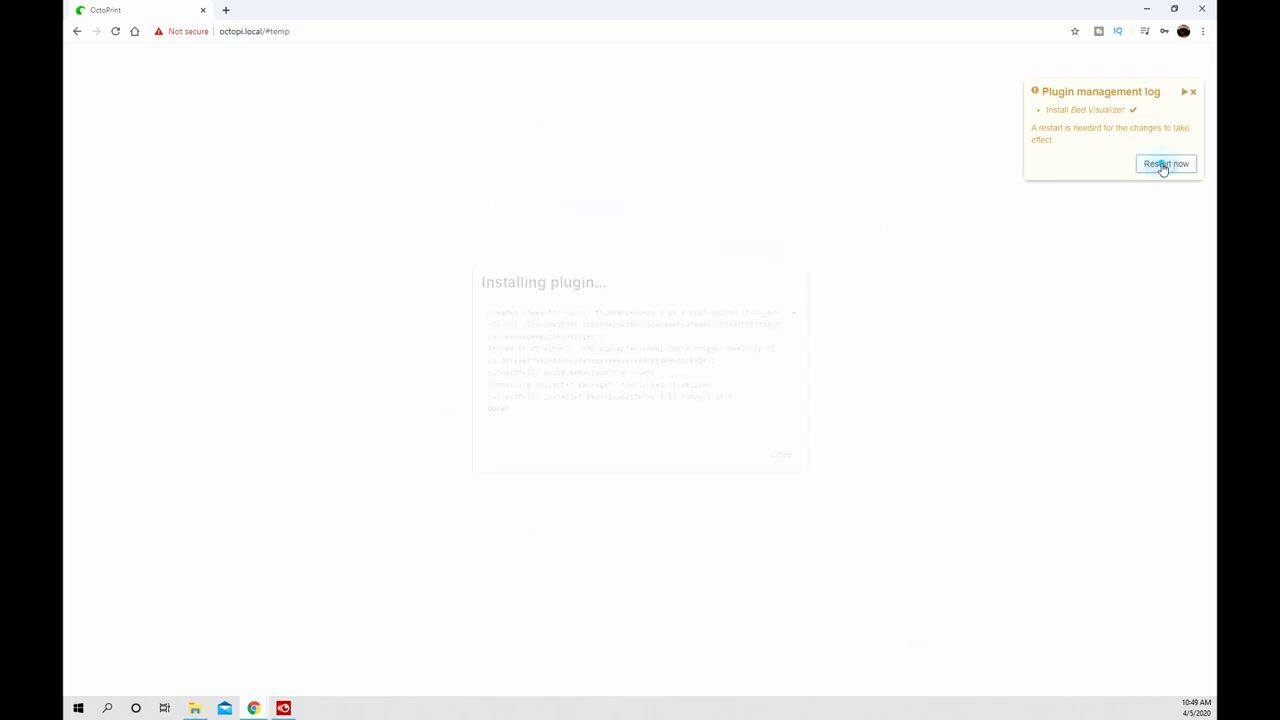
click(1164, 164)
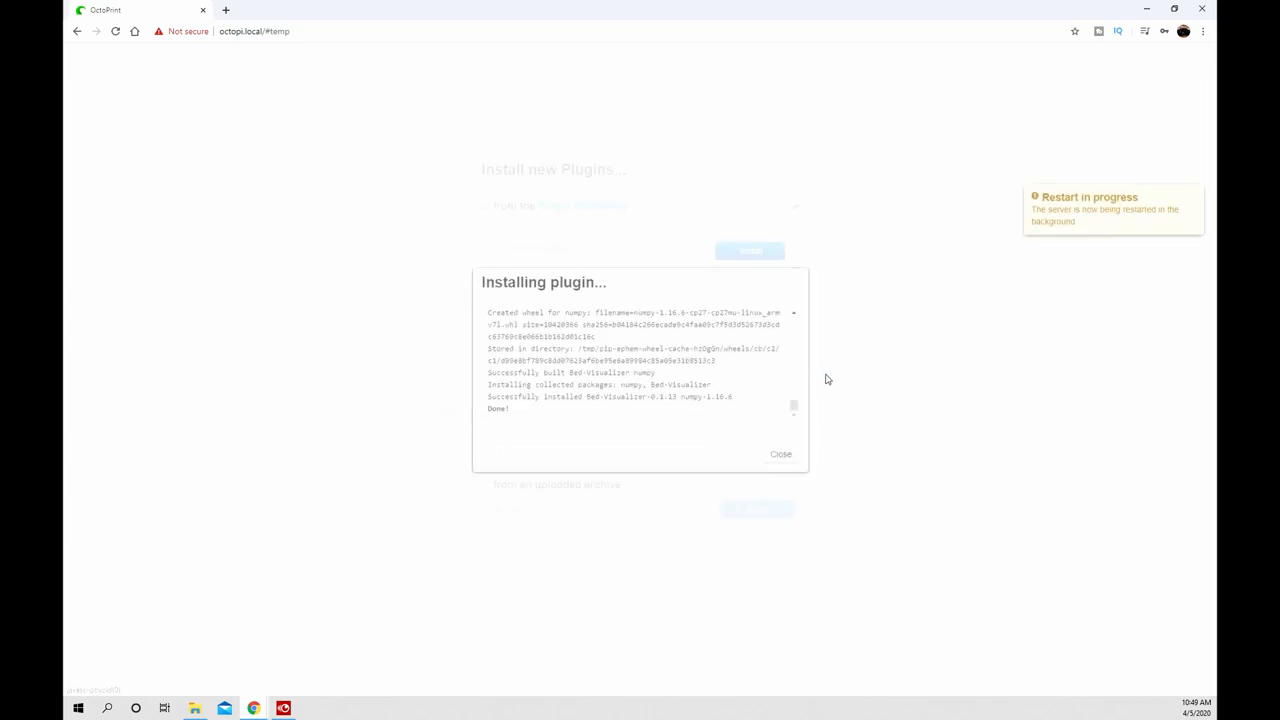
- Reload, enter G28 and G29 T as Bed Visualizer's GCODE commands, and finish its wizard
click(780, 454)
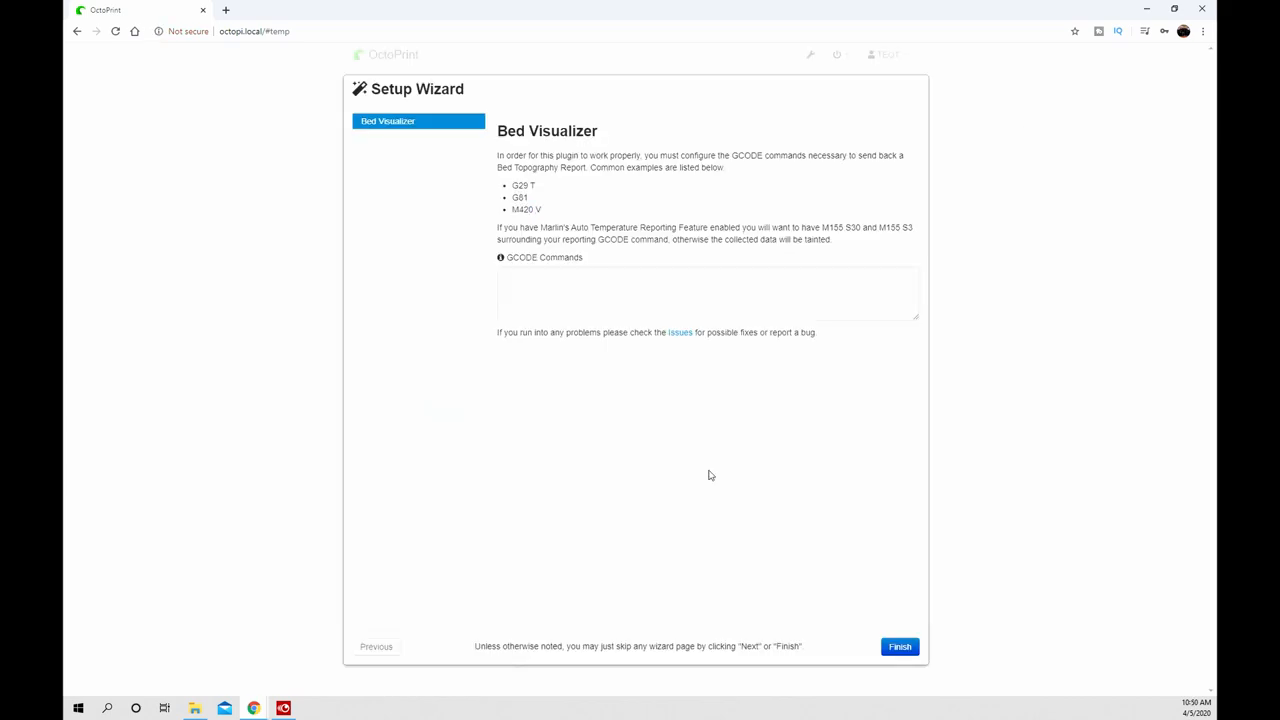
mouse_move(750, 224)
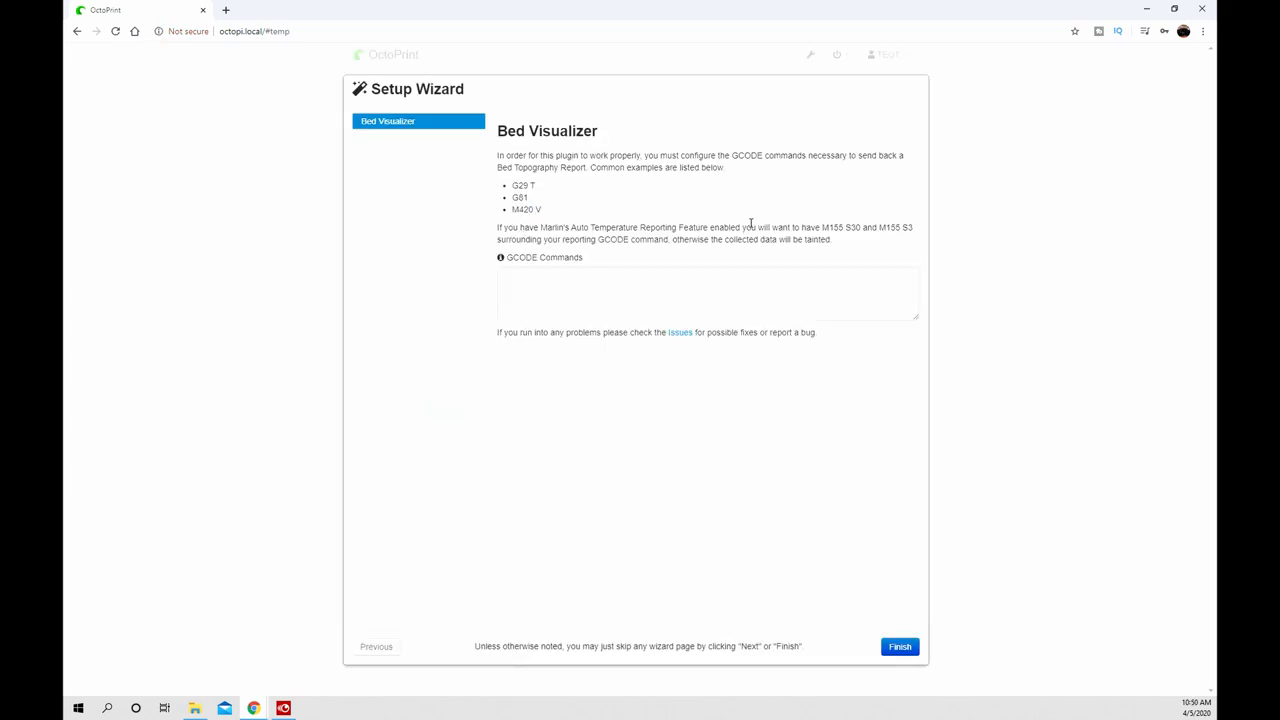
mouse_move(592, 192)
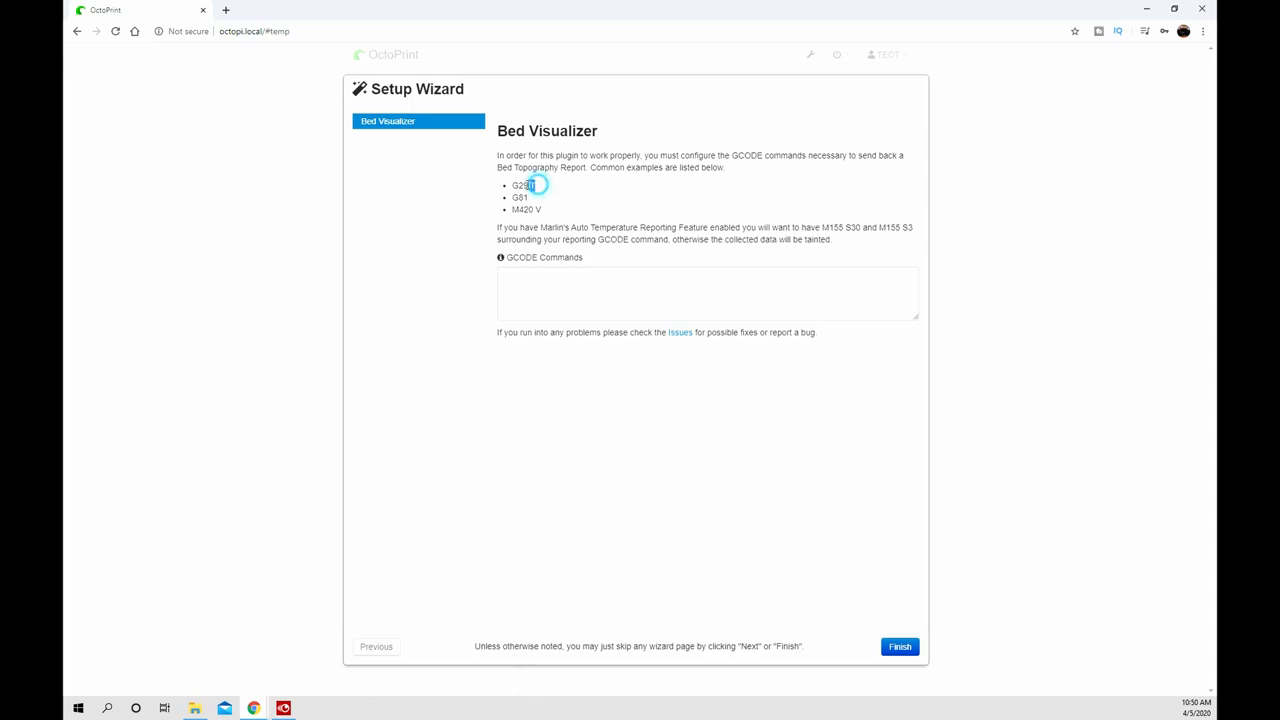
double_click(520, 184)
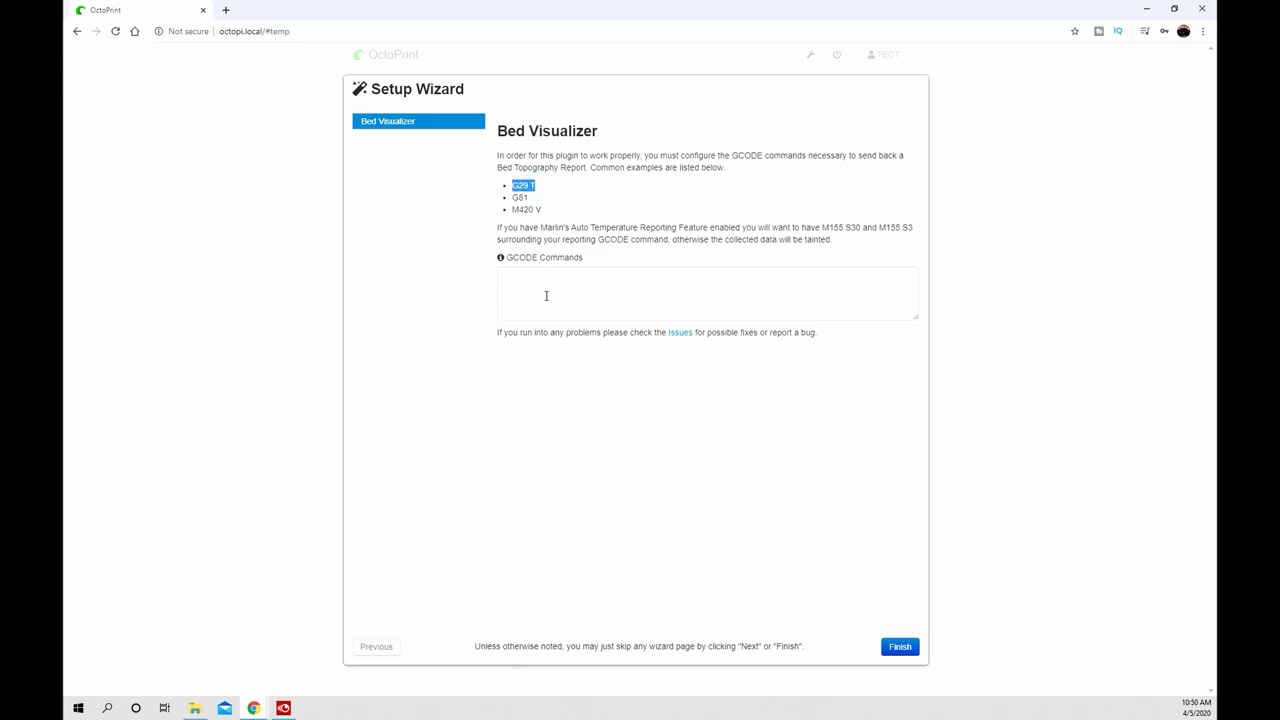
text(G28)
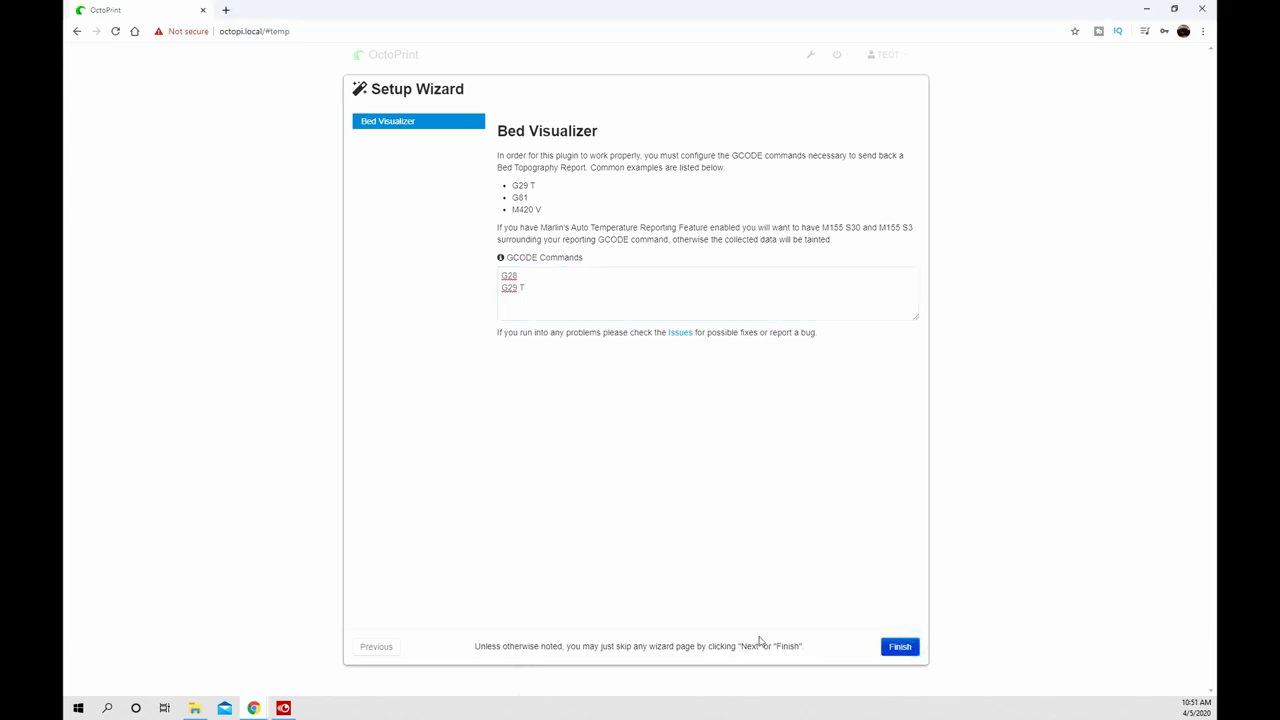
click(900, 646)
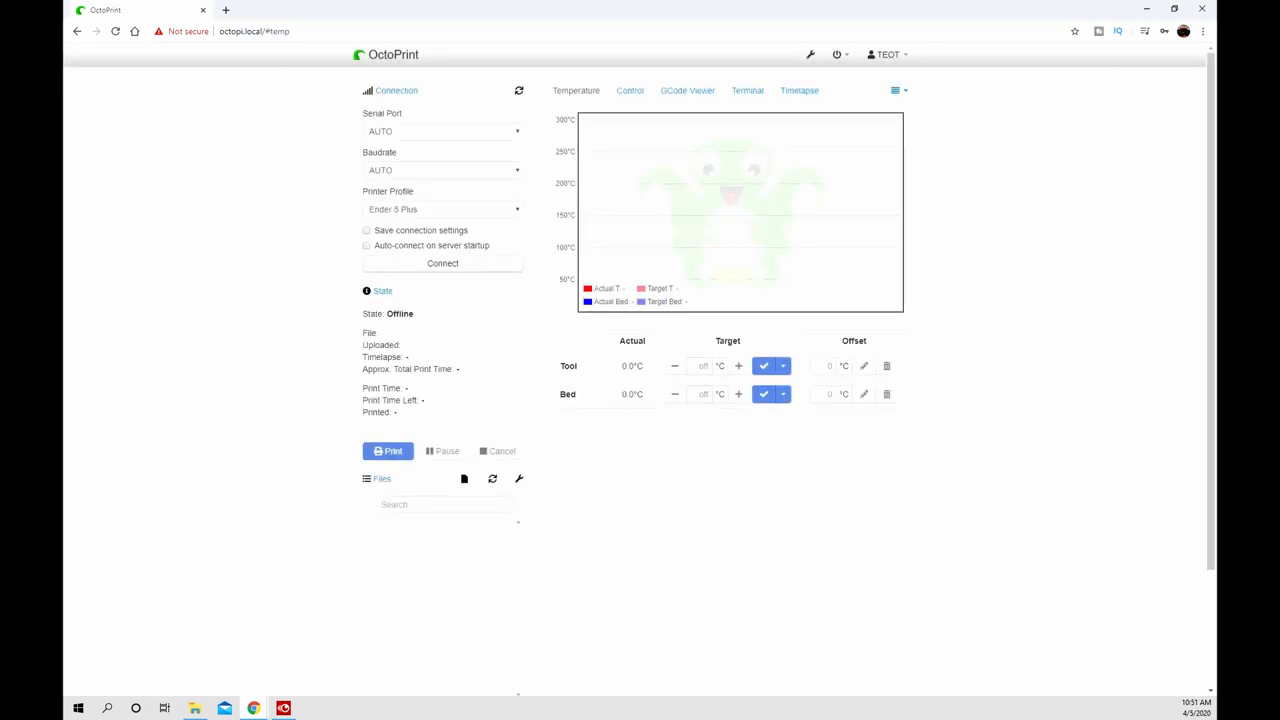
- Show the Bed Visualizer tab from the overflow menu and update the bed mesh now
click(896, 90)
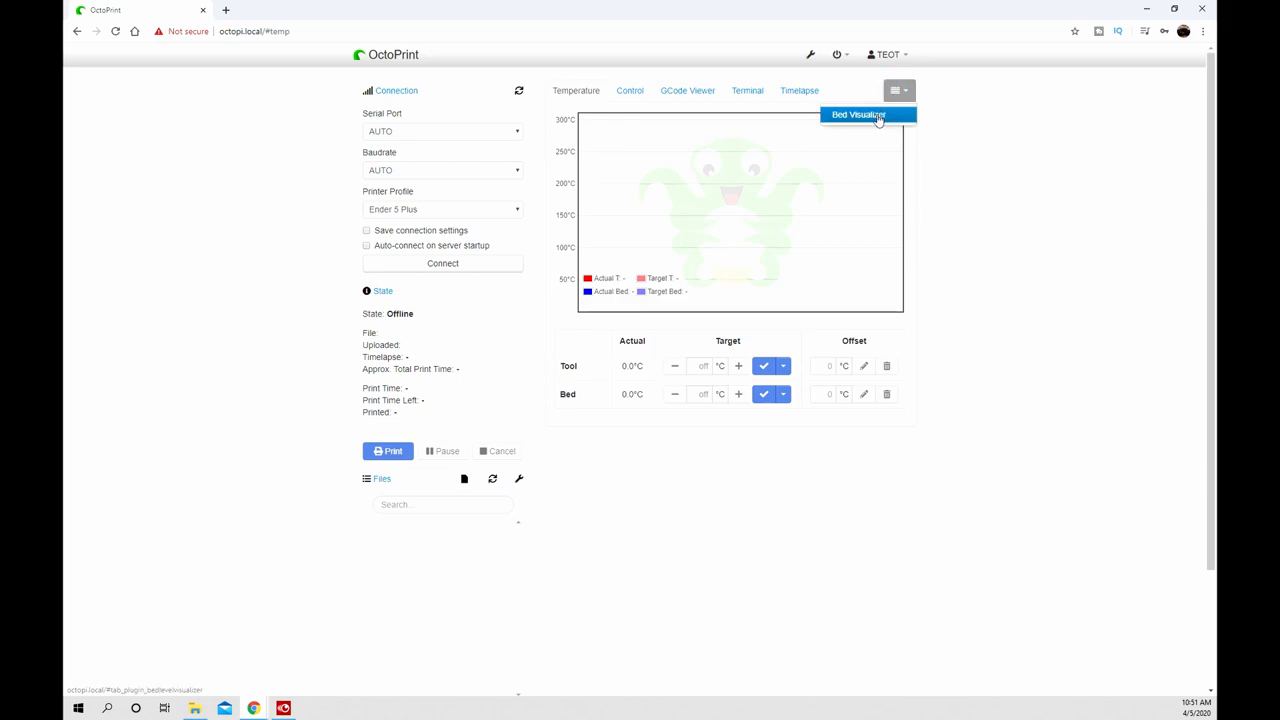
click(856, 114)
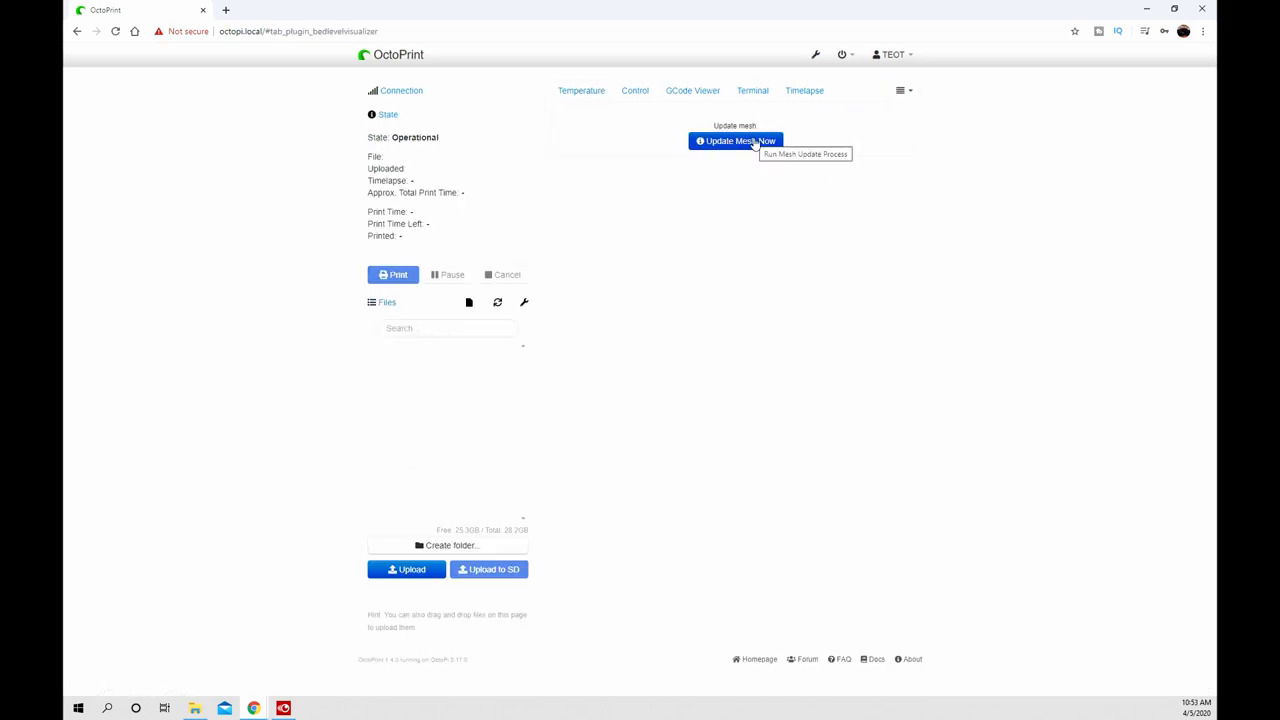
click(736, 140)
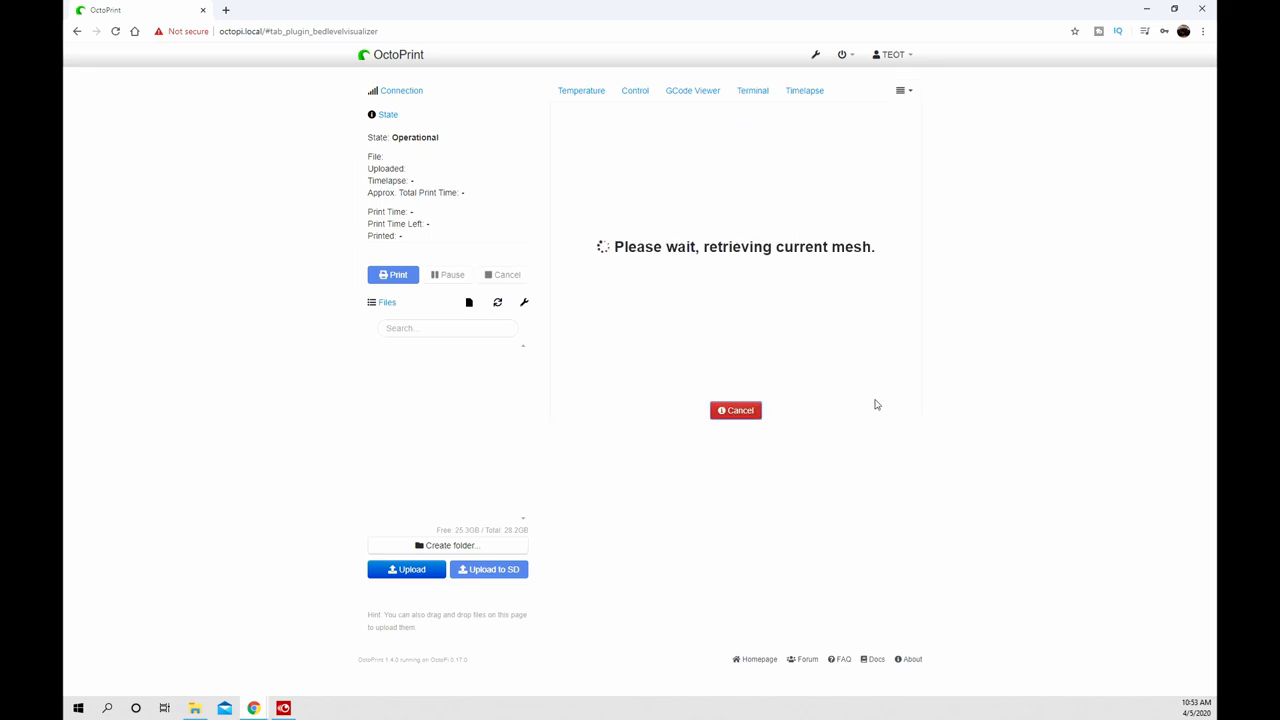
mouse_move(644, 342)
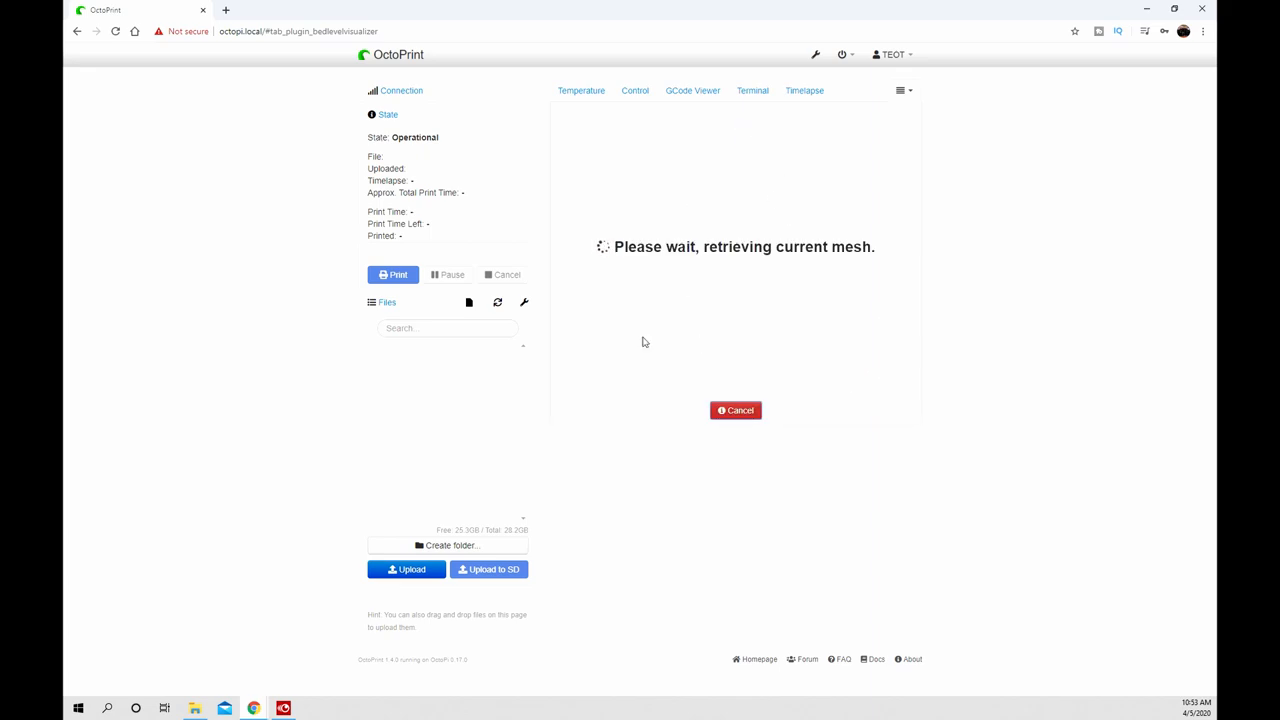
mouse_move(728, 272)
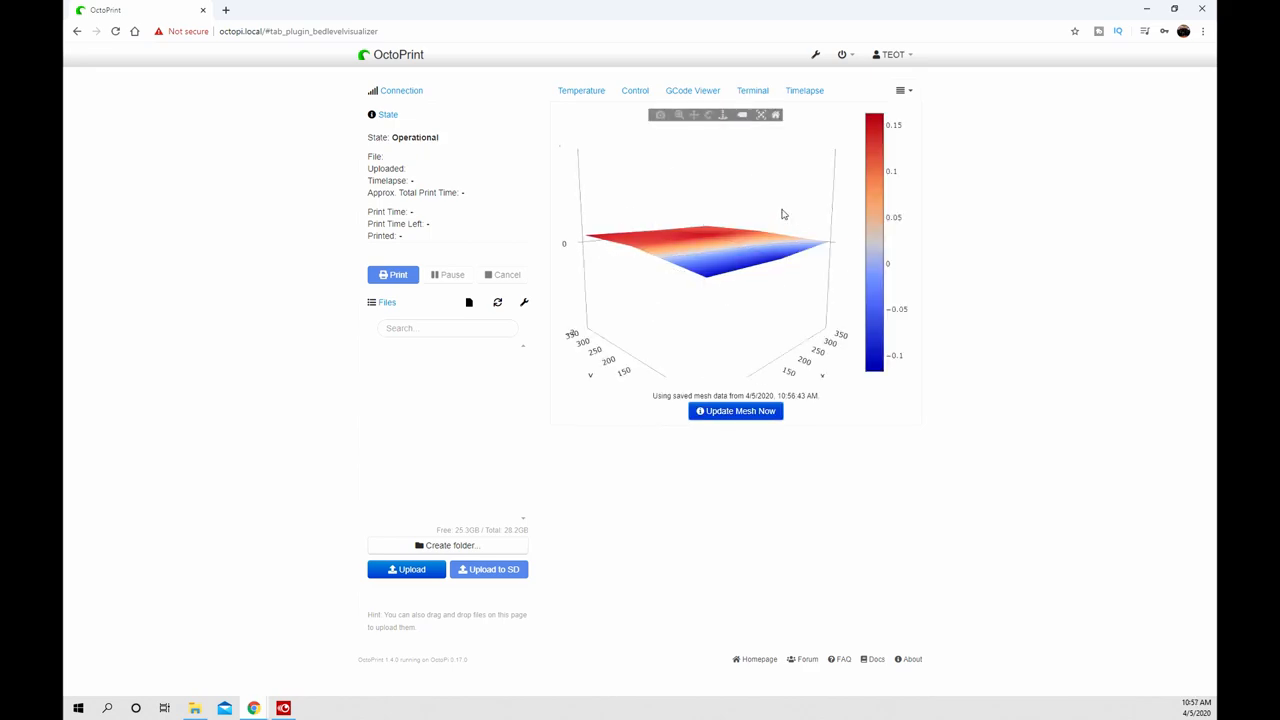
mouse_move(728, 284)
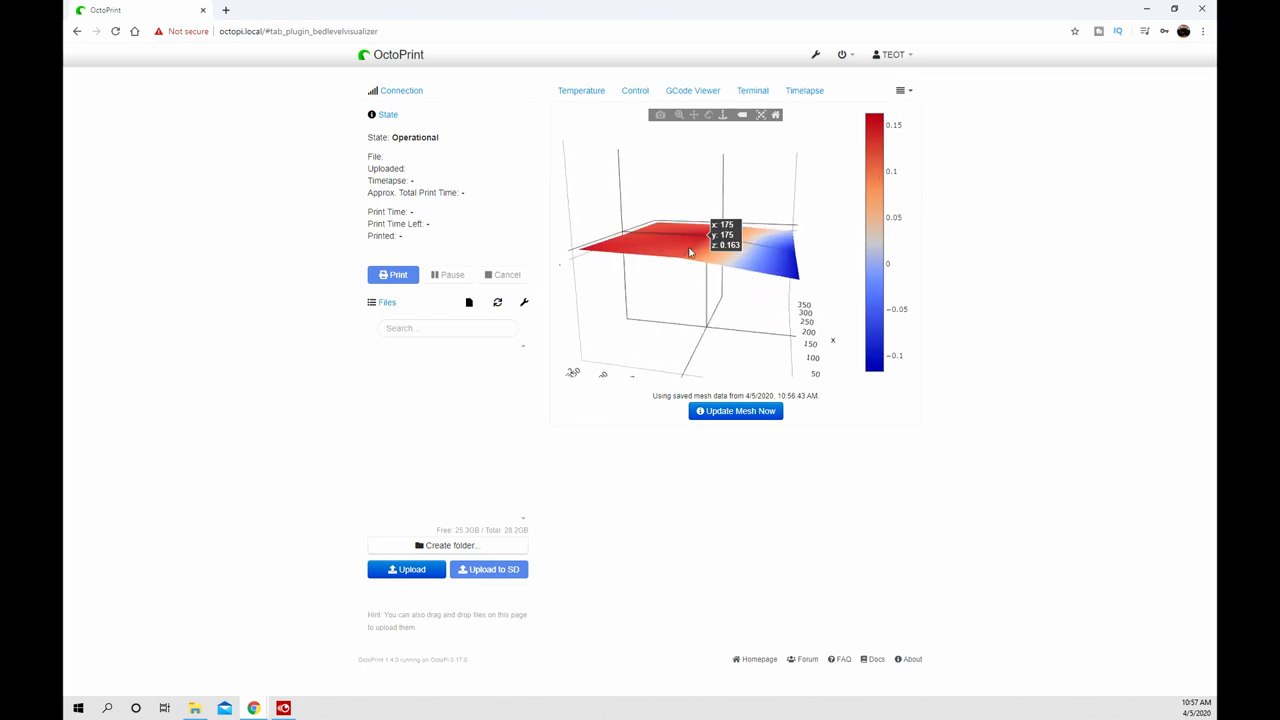
mouse_move(936, 316)
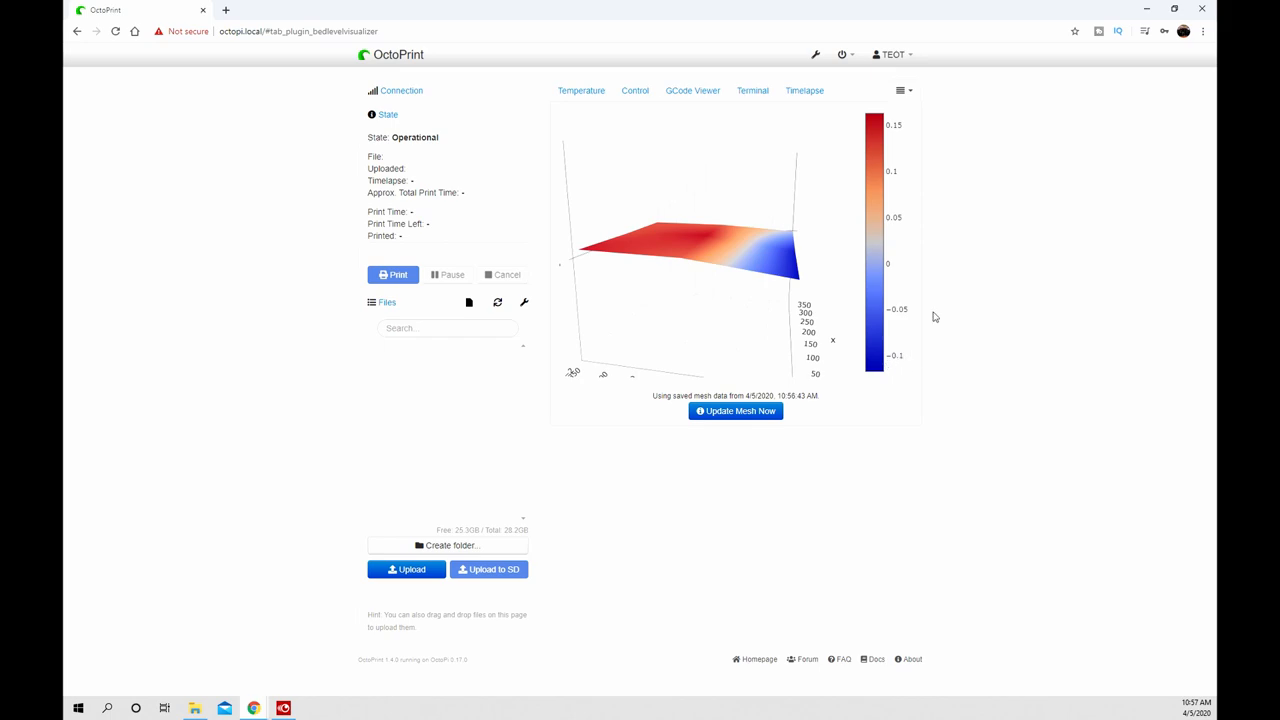
mouse_move(910, 218)
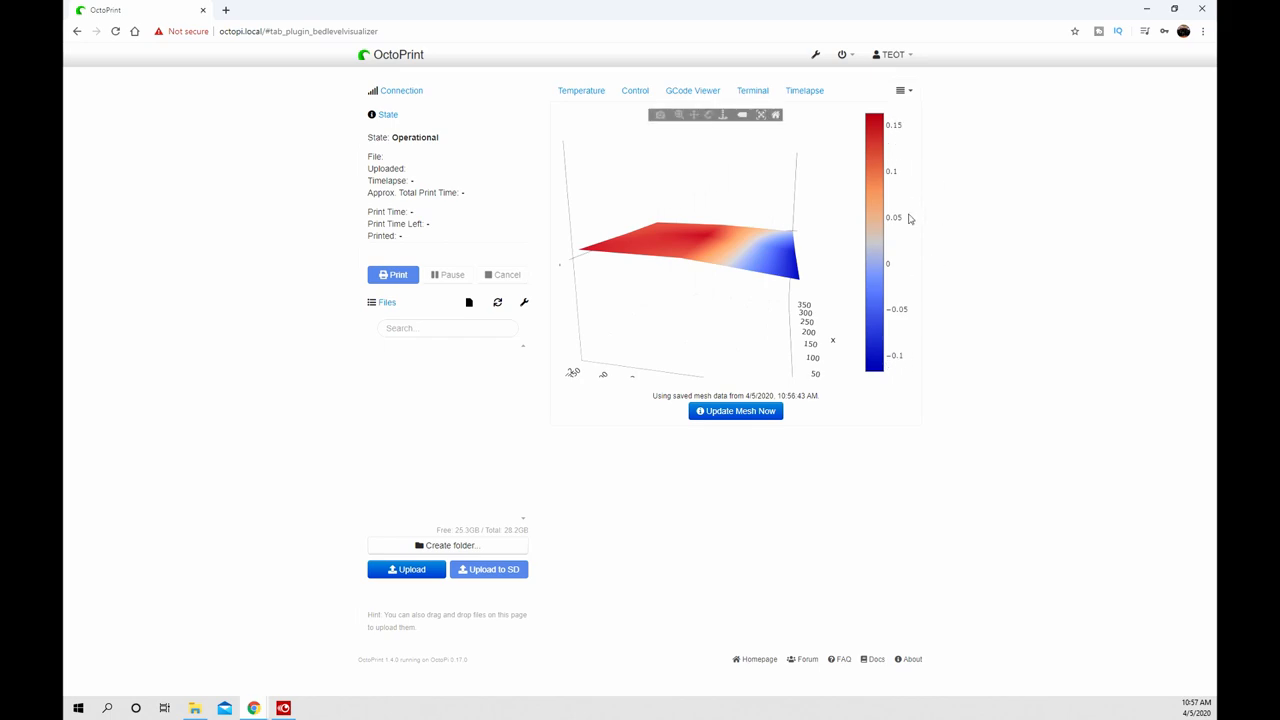
mouse_move(816, 56)
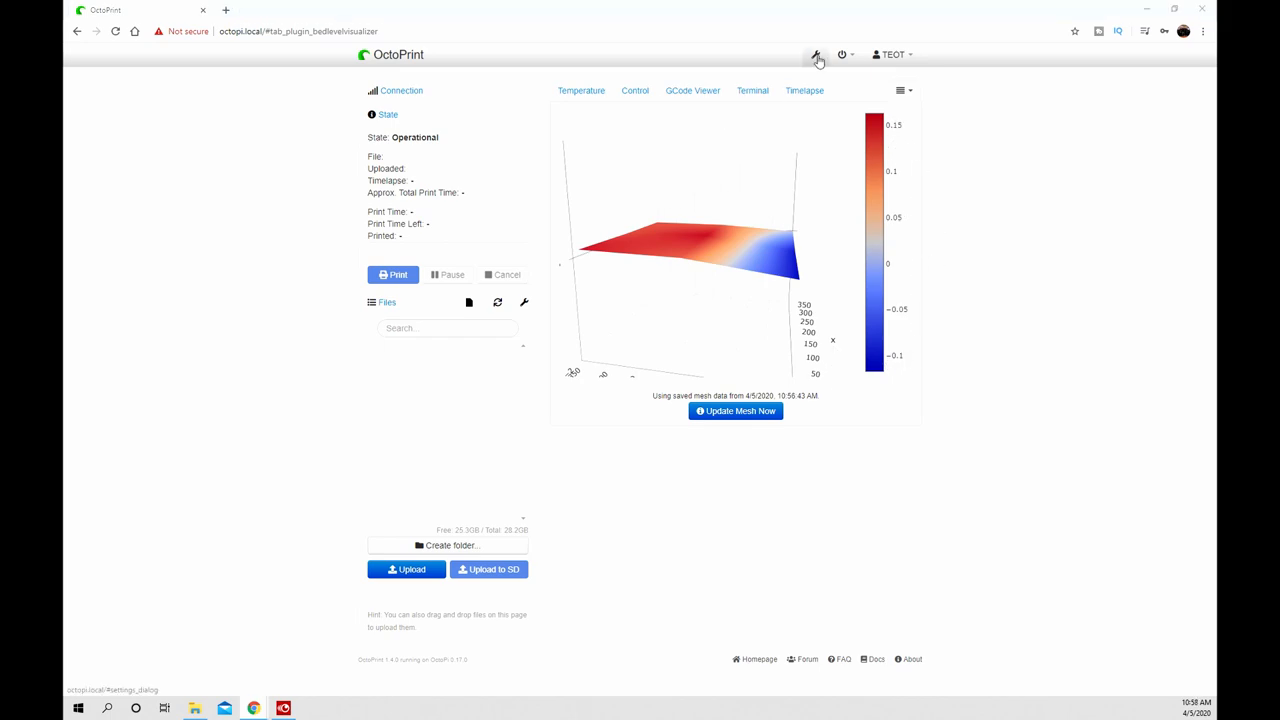
- Search the plugin repository for 'them' and install the Themeify plugin
click(816, 56)
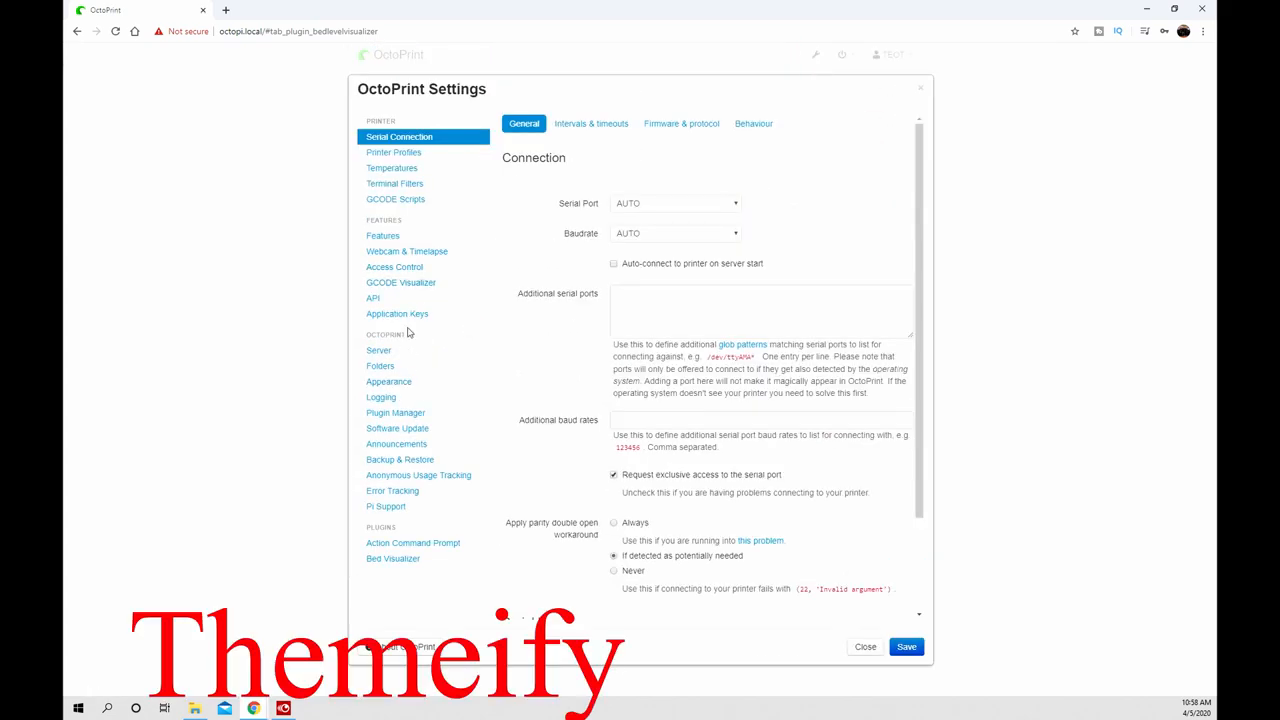
click(396, 412)
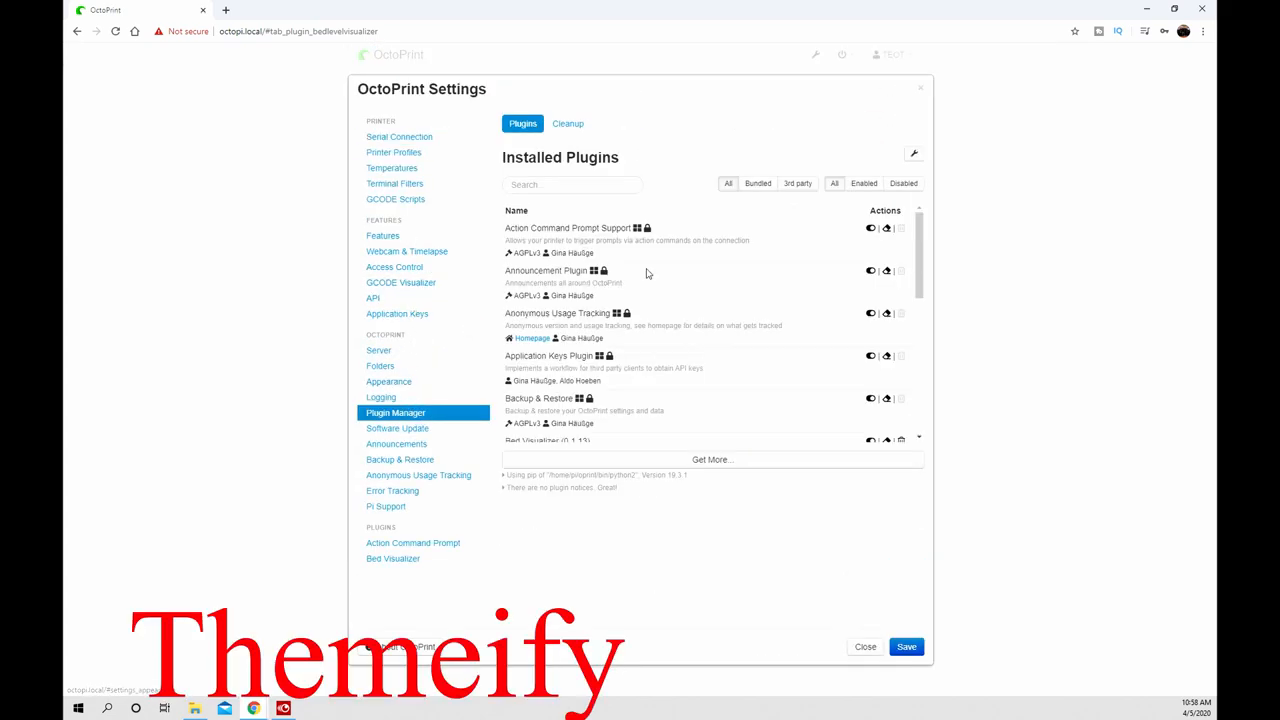
mouse_move(664, 484)
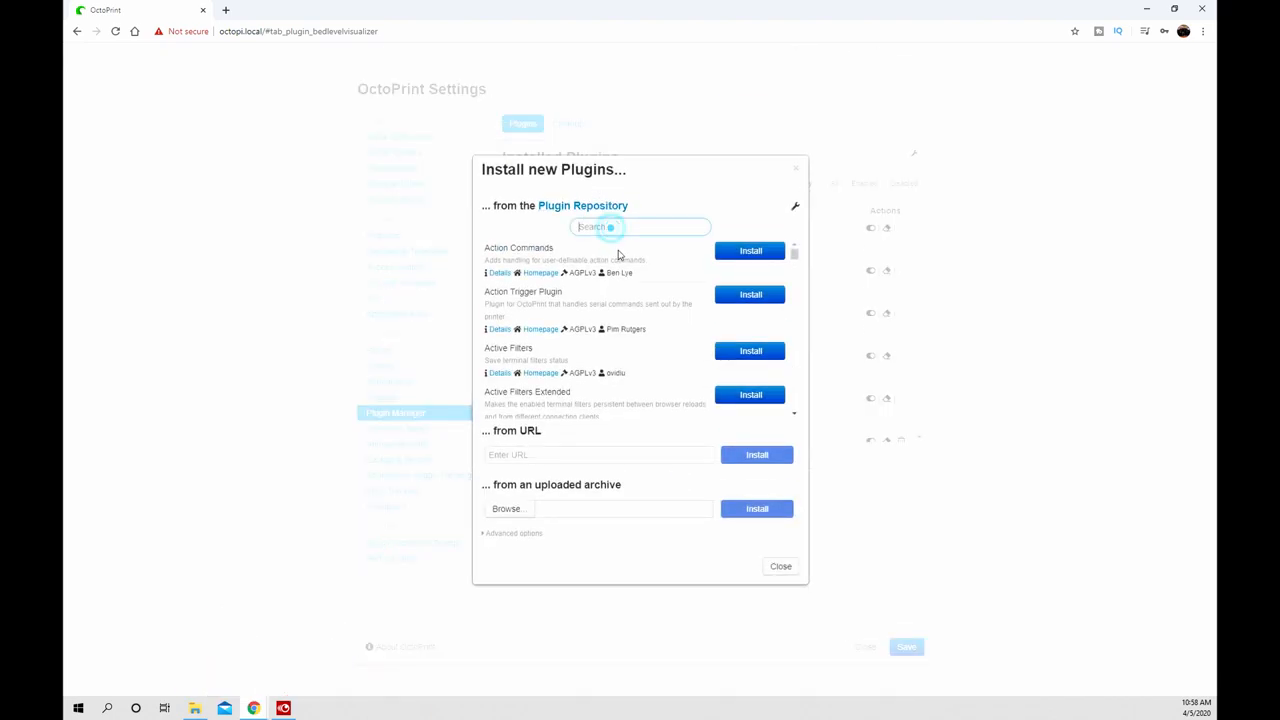
text(them)
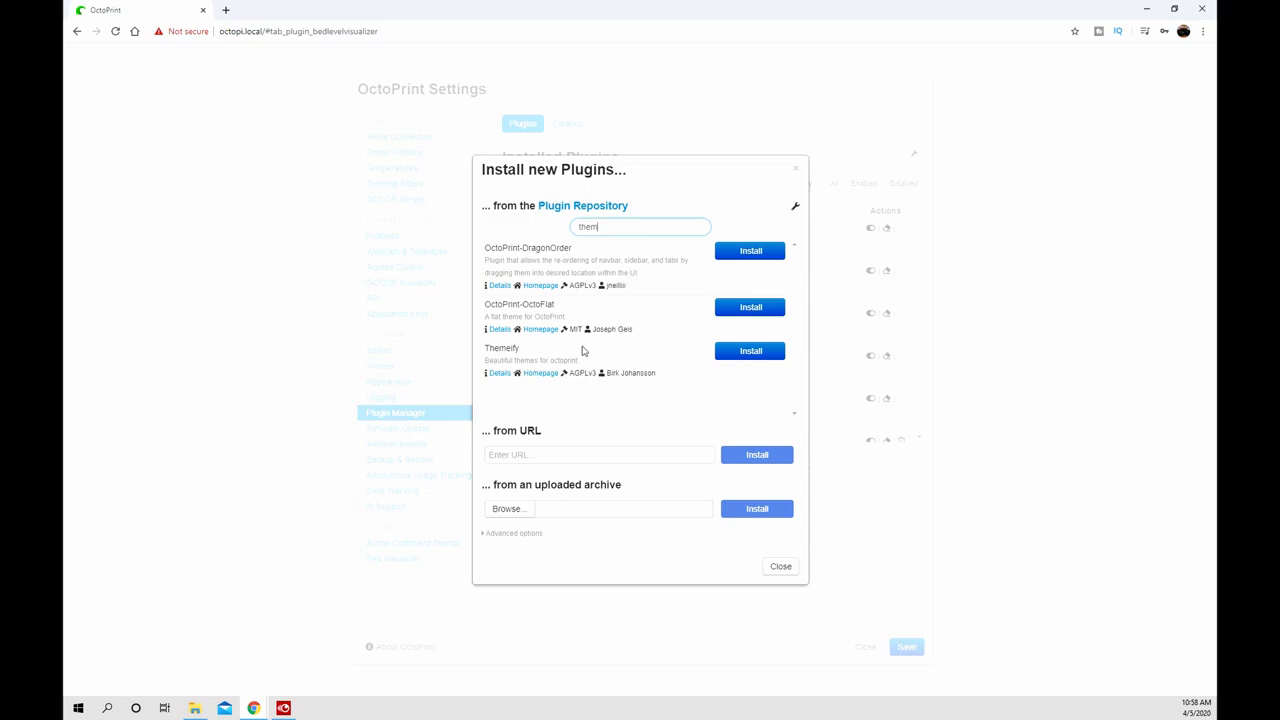
click(750, 352)
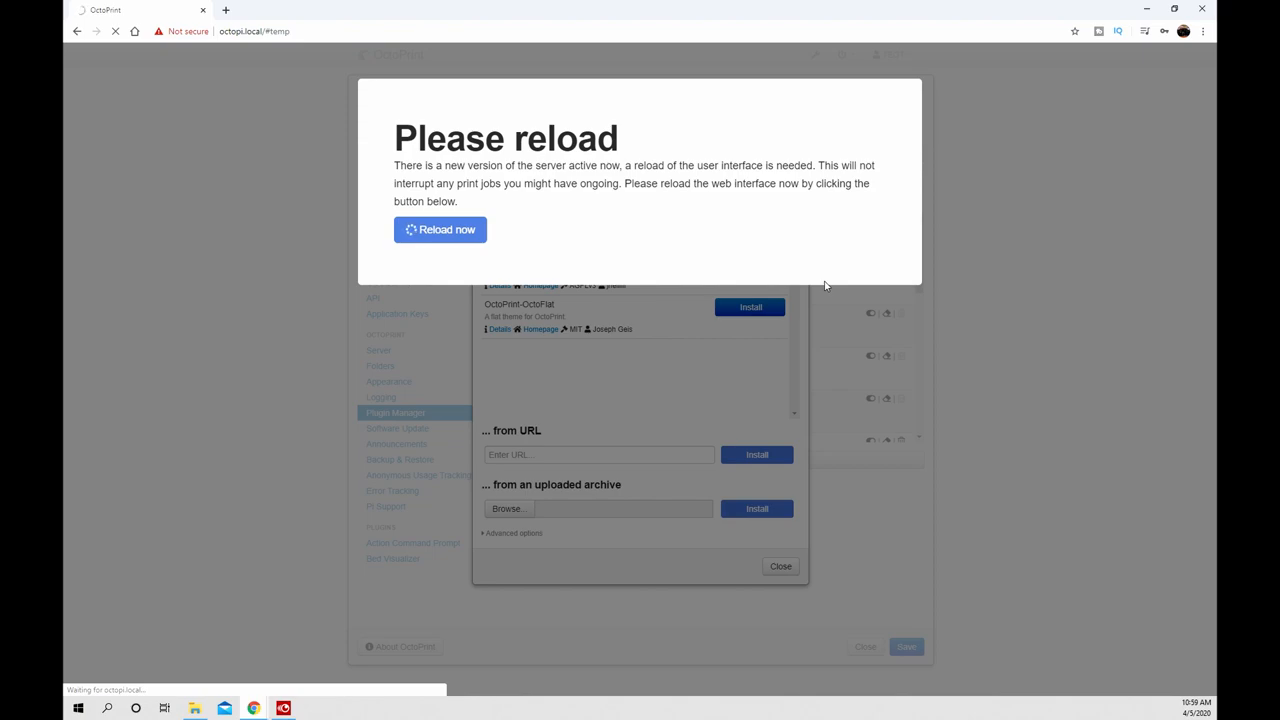
- Reload into the dark theme, enable saved connection settings and auto-connect, then connect
click(440, 228)
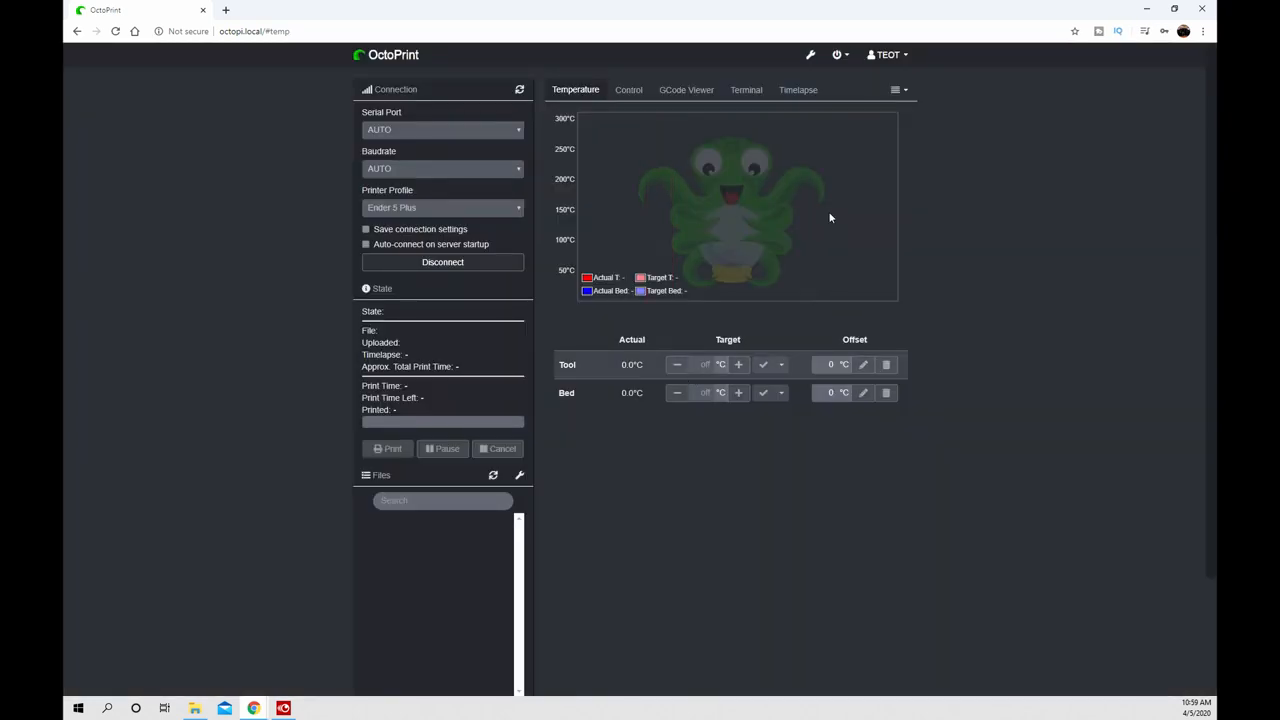
click(442, 262)
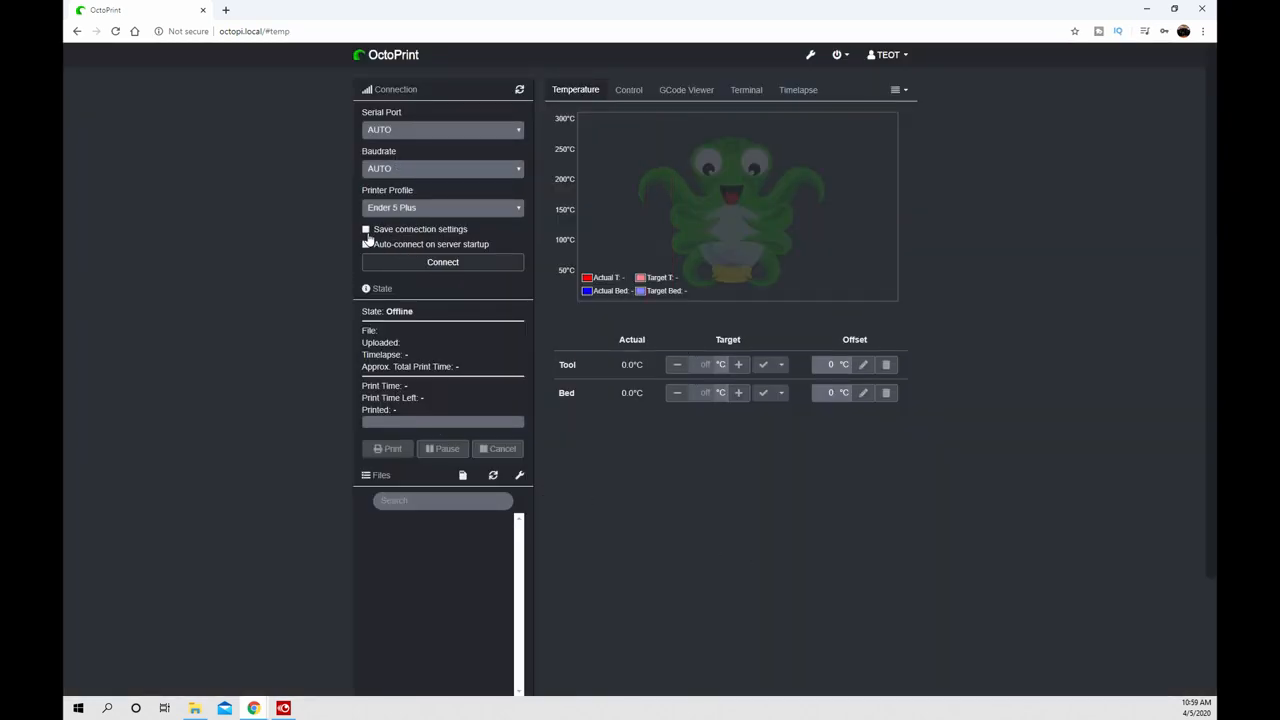
click(366, 228)
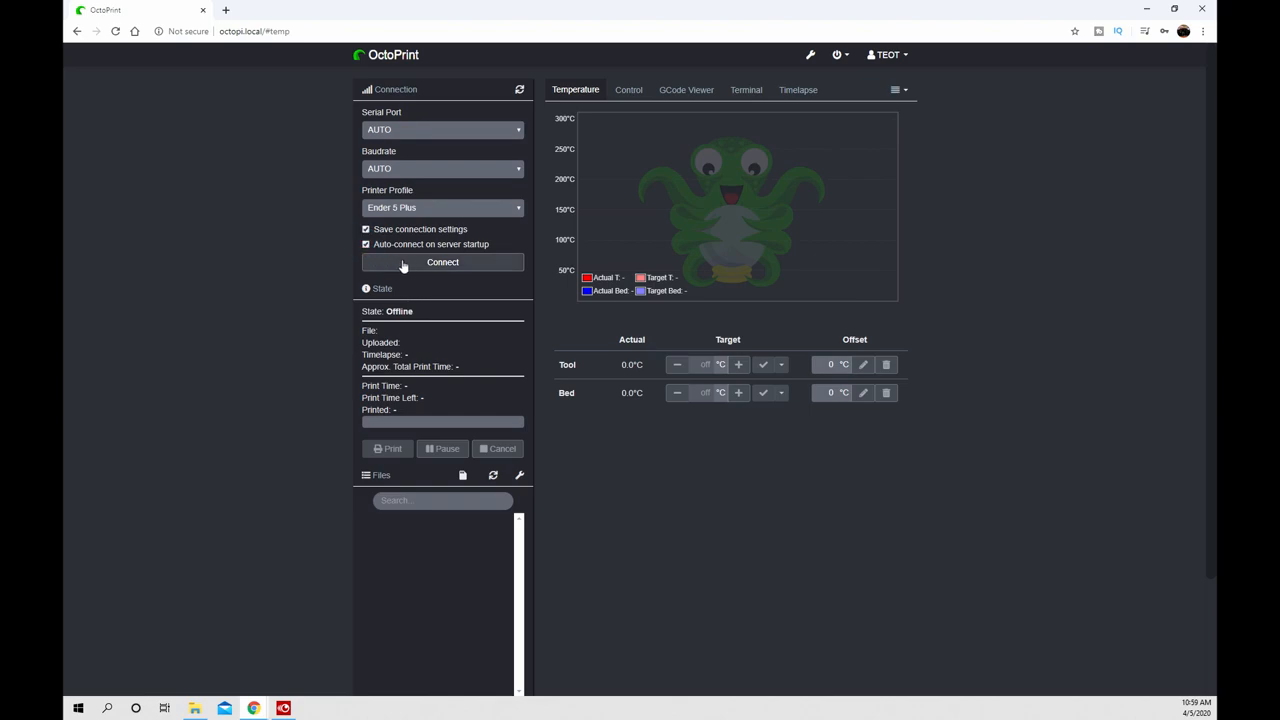
click(442, 260)
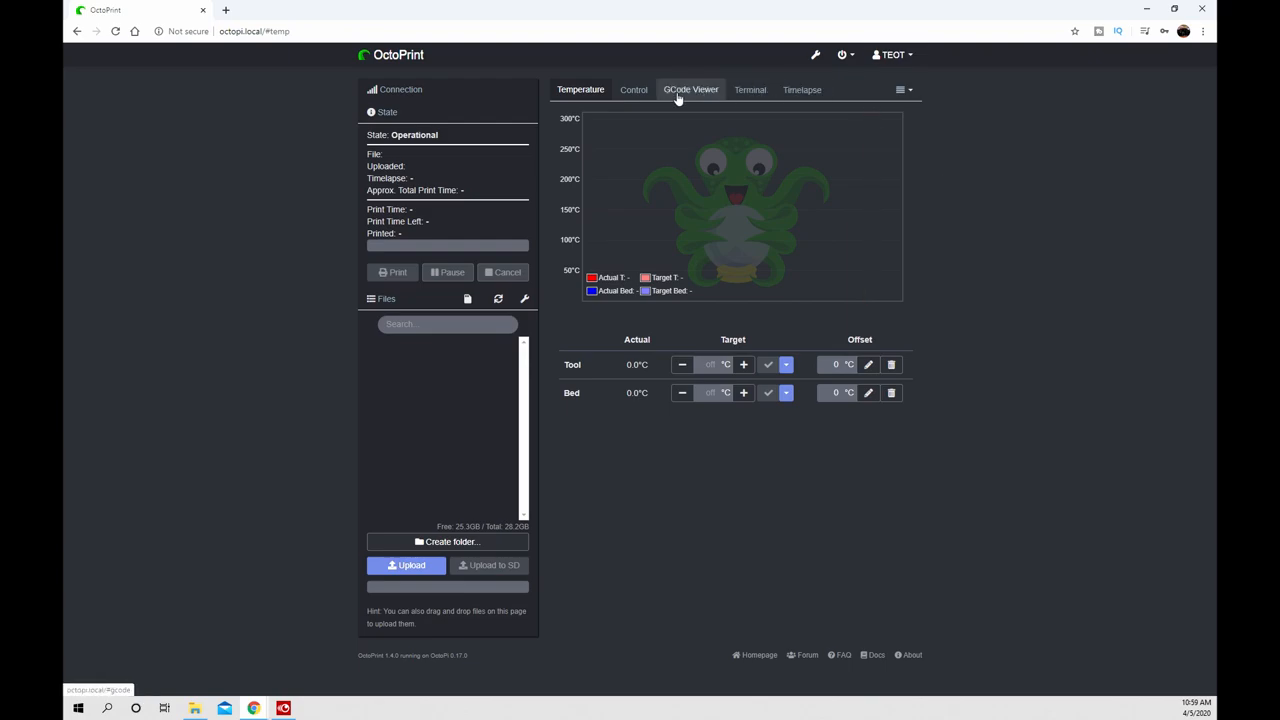
- Try the Nightmare, Dyl and Discoranged themes in Themify, then settle on Discorded
click(816, 56)
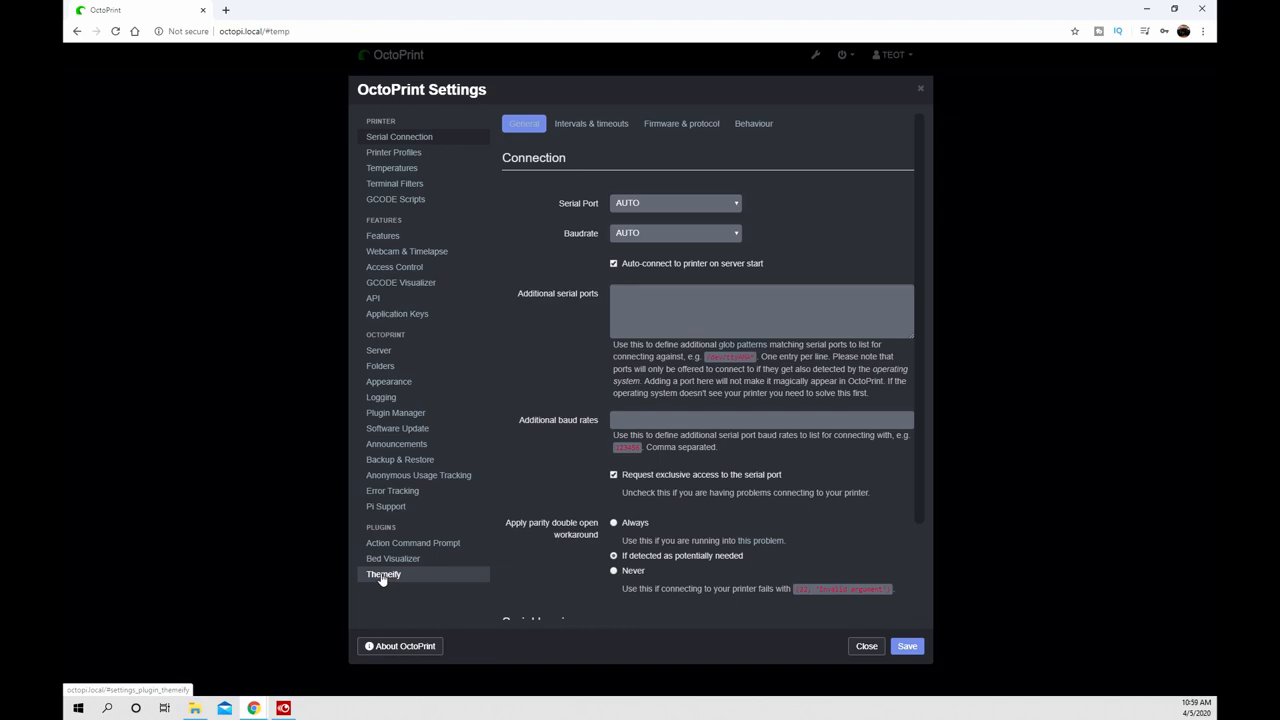
click(384, 572)
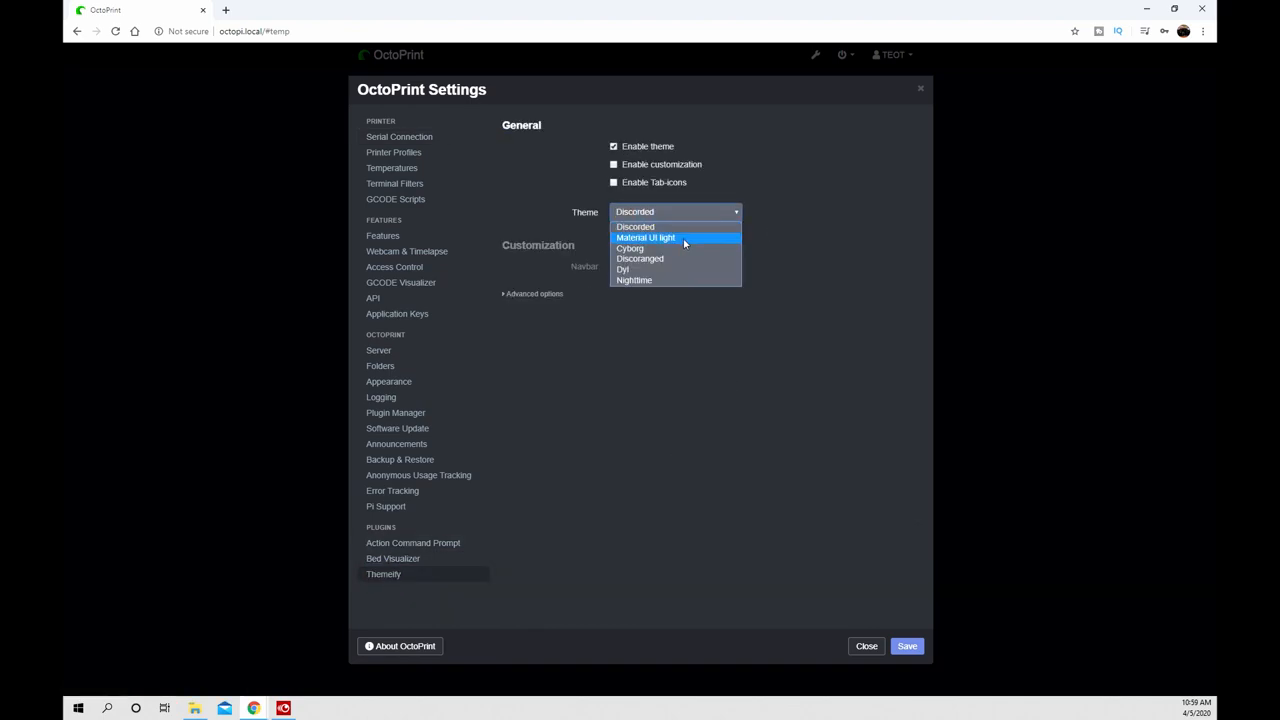
mouse_move(668, 268)
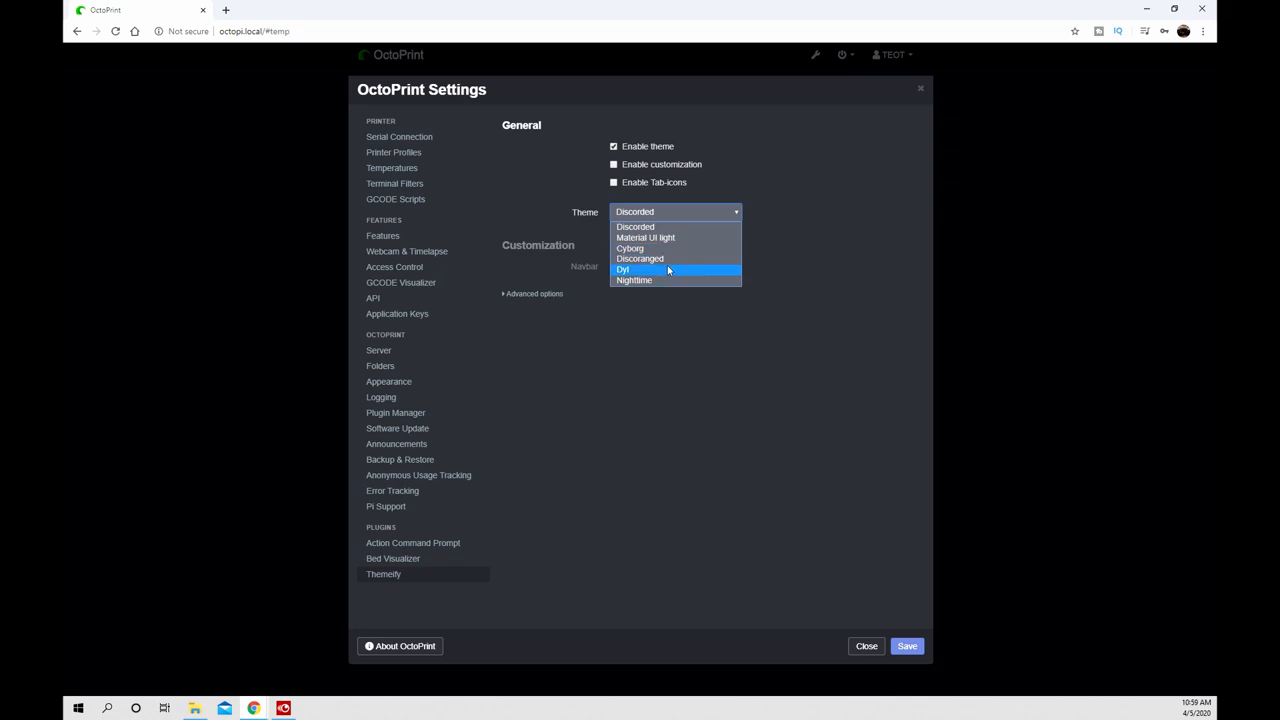
click(634, 280)
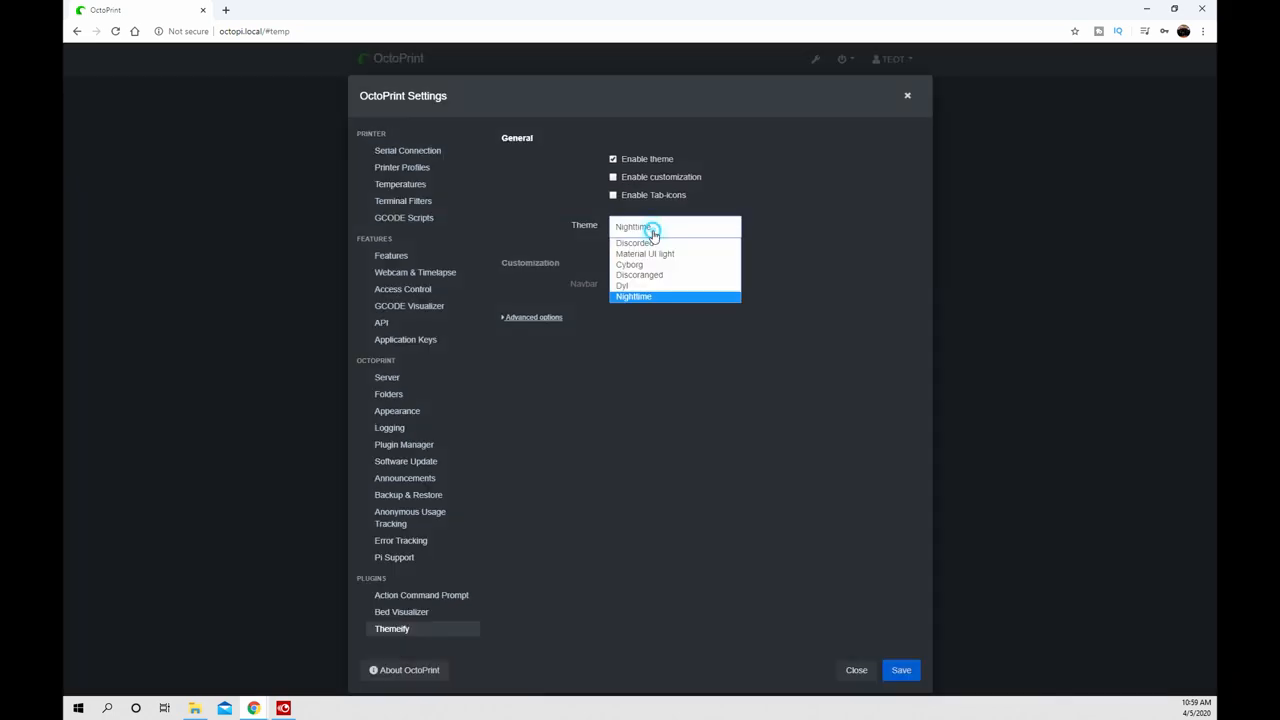
click(622, 284)
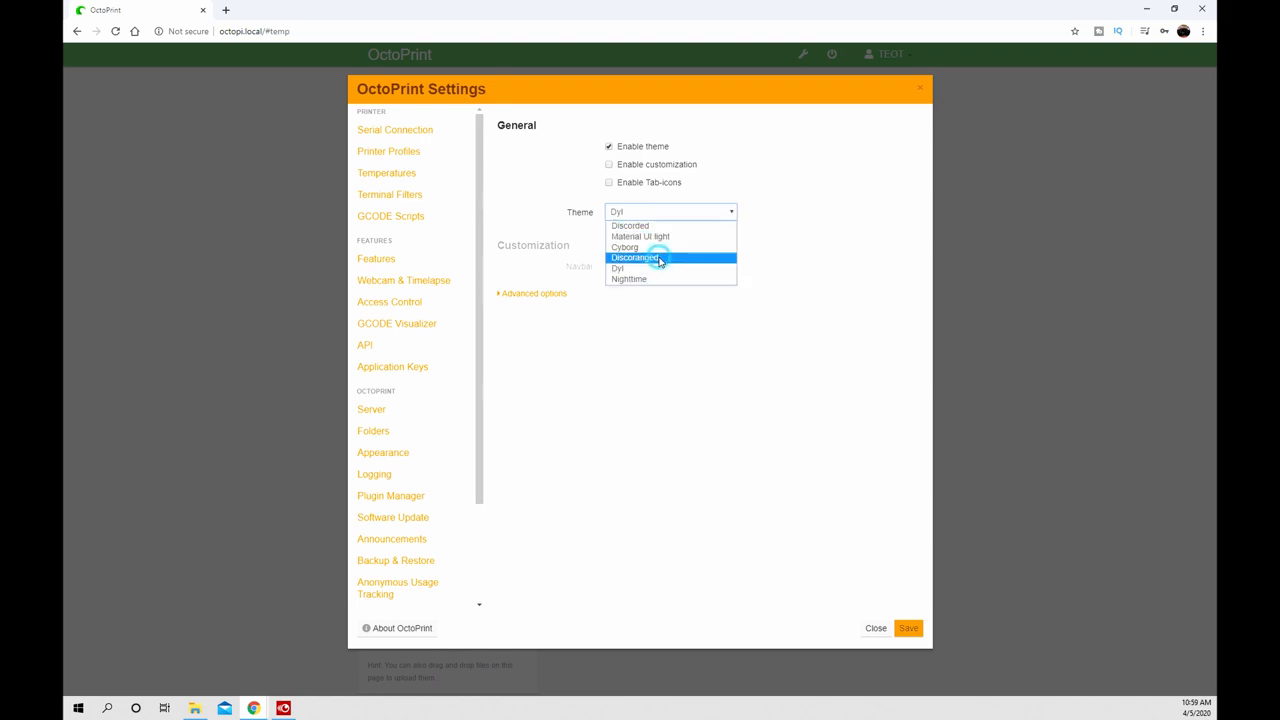
click(636, 258)
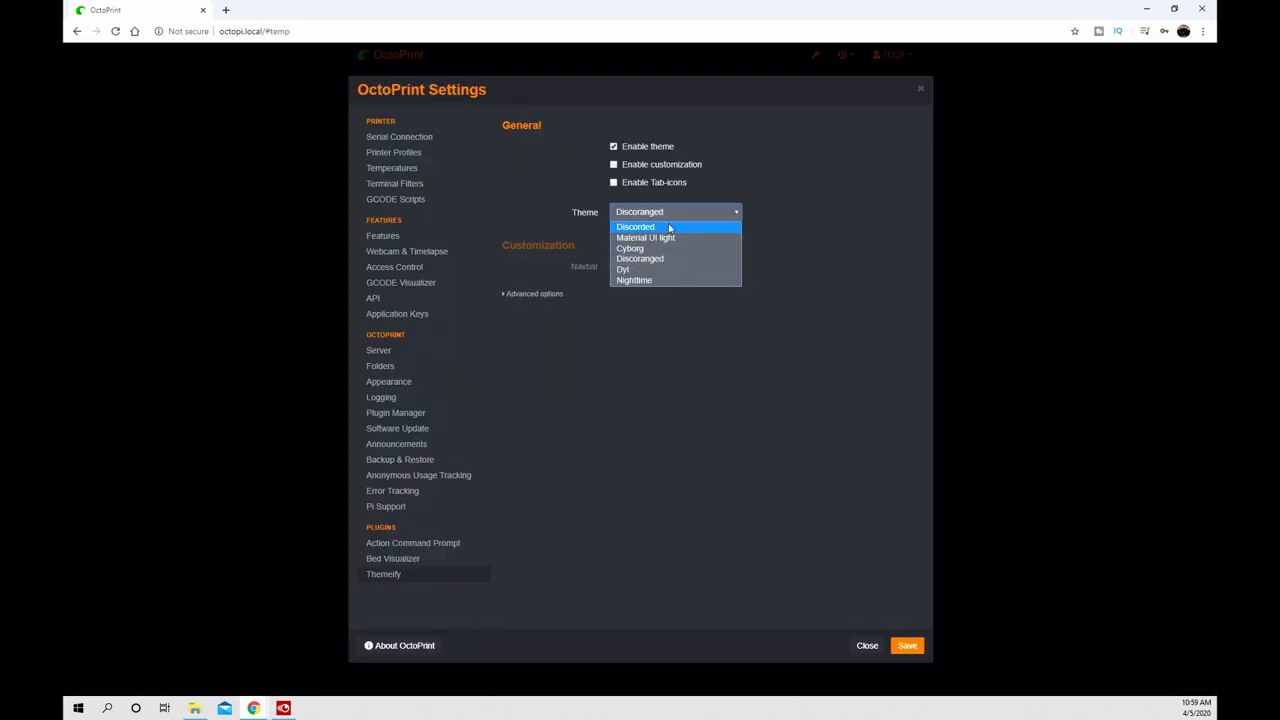
click(636, 226)
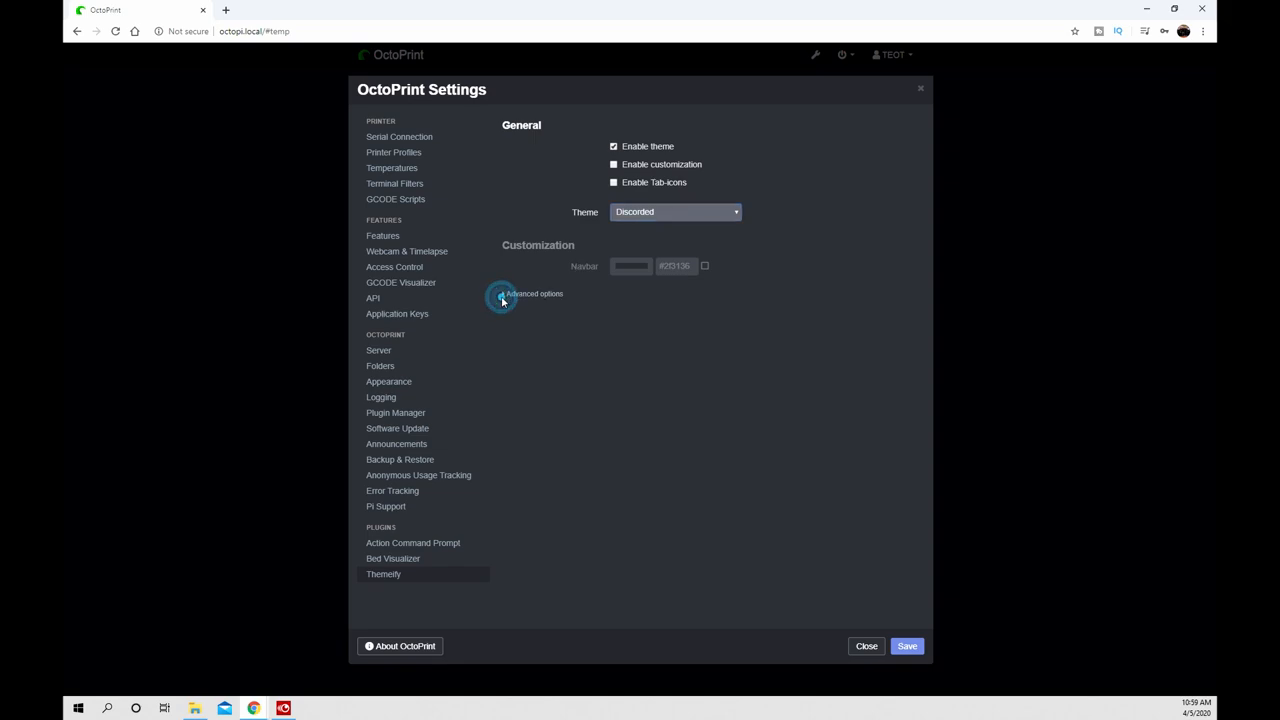
- Reveal Themify's advanced custom style and tab icon options for Discorded
click(504, 292)
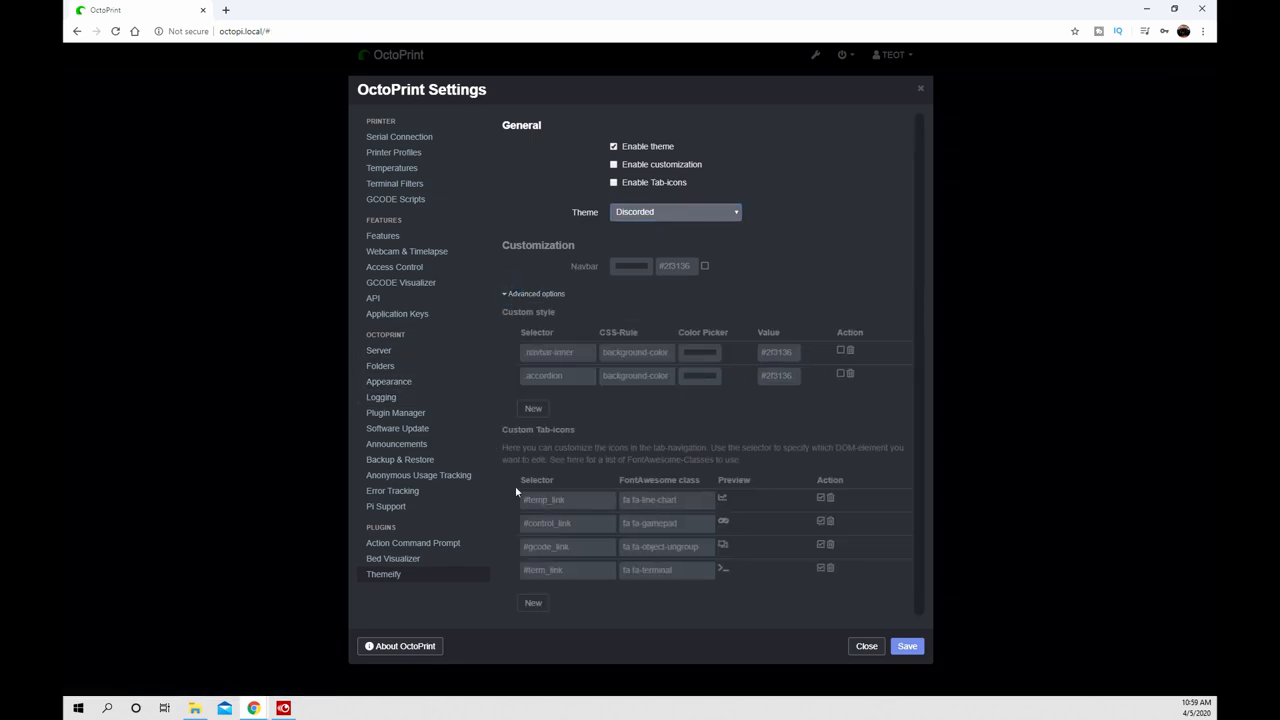
mouse_move(724, 560)
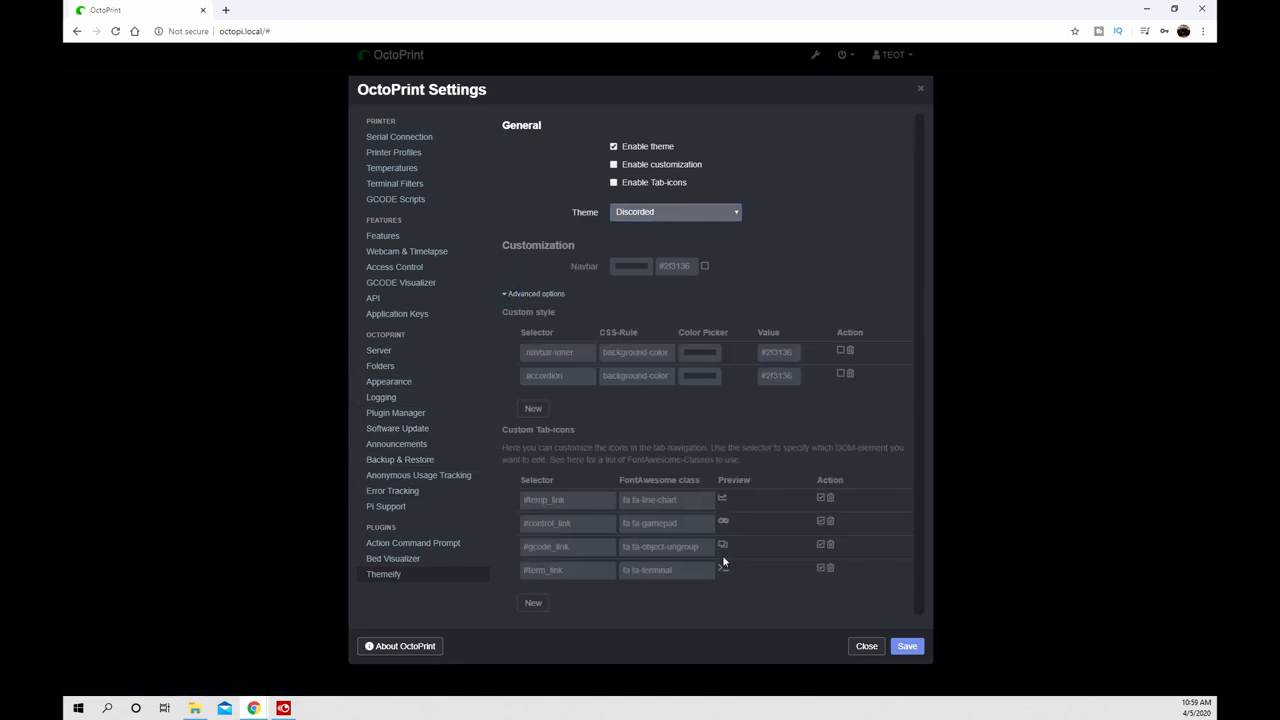
click(866, 644)
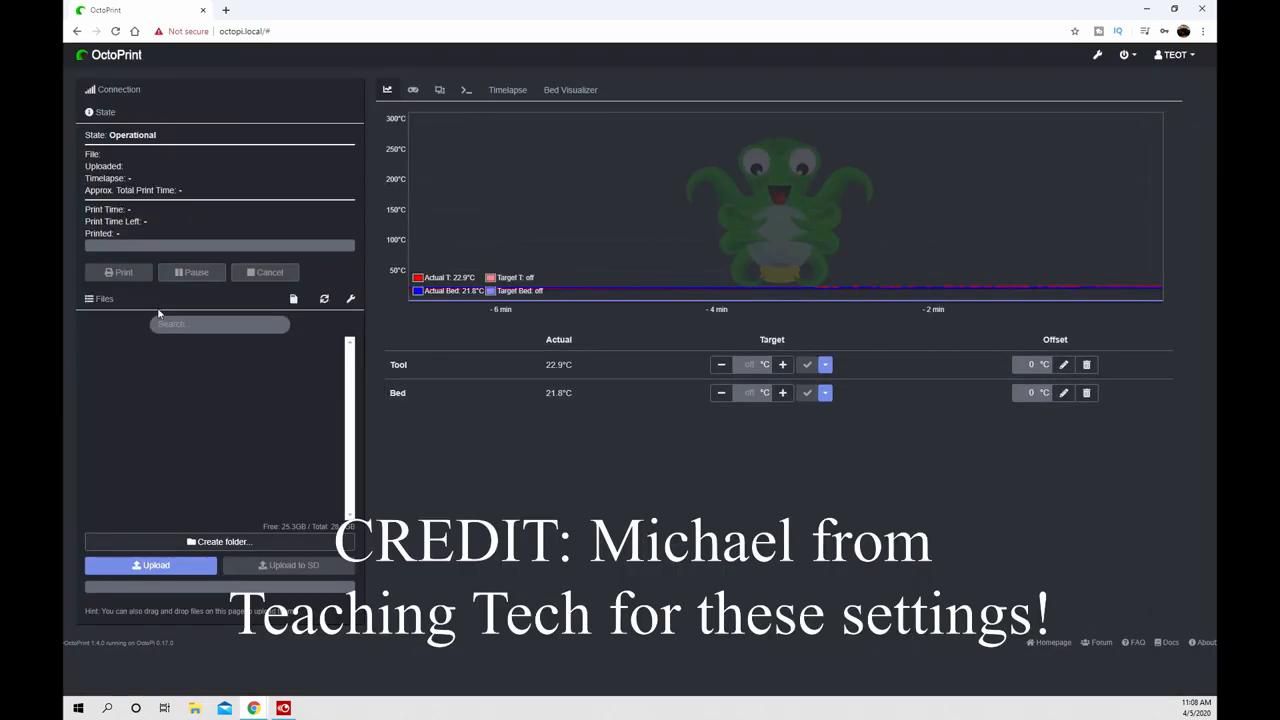
mouse_move(938, 512)
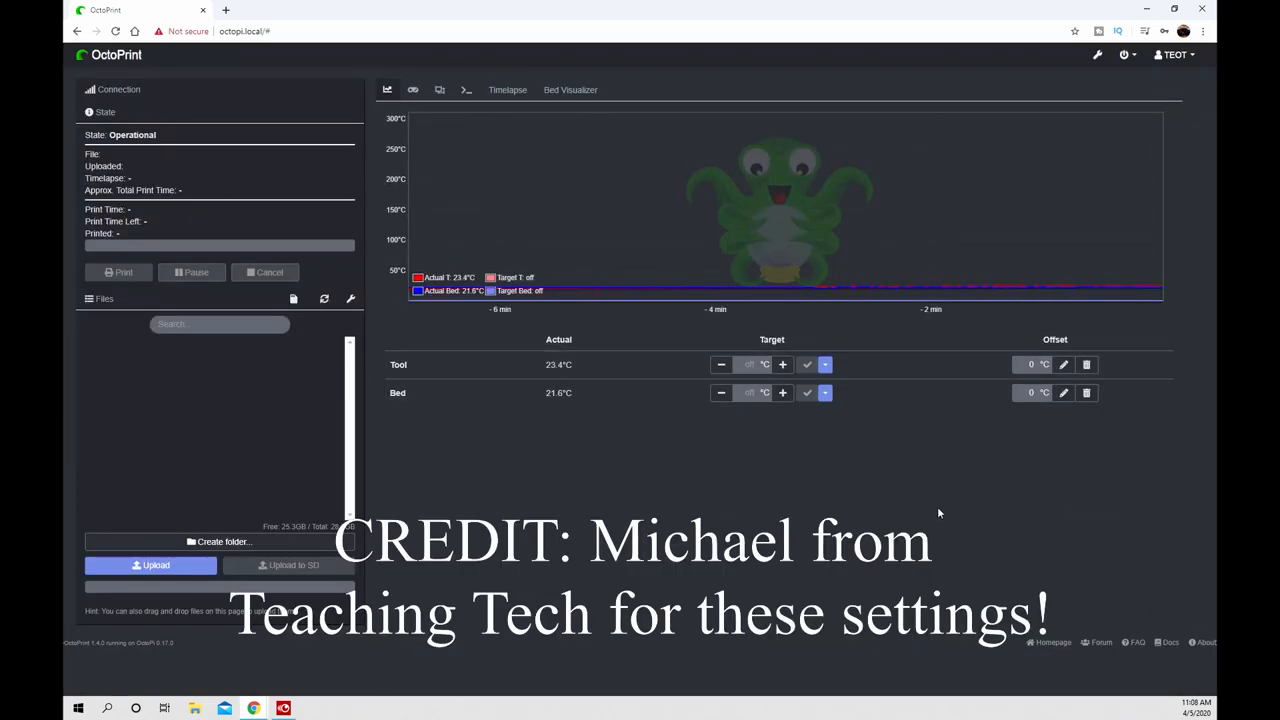
- Save the Discorded theme with customization, tab icons and custom navbar, accordion, span, container and row styles
click(1096, 56)
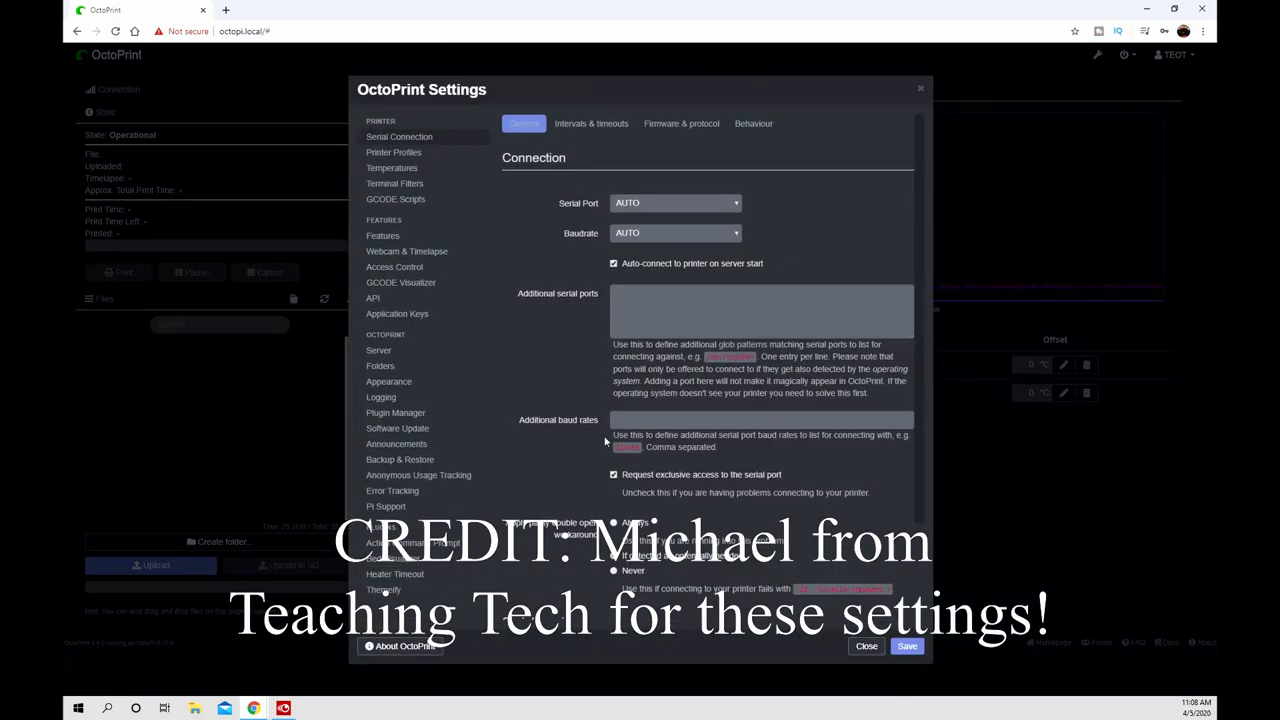
click(384, 588)
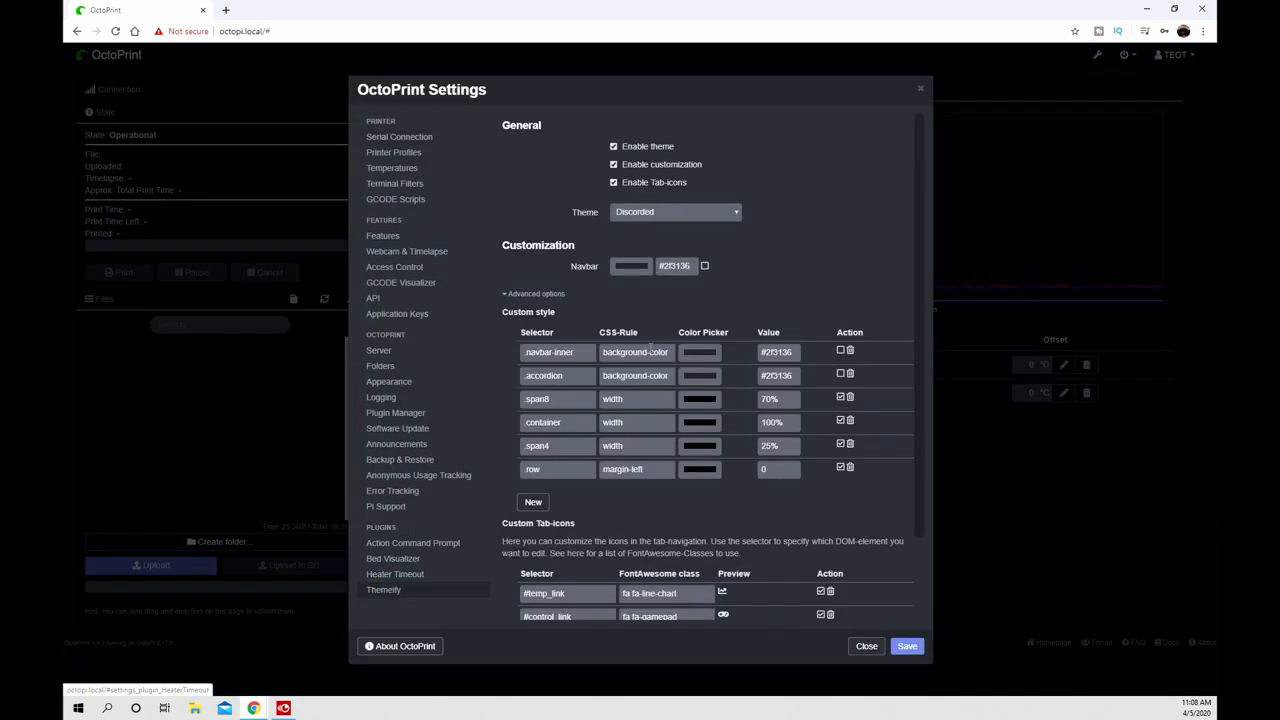
mouse_move(920, 486)
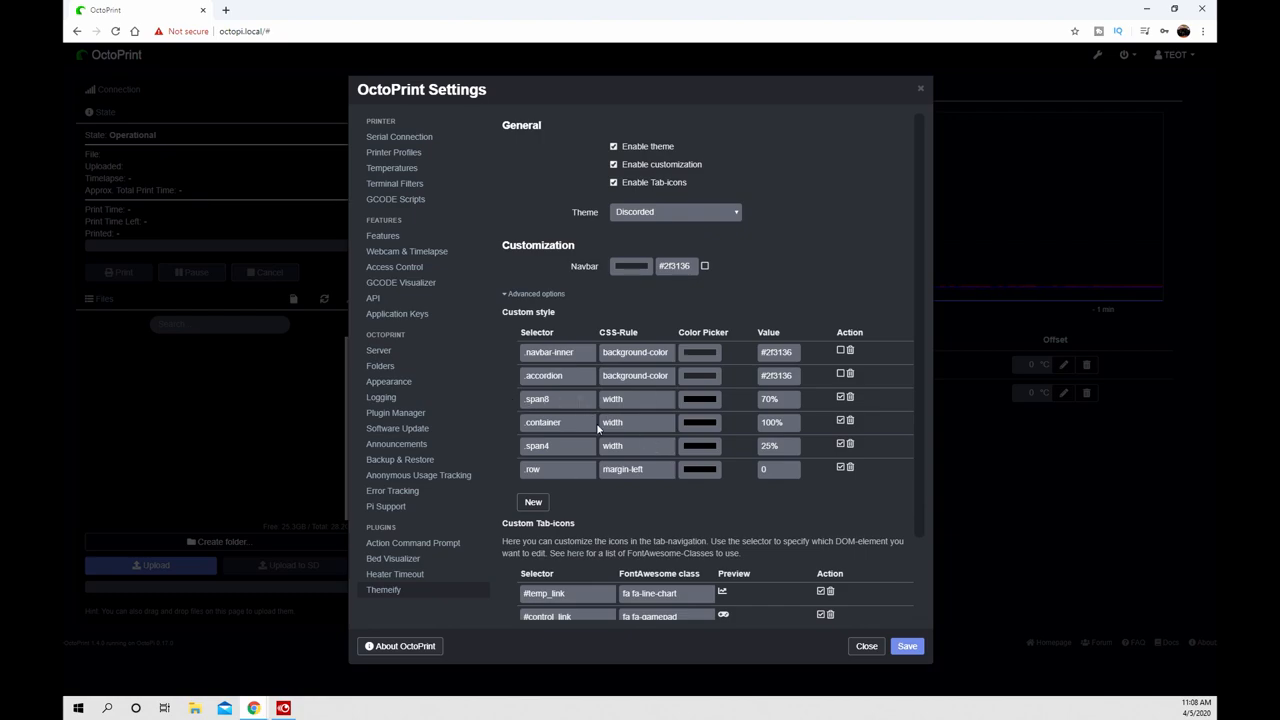
mouse_move(784, 486)
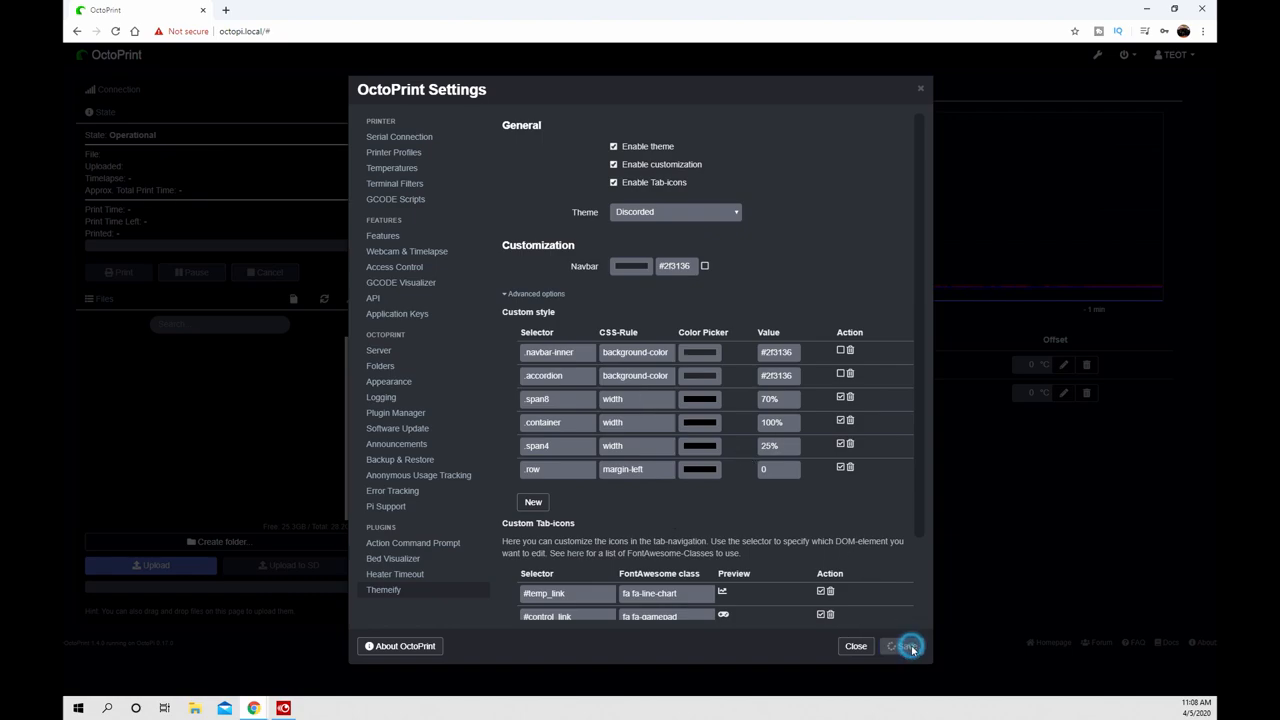
click(904, 644)
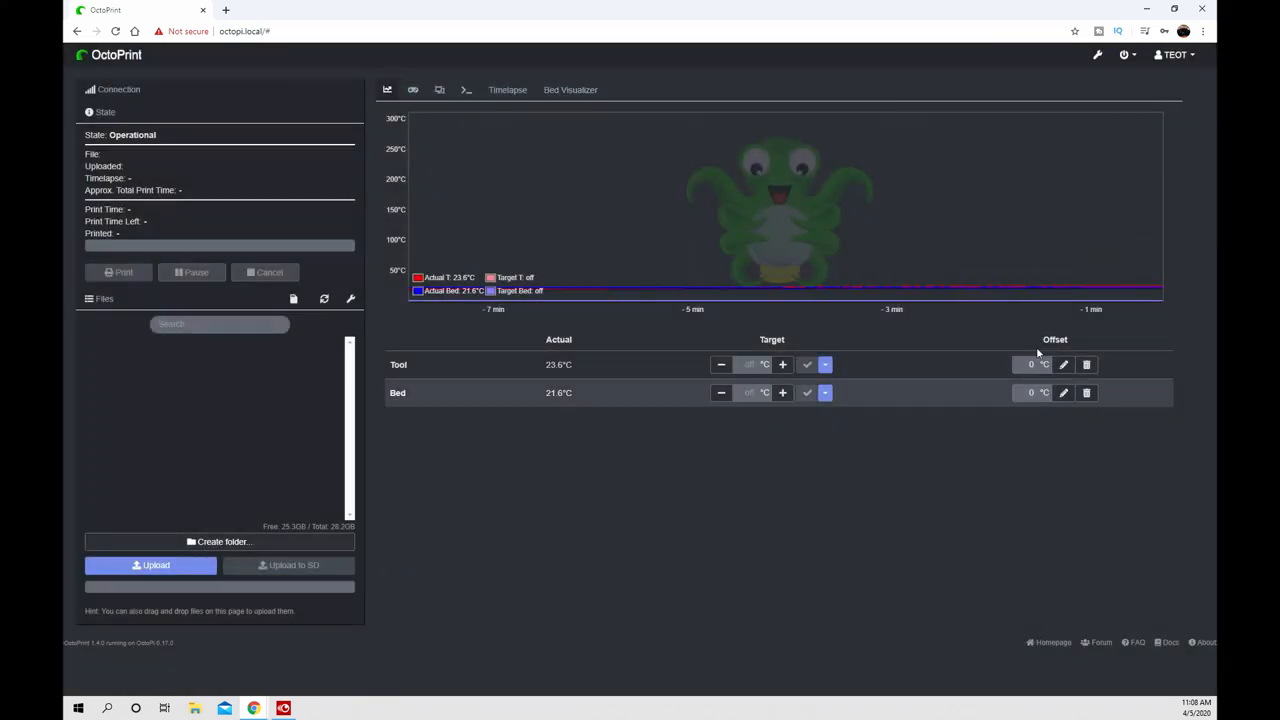
mouse_move(548, 238)
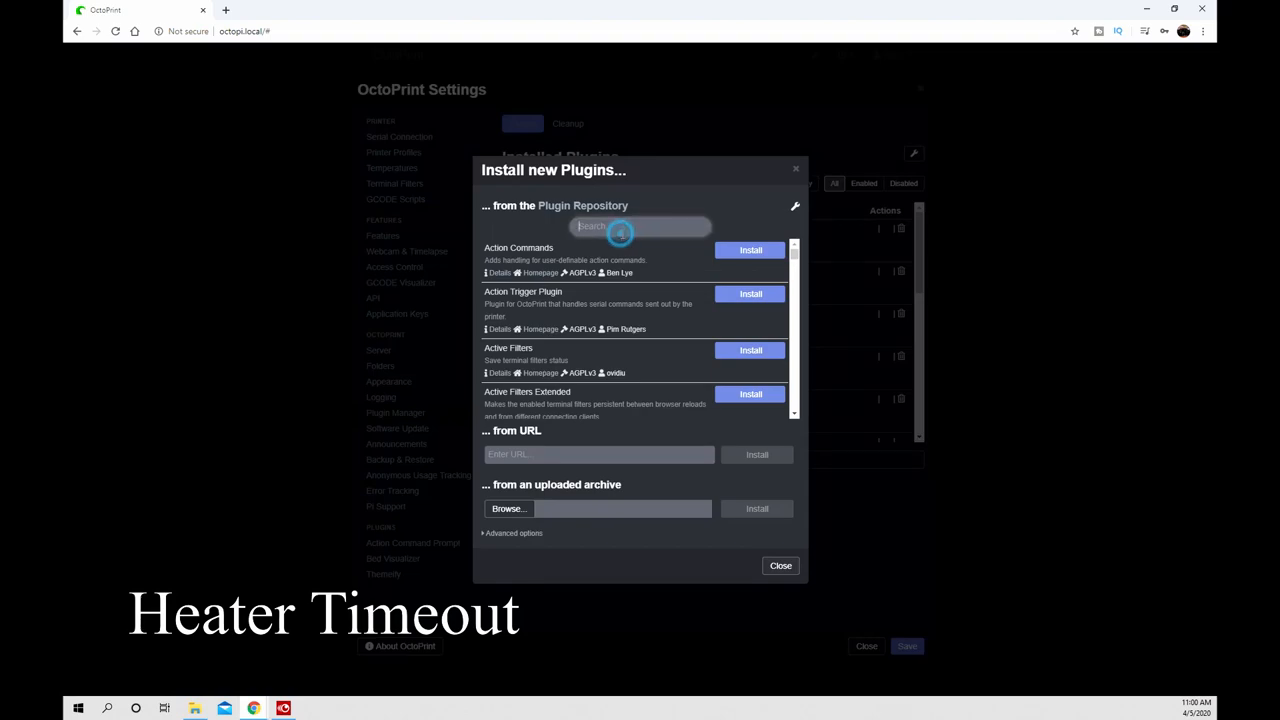
- Search the plugin repository for 'heater', install HeaterTimeout and reload the interface
text(heater)
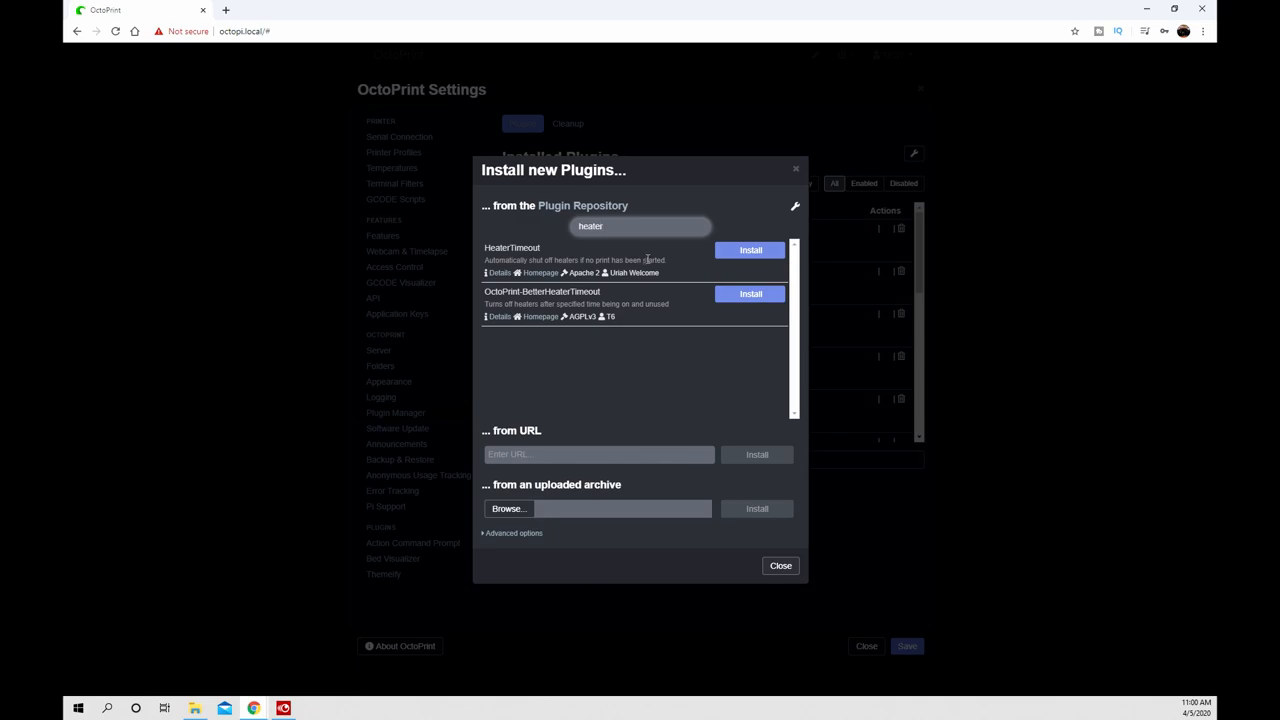
click(748, 250)
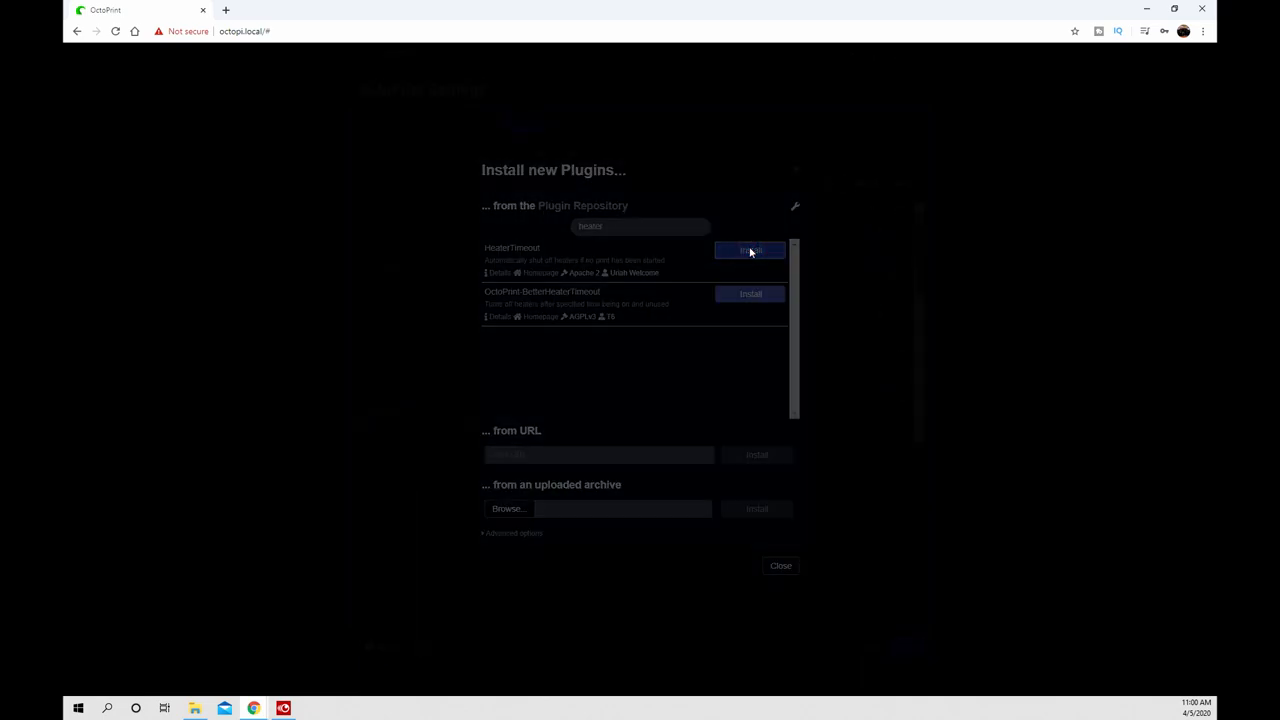
click(780, 564)
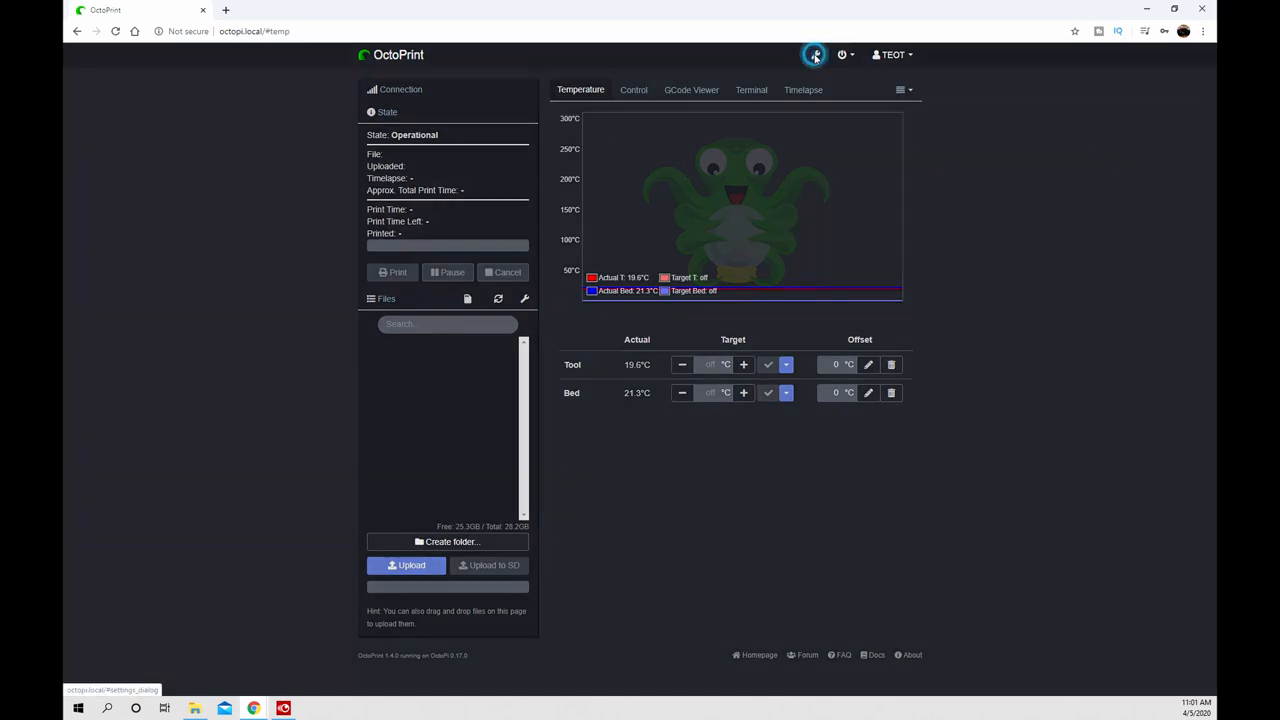
- Enable Heater Timeout with a 1000 s timeout and 15 s polling and save it
click(816, 56)
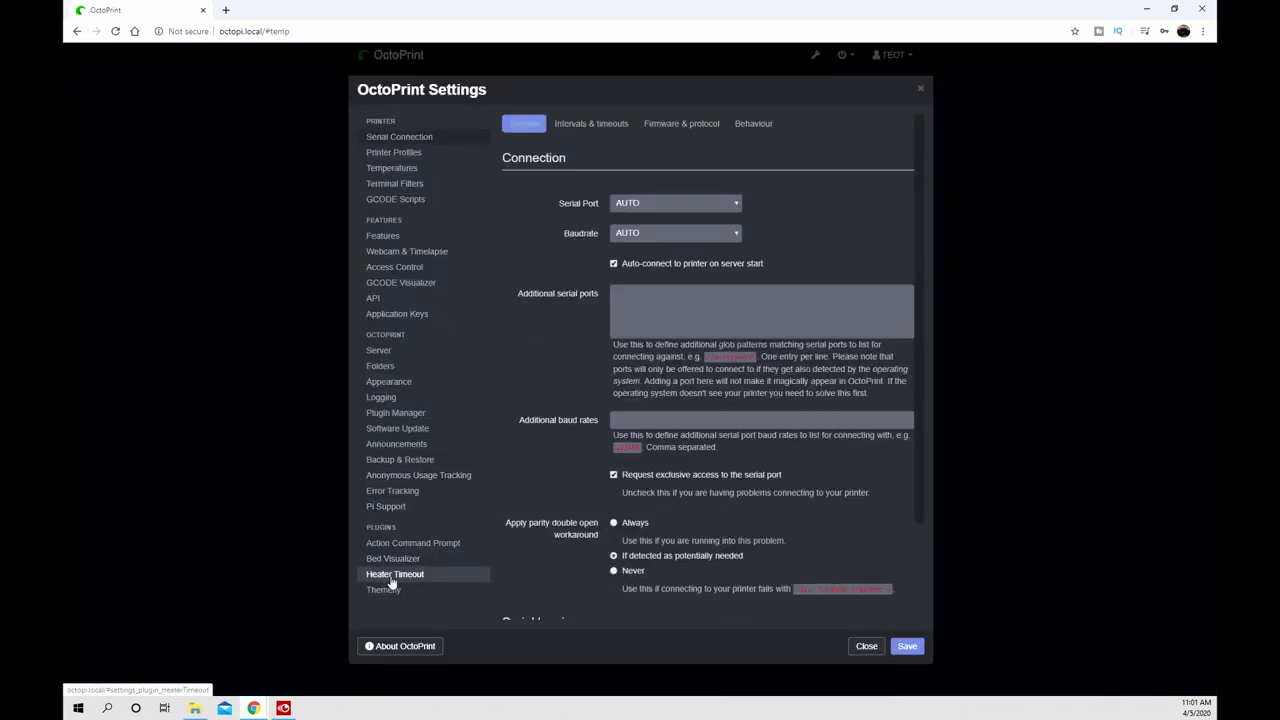
click(396, 572)
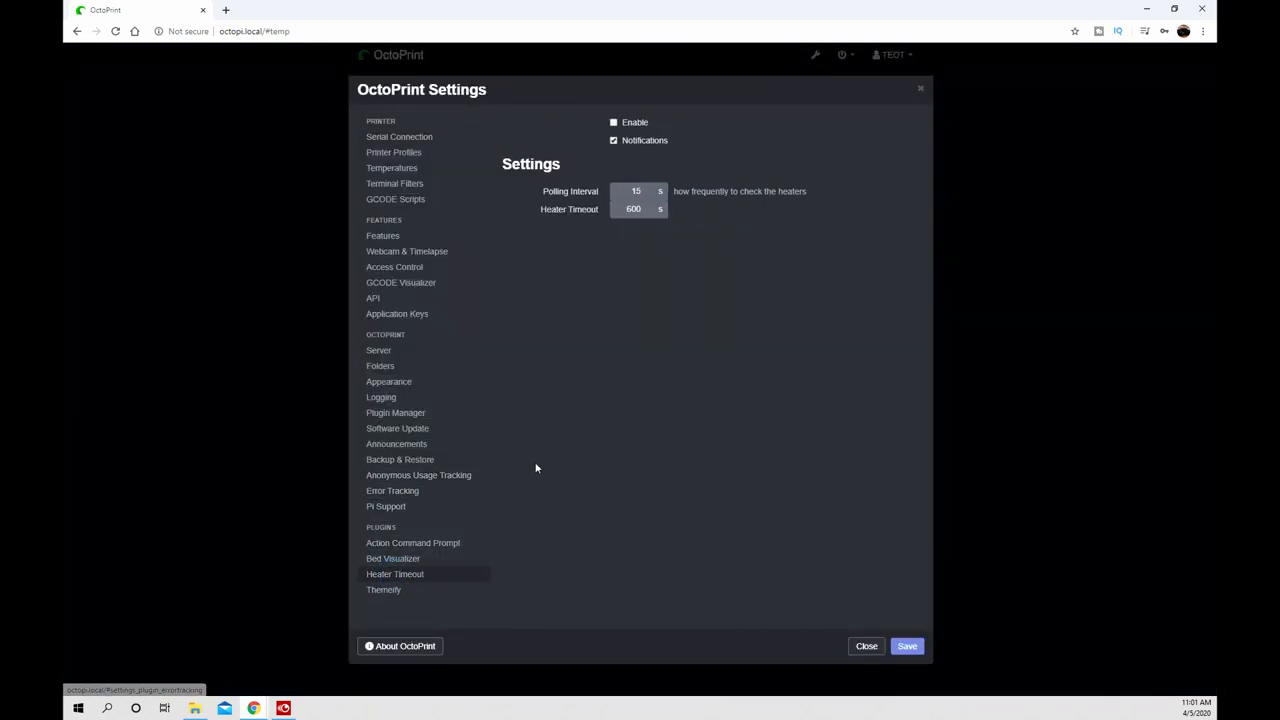
mouse_move(514, 414)
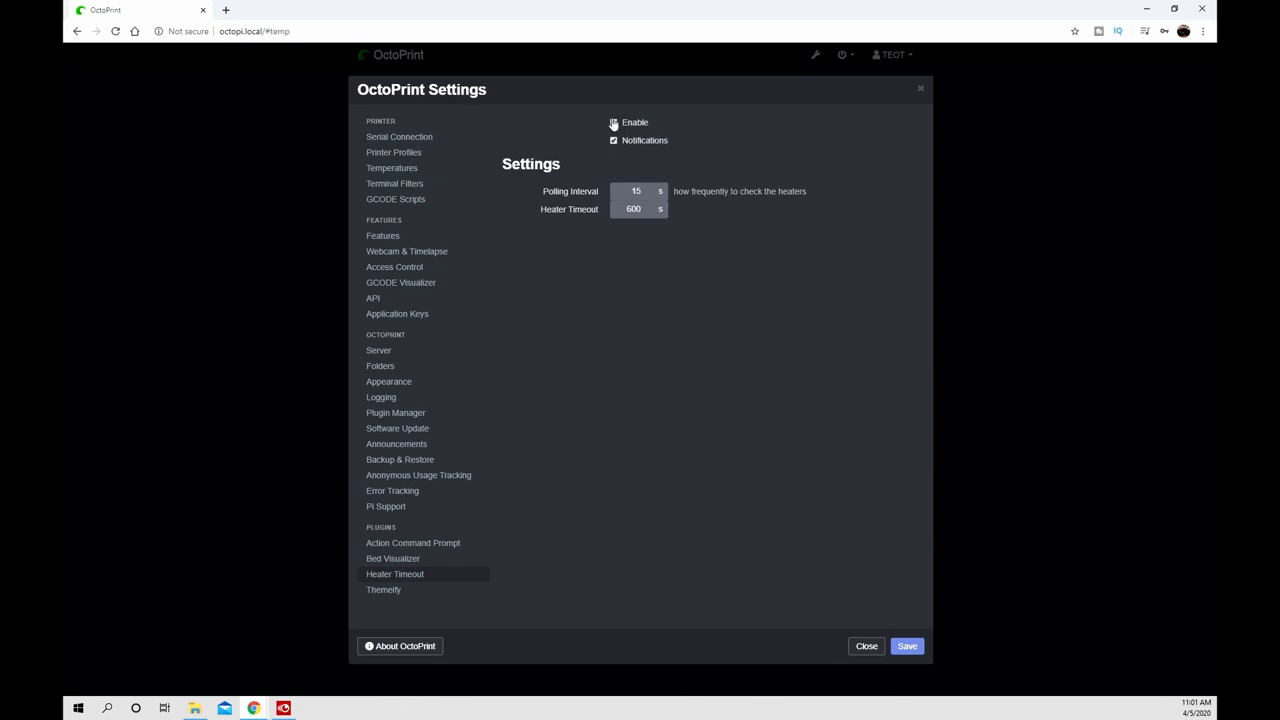
click(612, 122)
text(1000)
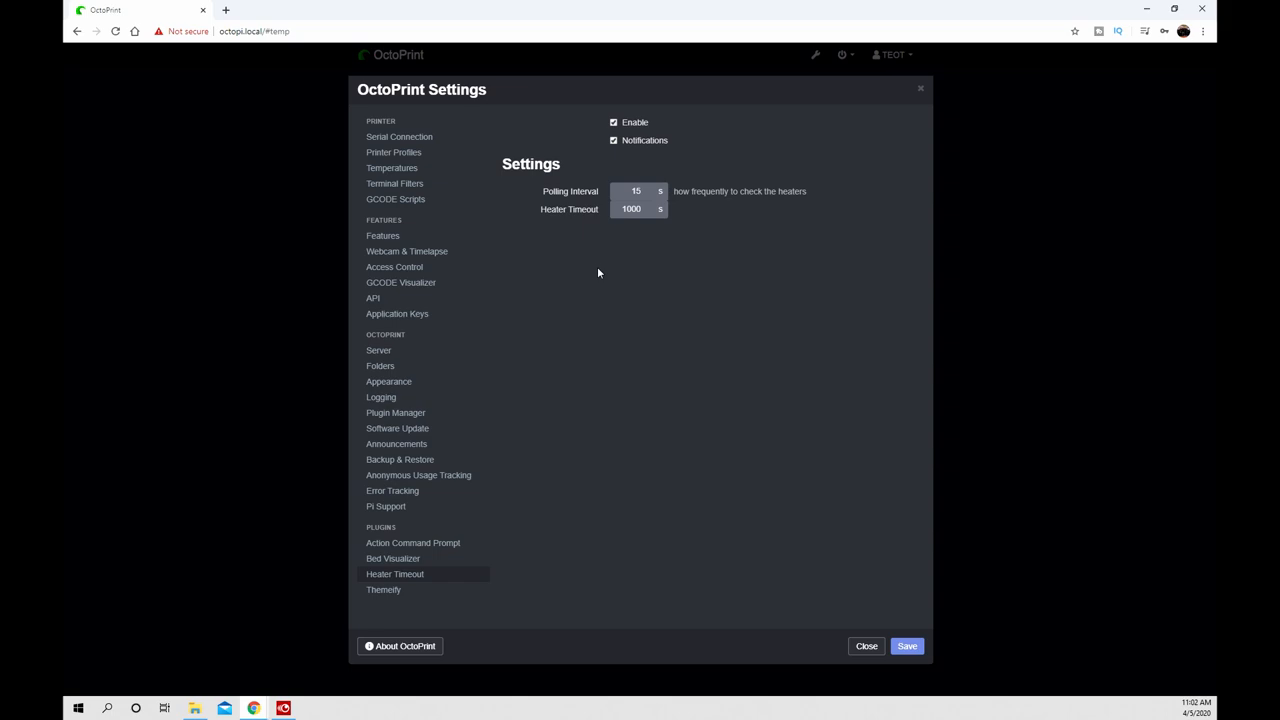
click(906, 644)
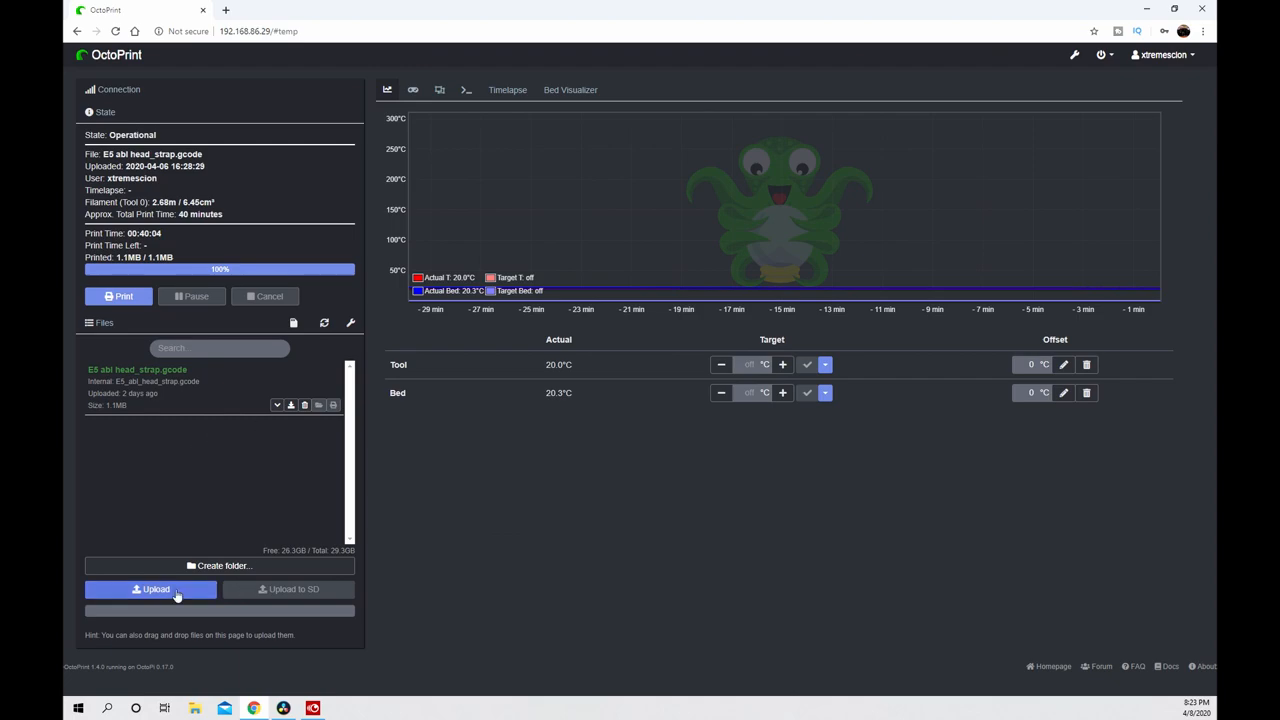
- Upload E5 mace_handle.gcode so it is listed and loaded for printing
click(150, 588)
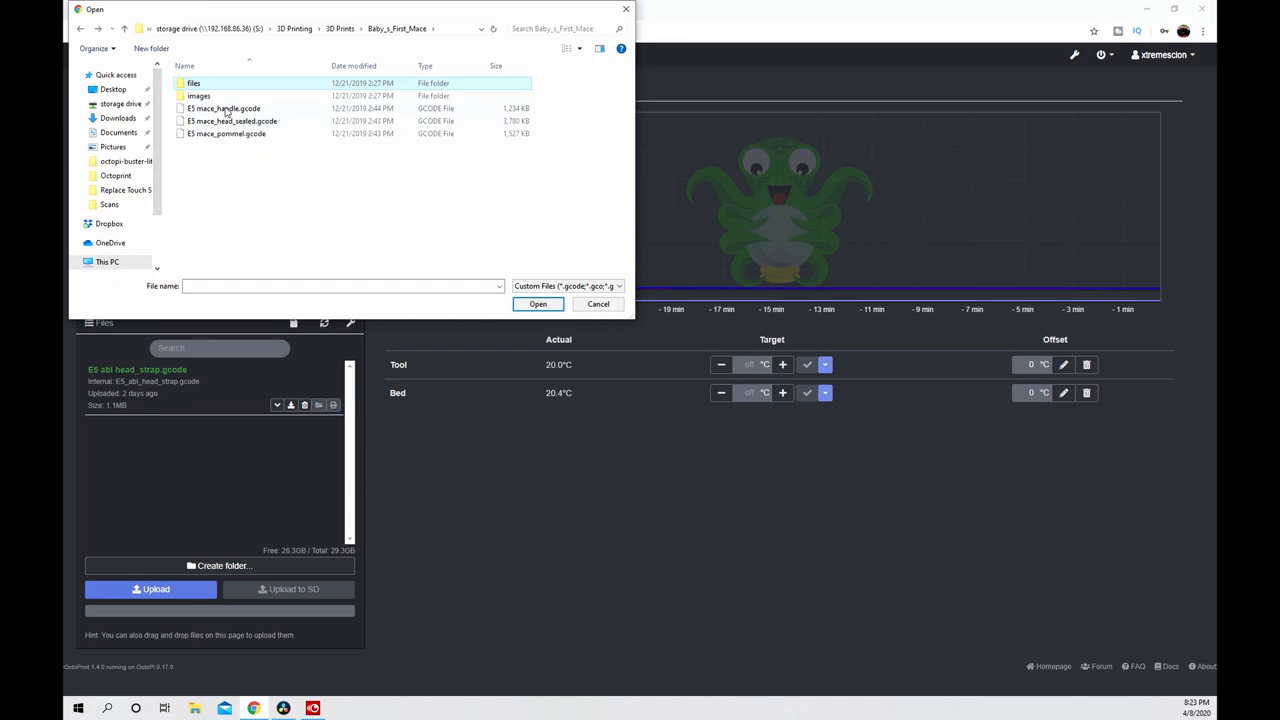
click(224, 108)
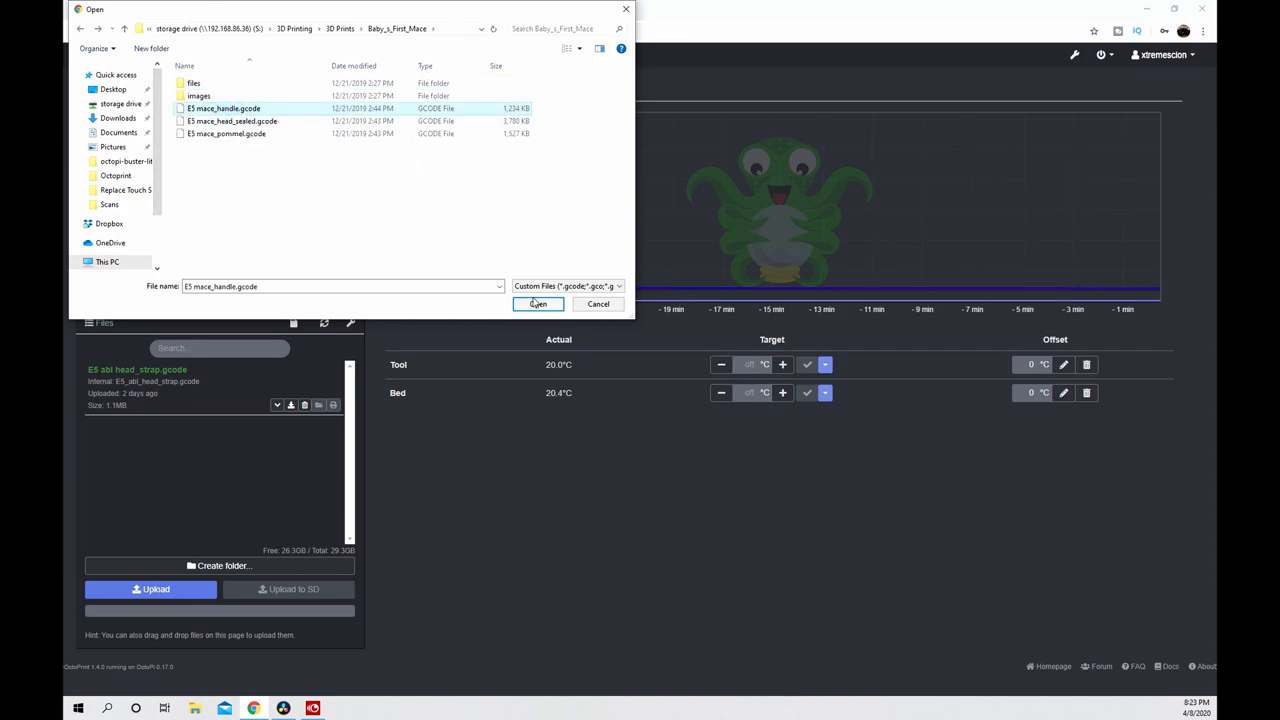
click(538, 304)
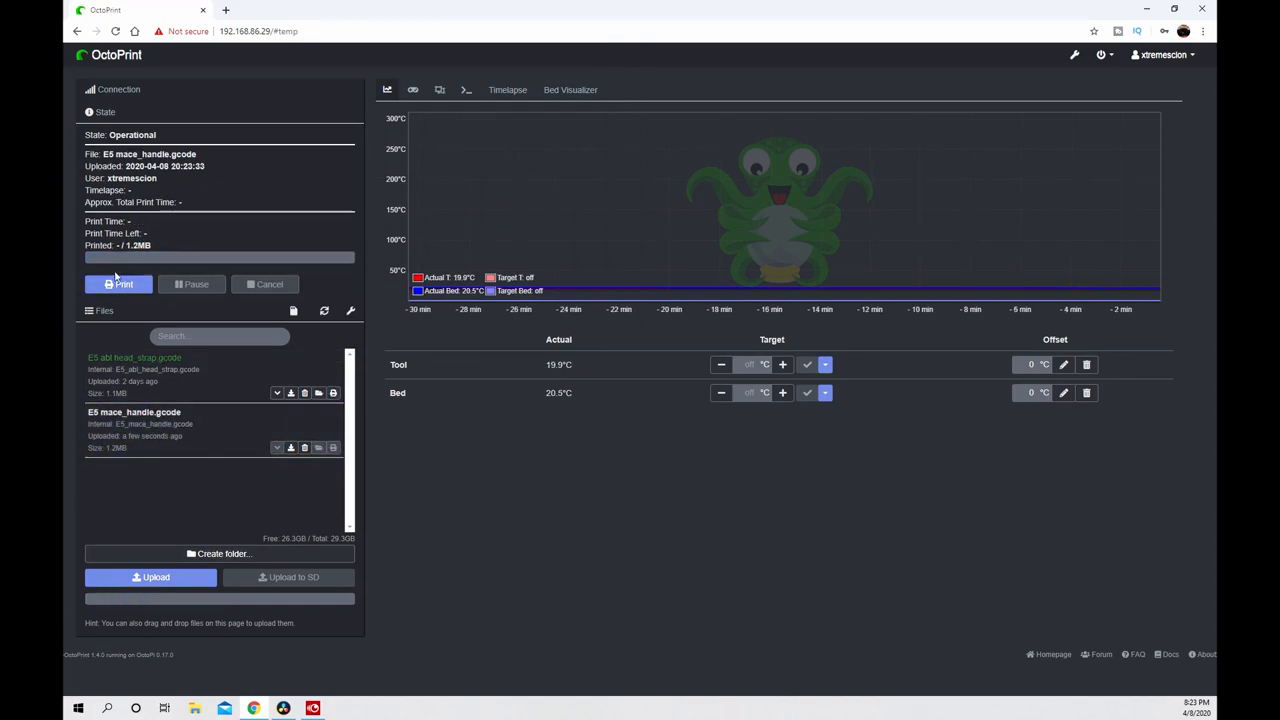
mouse_move(168, 524)
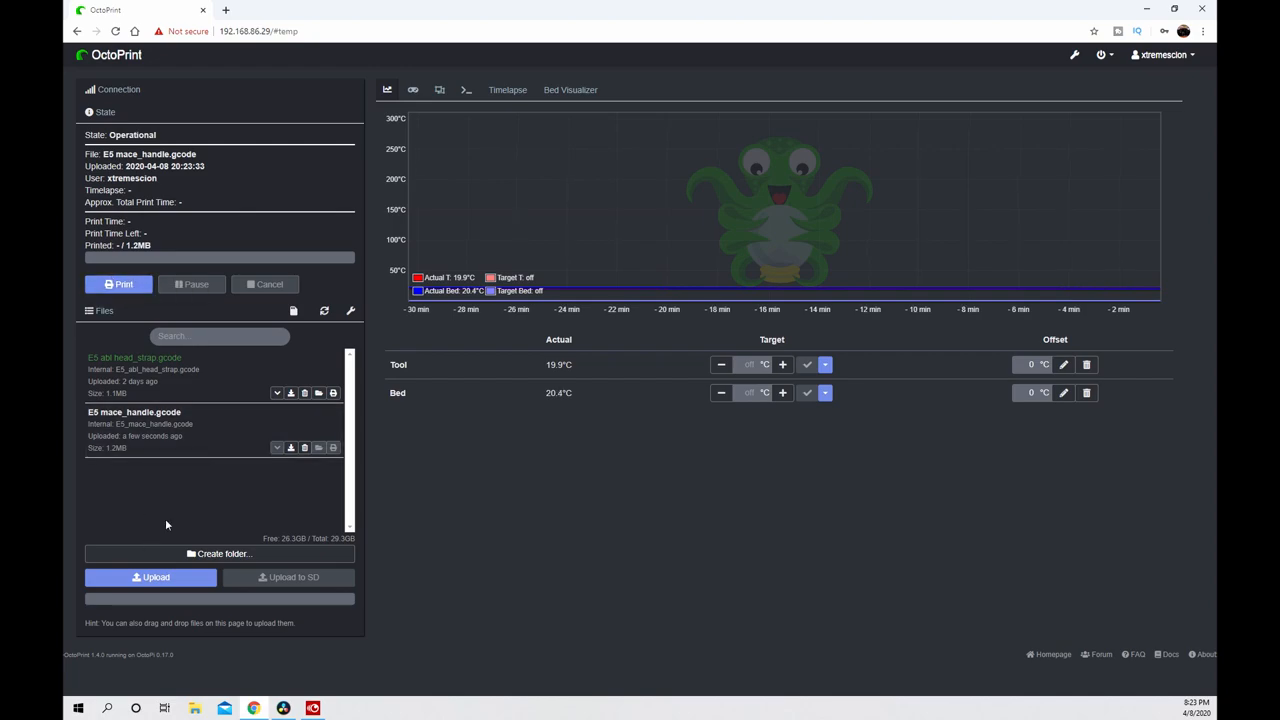